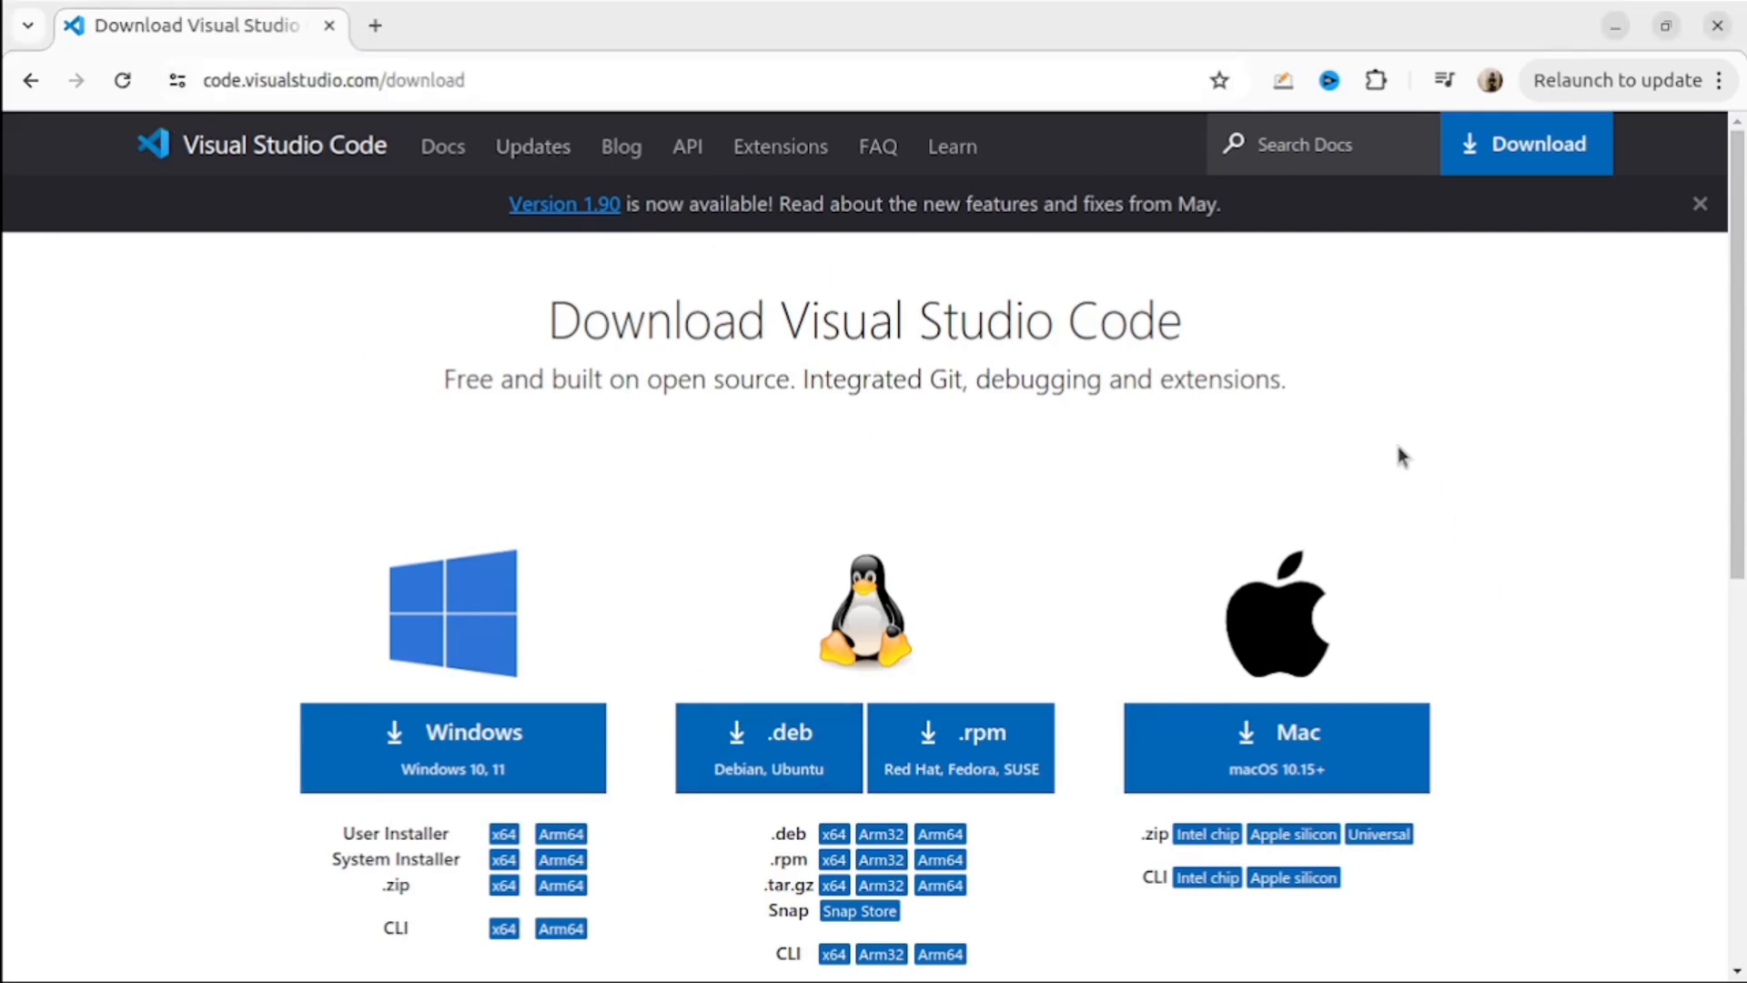
# Scroll past the VS Code download page and switch to the Google AI Studio API keys tab.
pyautogui.scroll(-3)
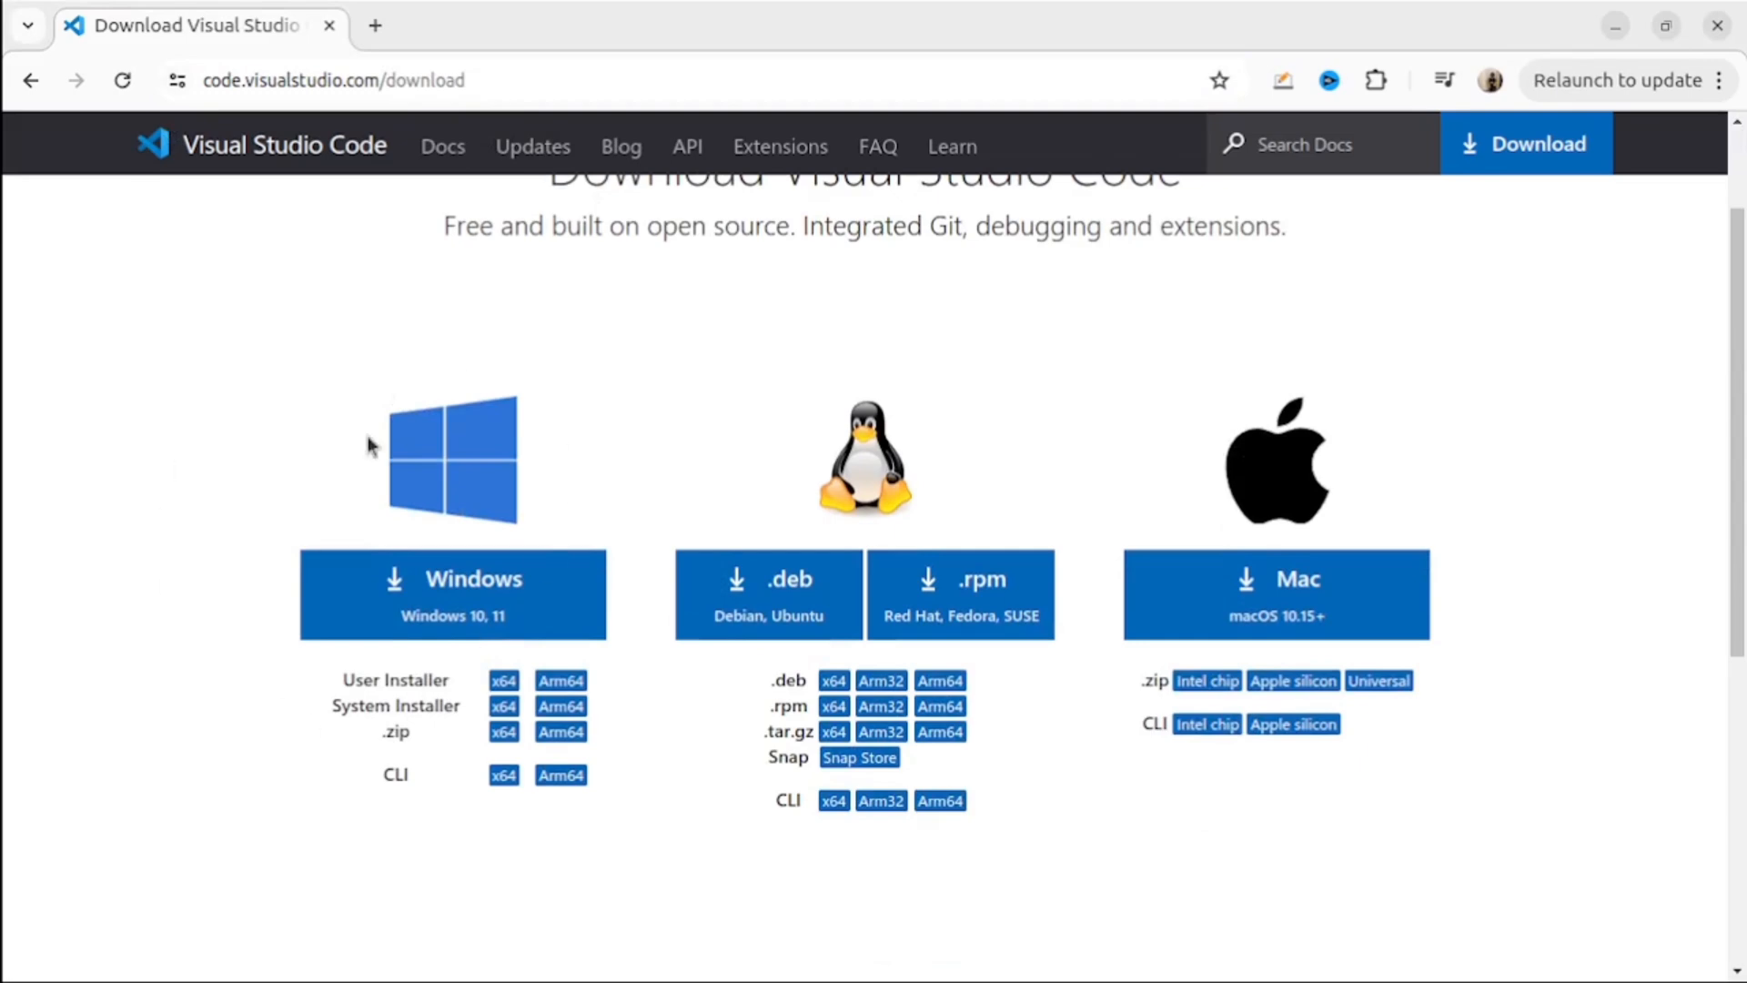
pyautogui.moveTo(1429, 765)
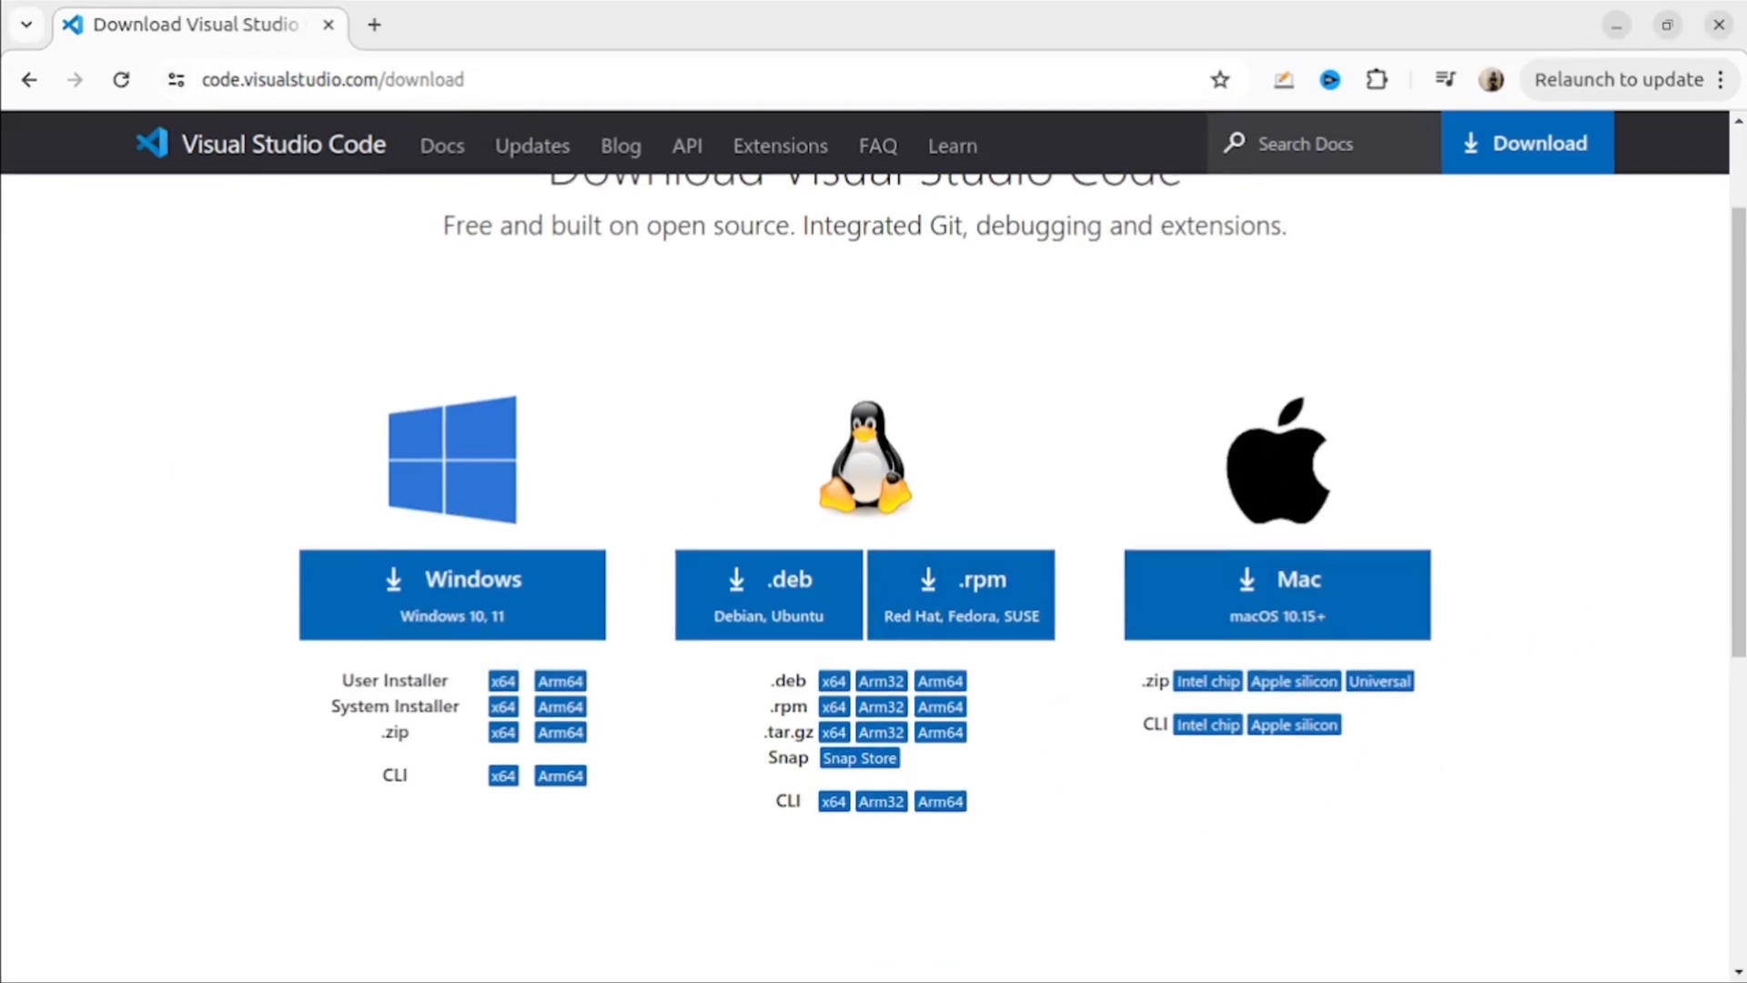
pyautogui.click(501, 25)
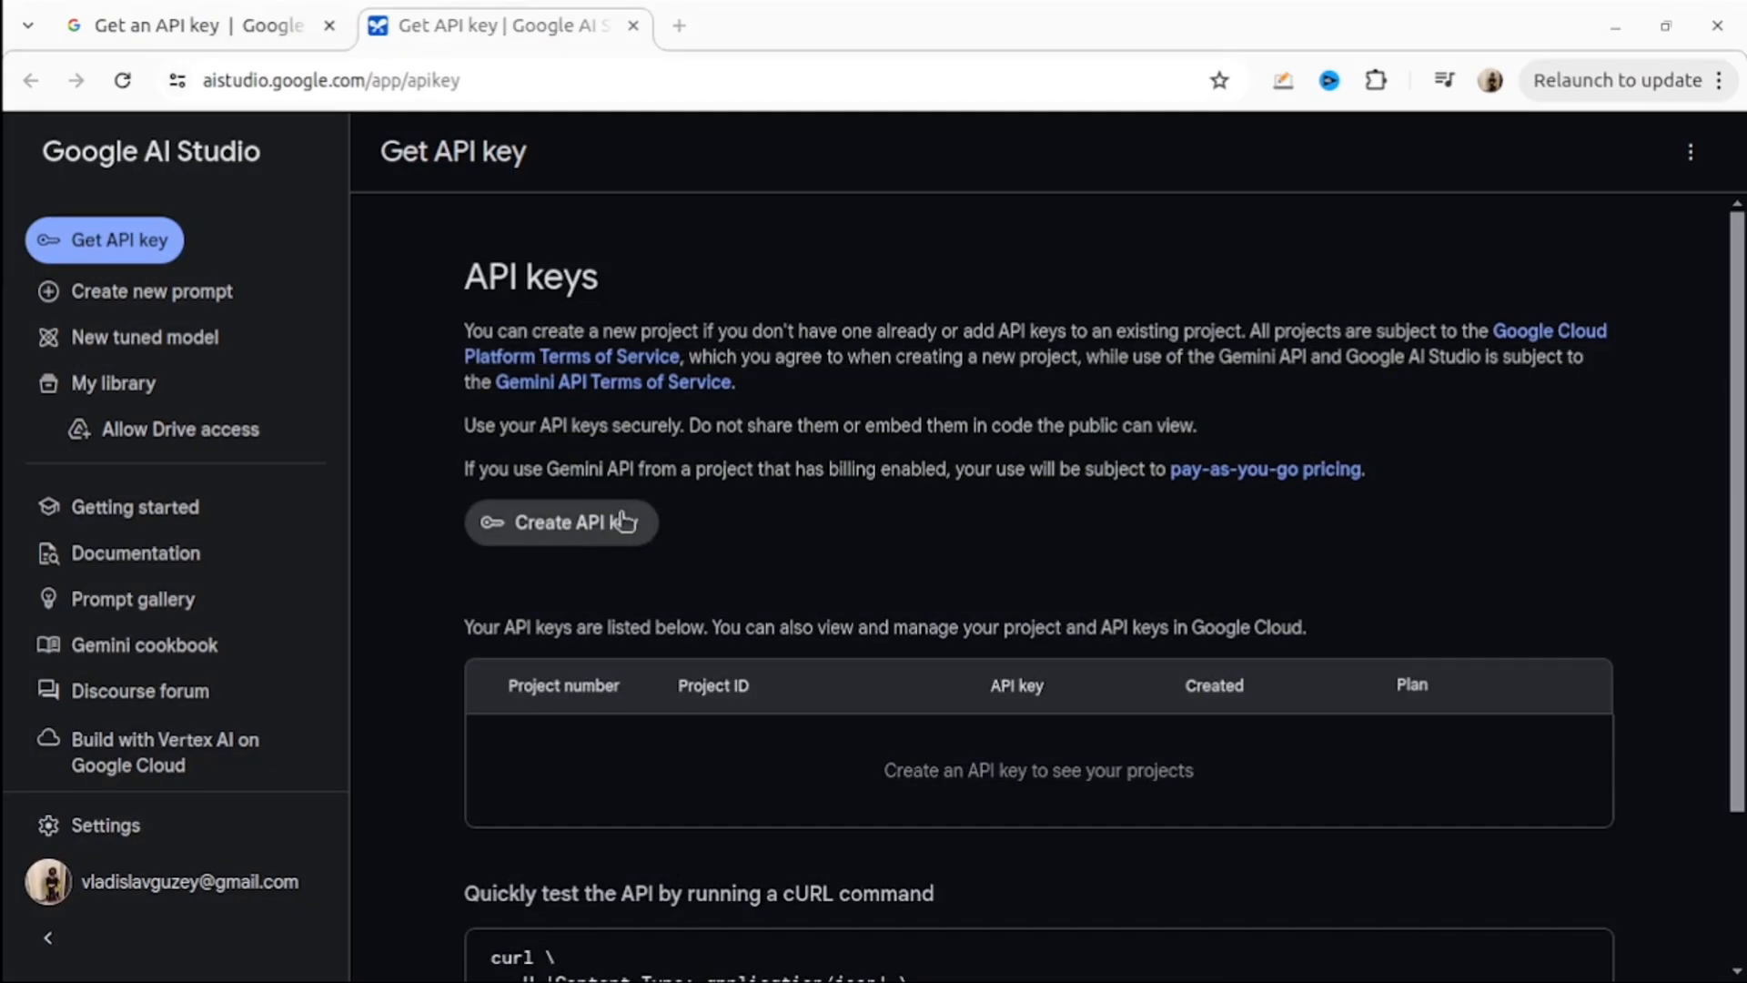
# Create a Google Cloud project named gemini-app-test from the resource management page.
pyautogui.click(560, 521)
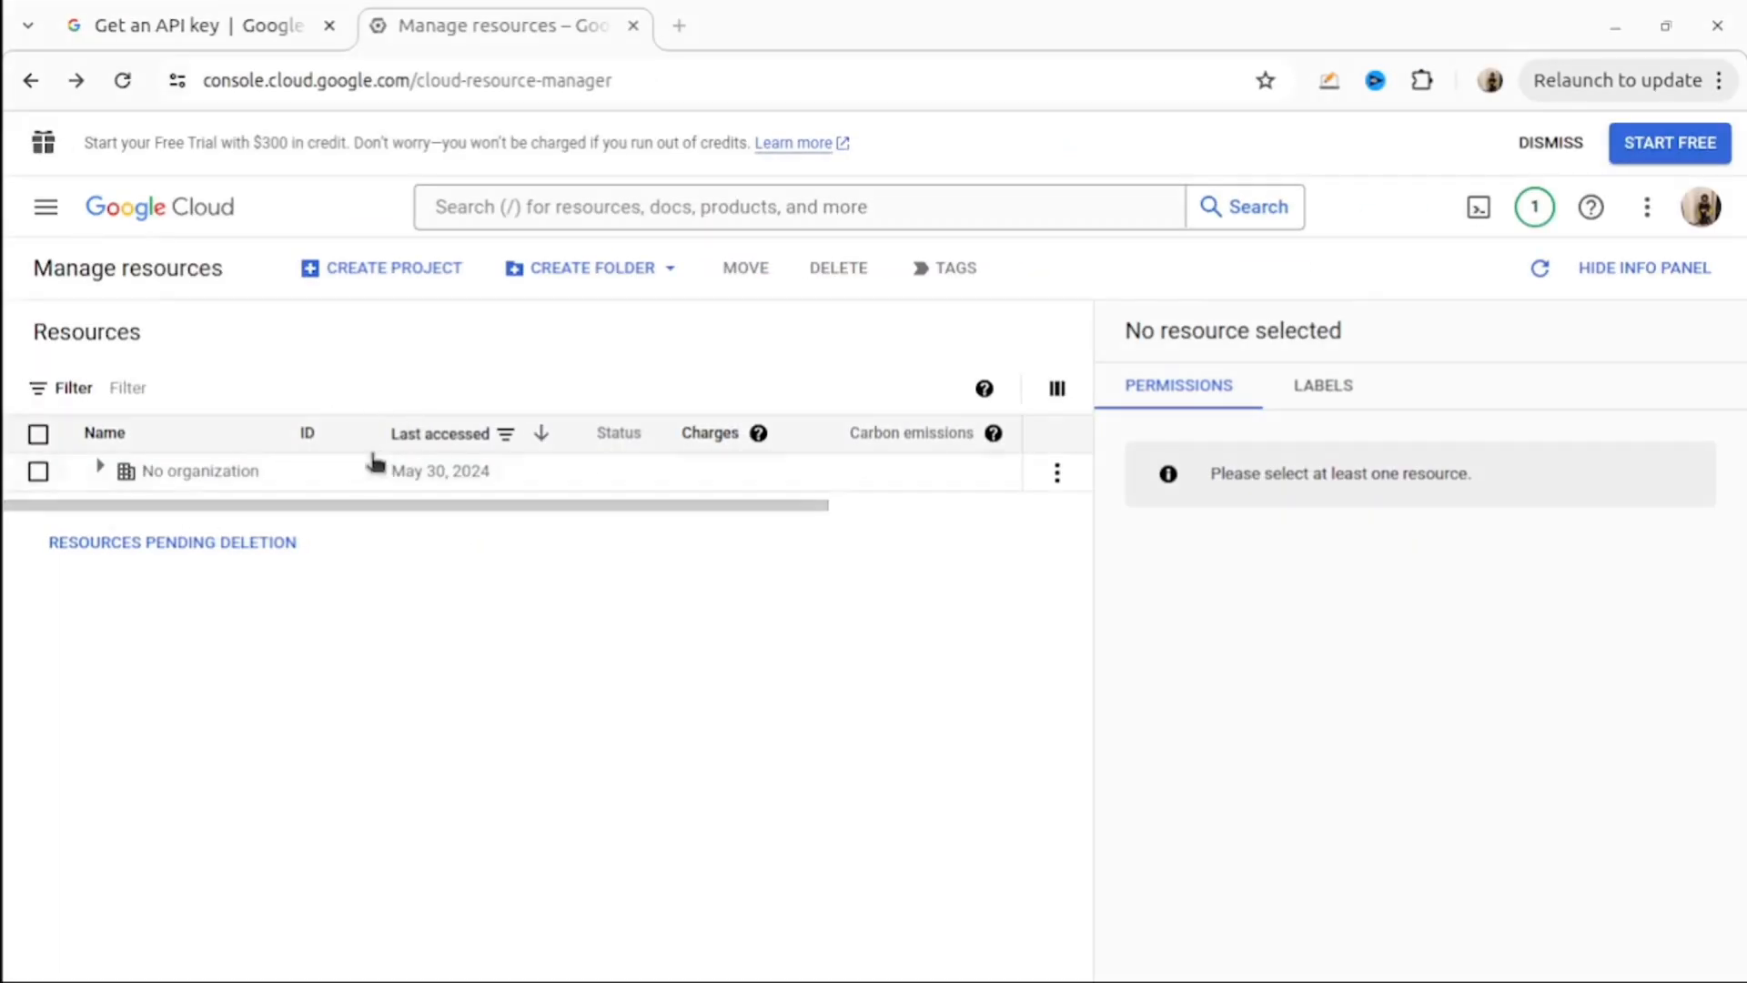
pyautogui.click(381, 268)
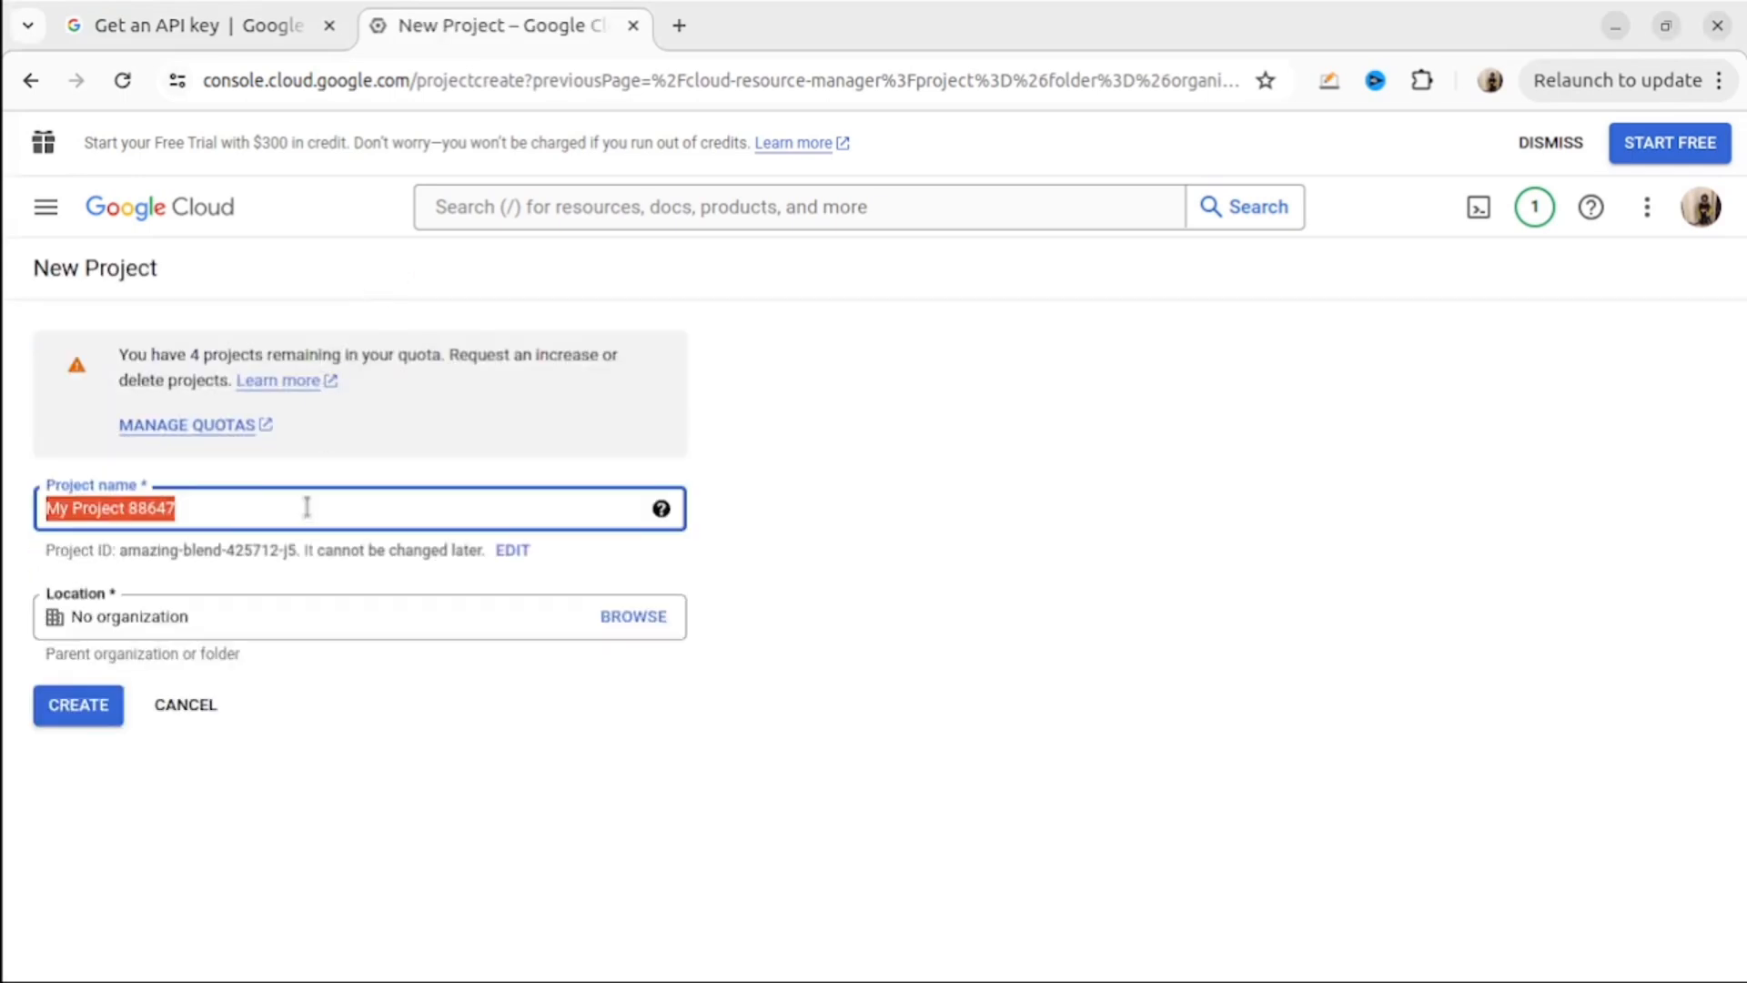
pyautogui.write('gemini-app-test')
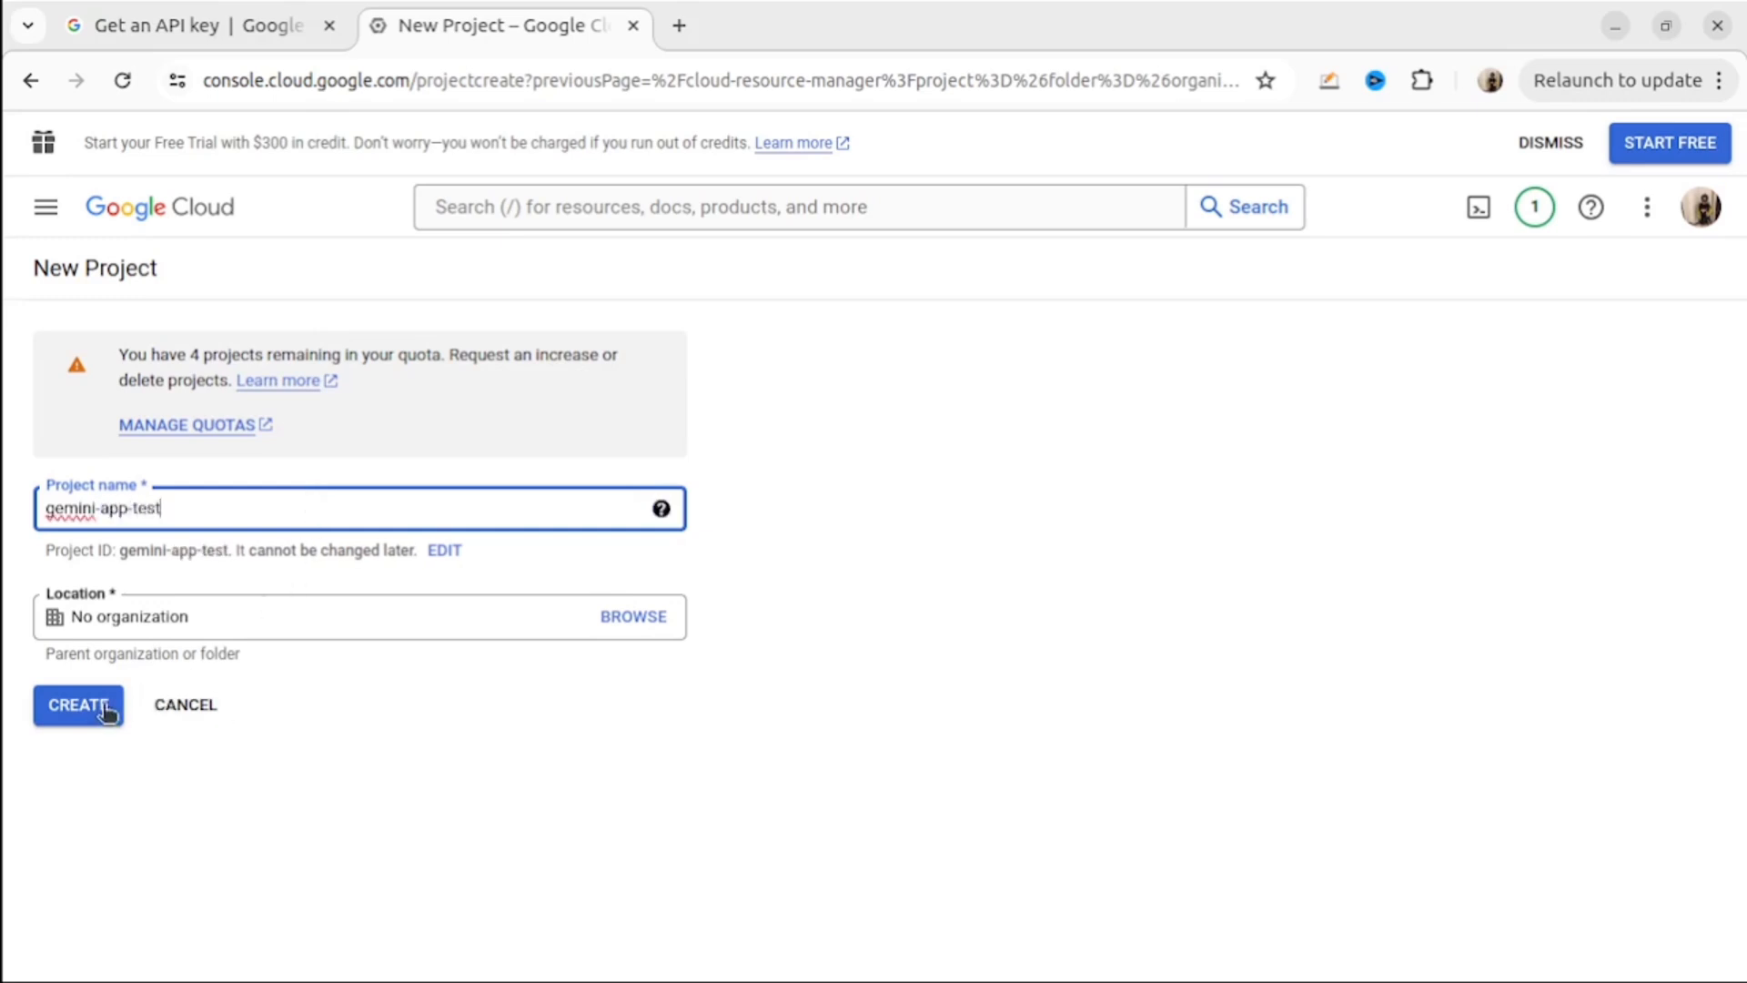
pyautogui.click(76, 704)
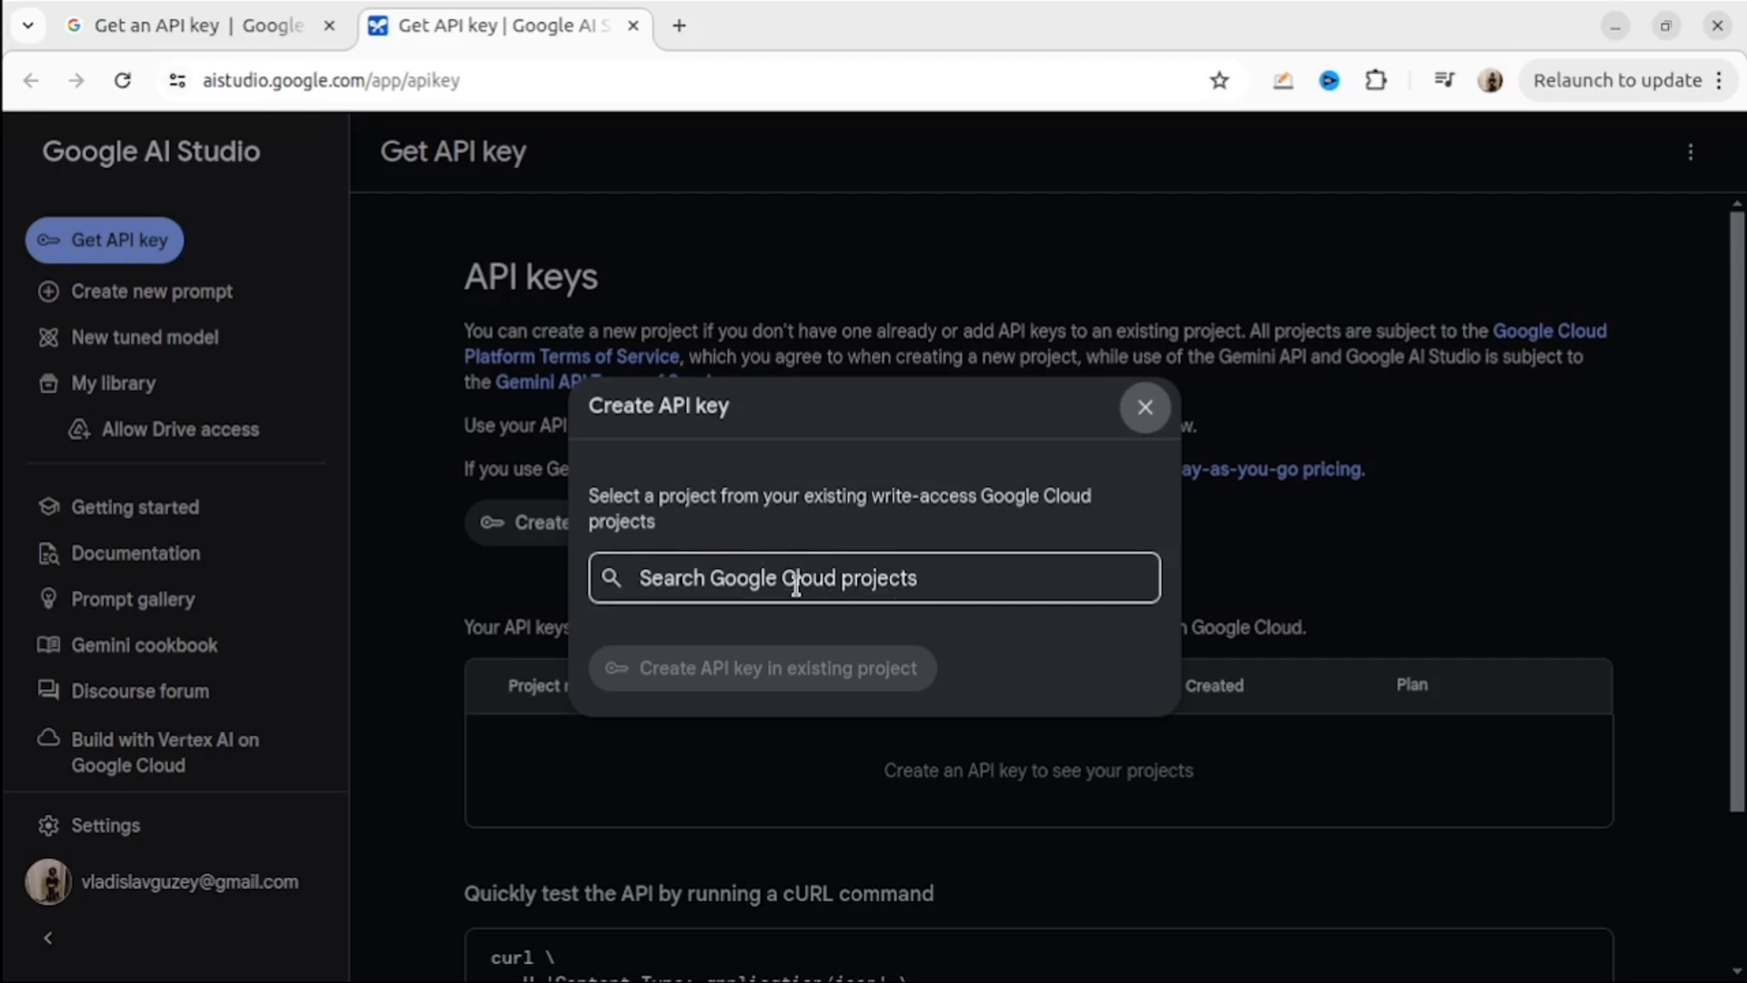
# Pick the gemini-app-test project from the Create API key project list.
pyautogui.click(874, 577)
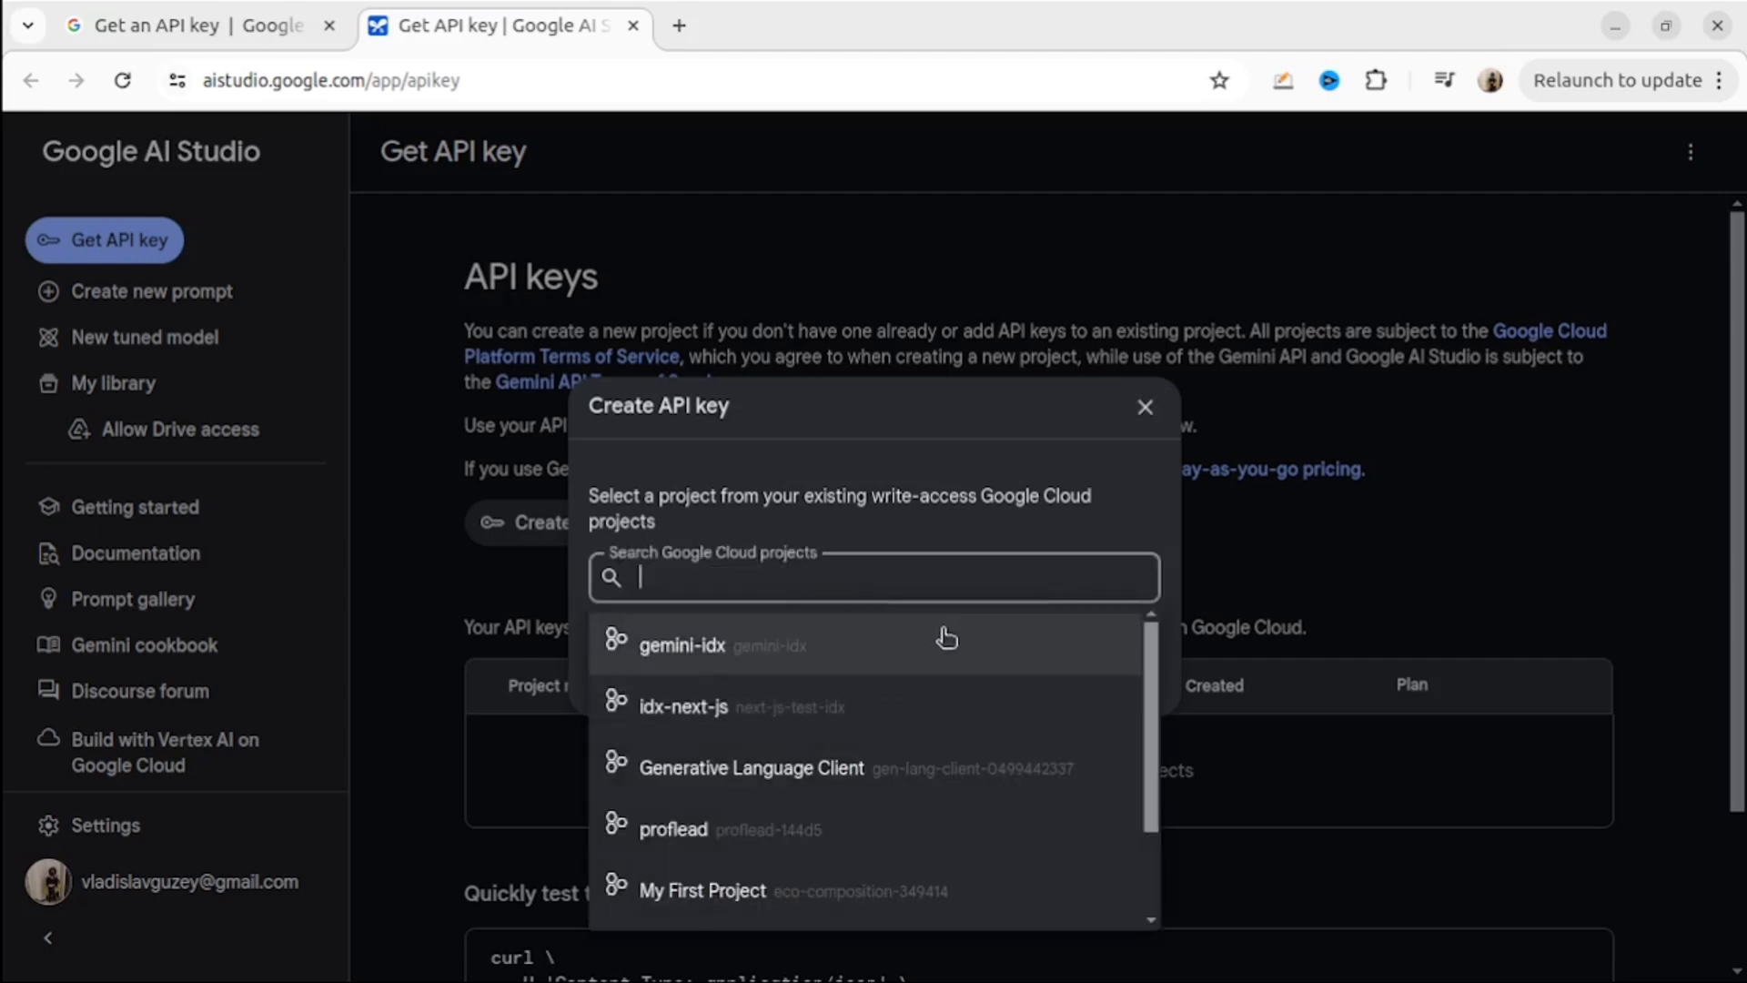
pyautogui.scroll(-3)
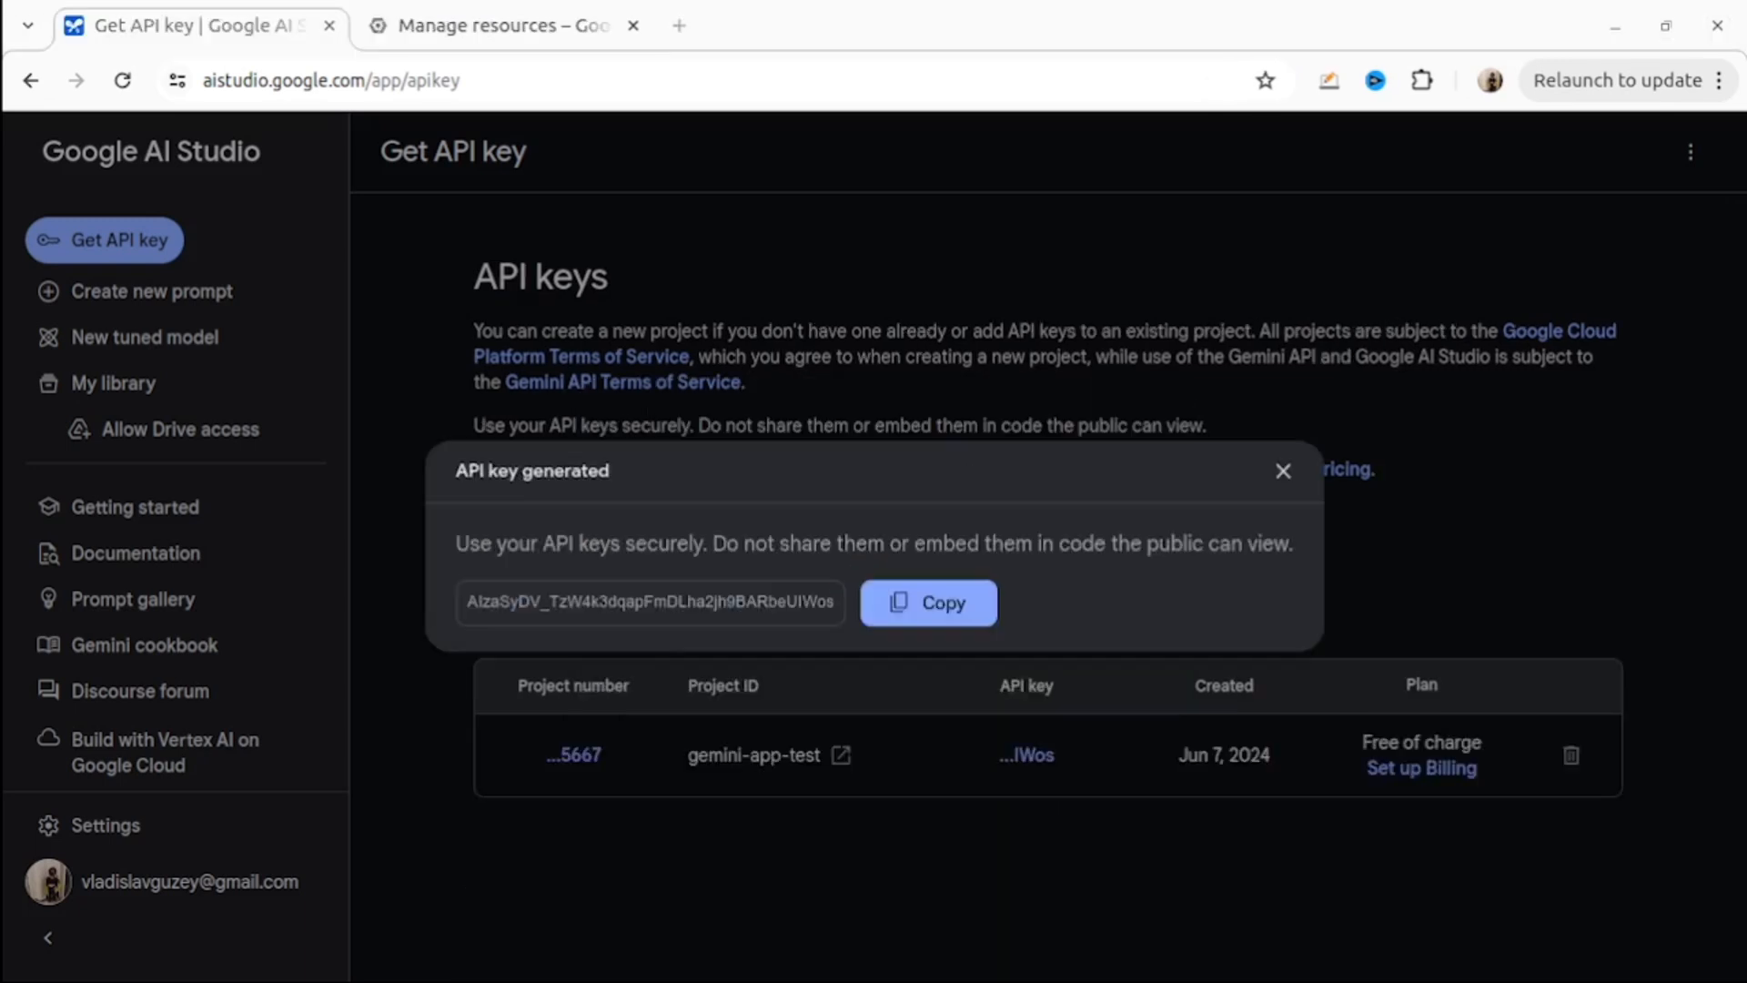
pyautogui.moveTo(561, 708)
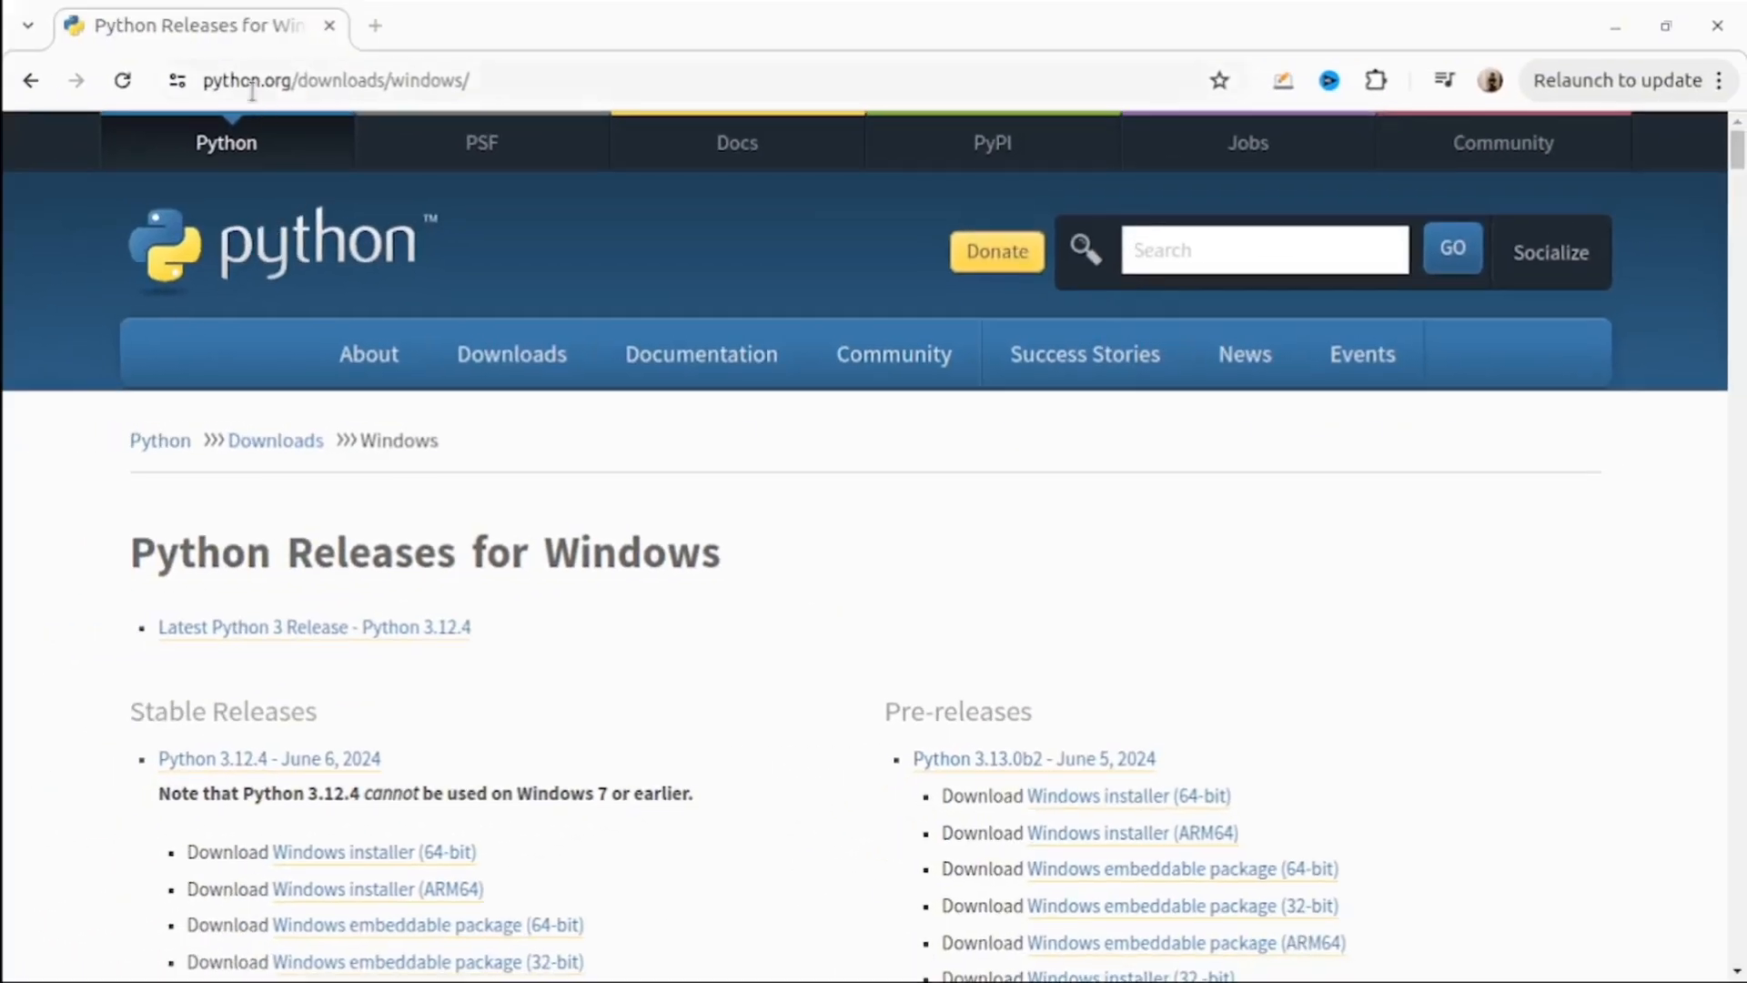
pyautogui.moveTo(1602, 632)
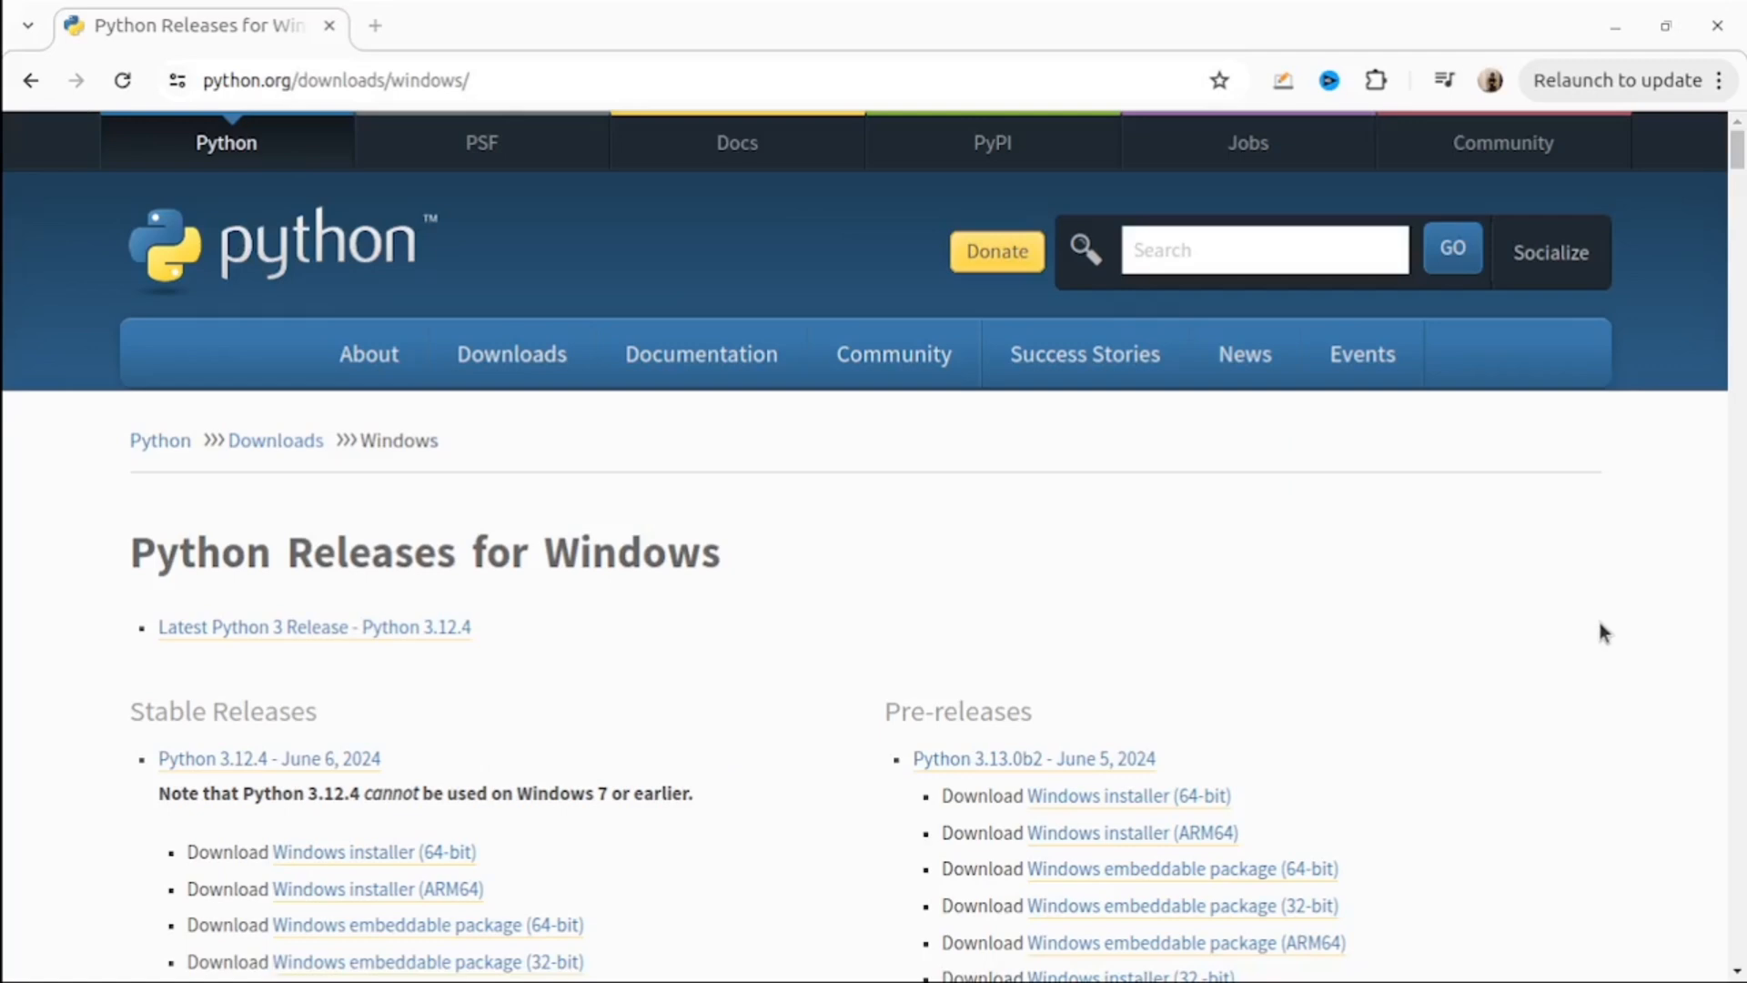
# Scroll through the stable releases on the Python Releases for Windows page.
pyautogui.scroll(-3)
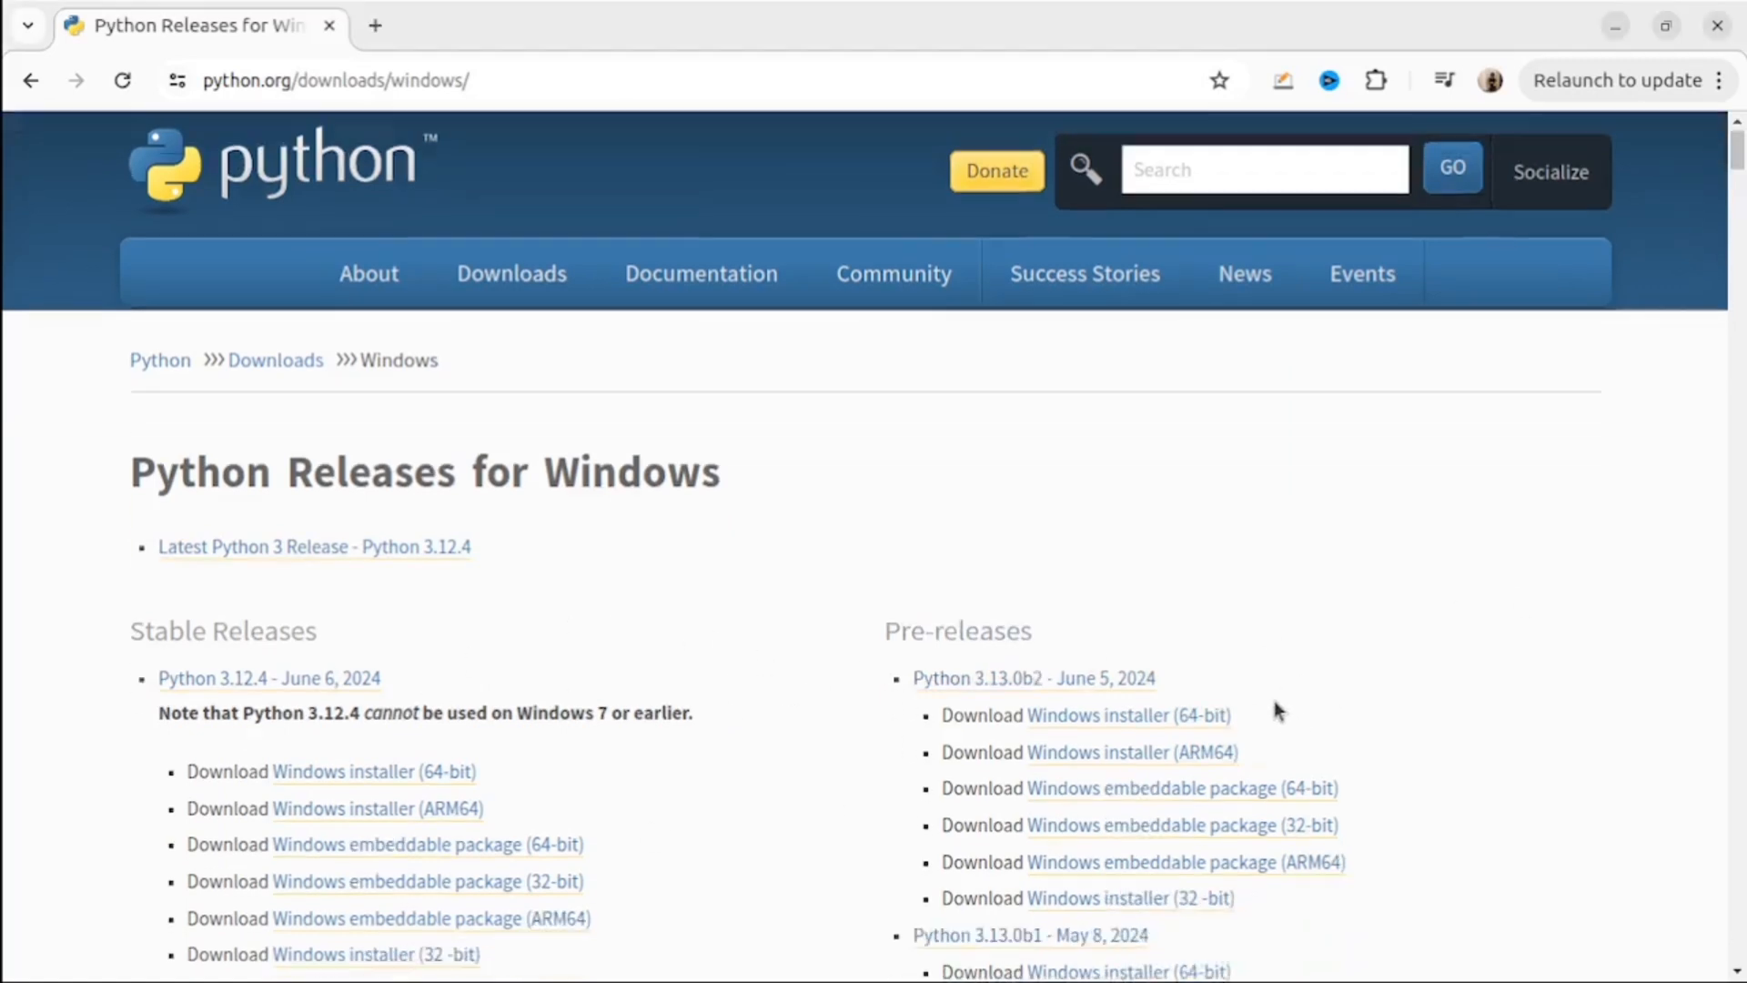
pyautogui.scroll(-3)
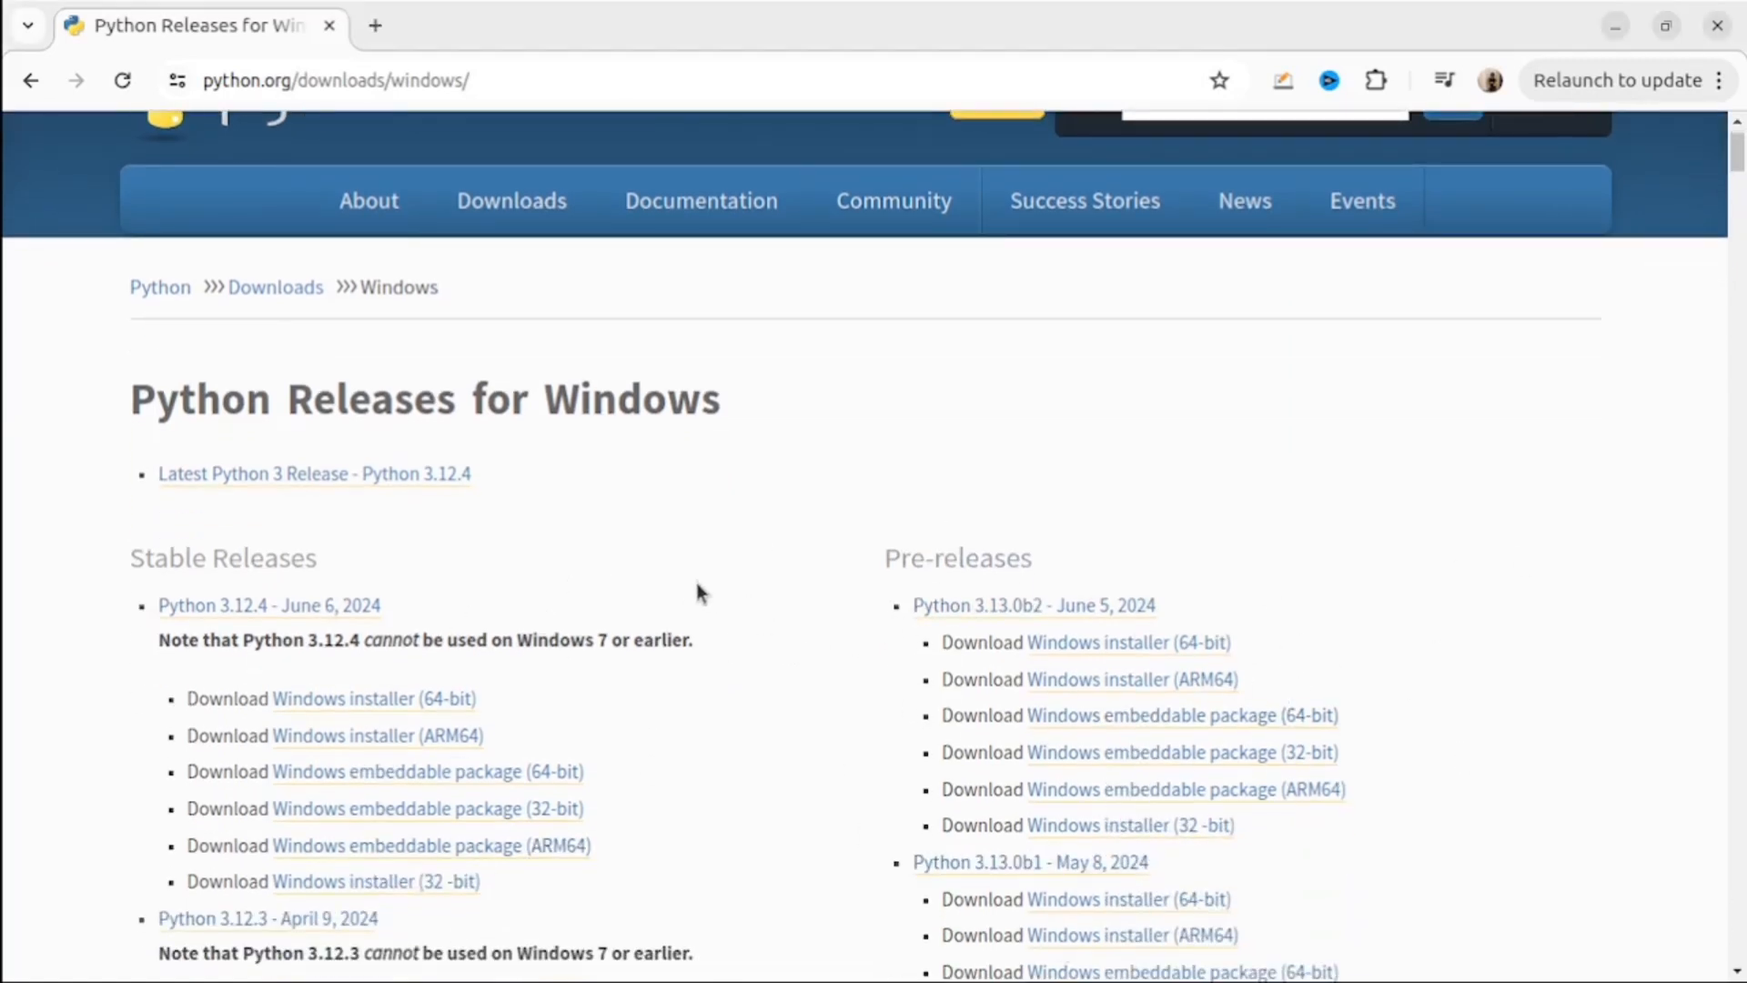
pyautogui.scroll(-3)
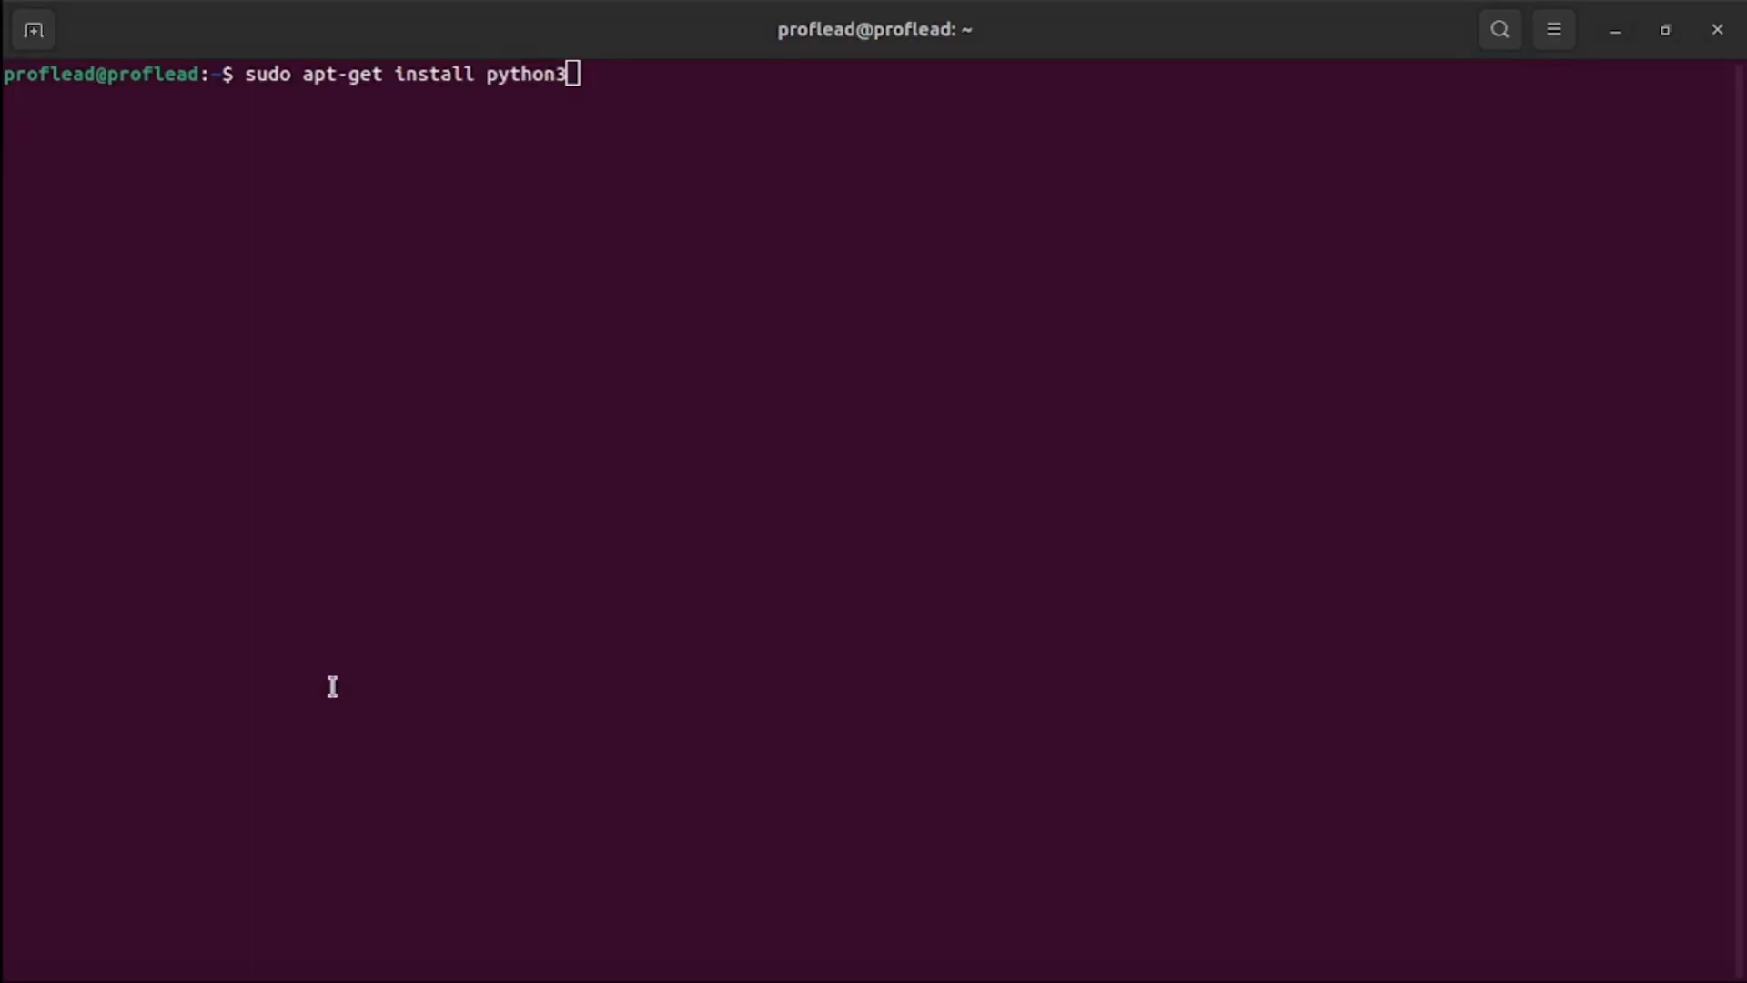
# Run apt-get install python3 and python3 --version, confirming version 3.10.12.
pyautogui.write('python3 -v')
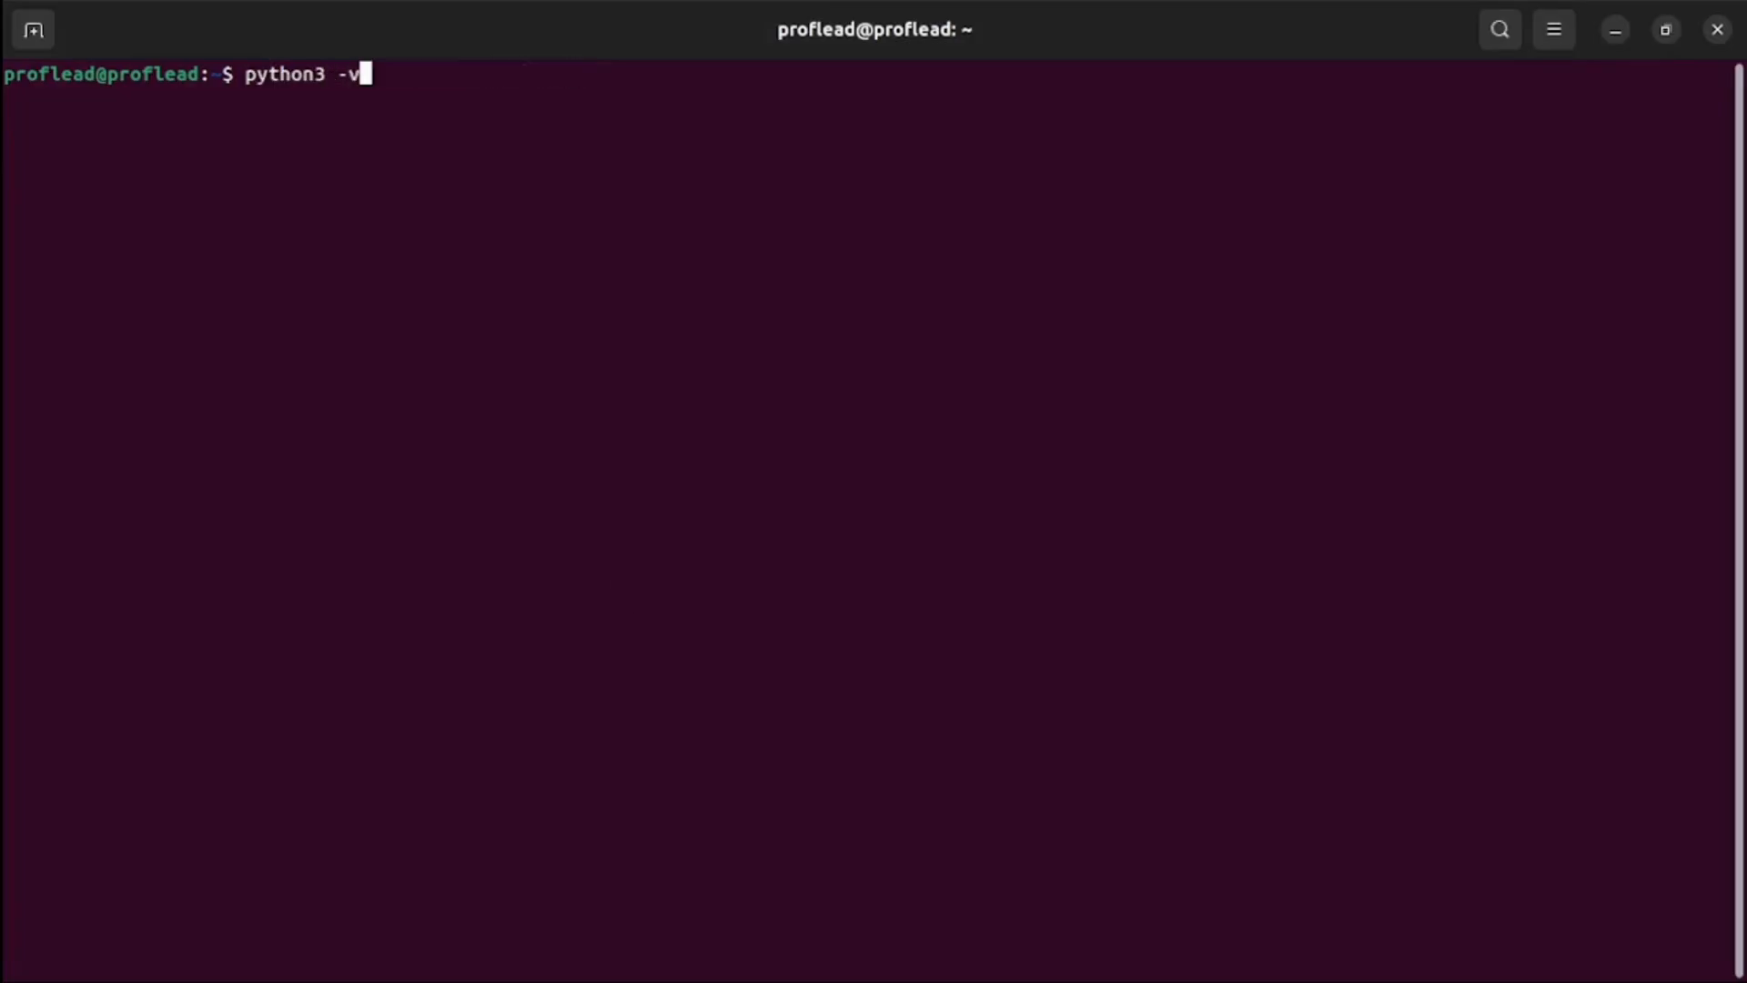
pyautogui.write('sudo apt-get install python3')
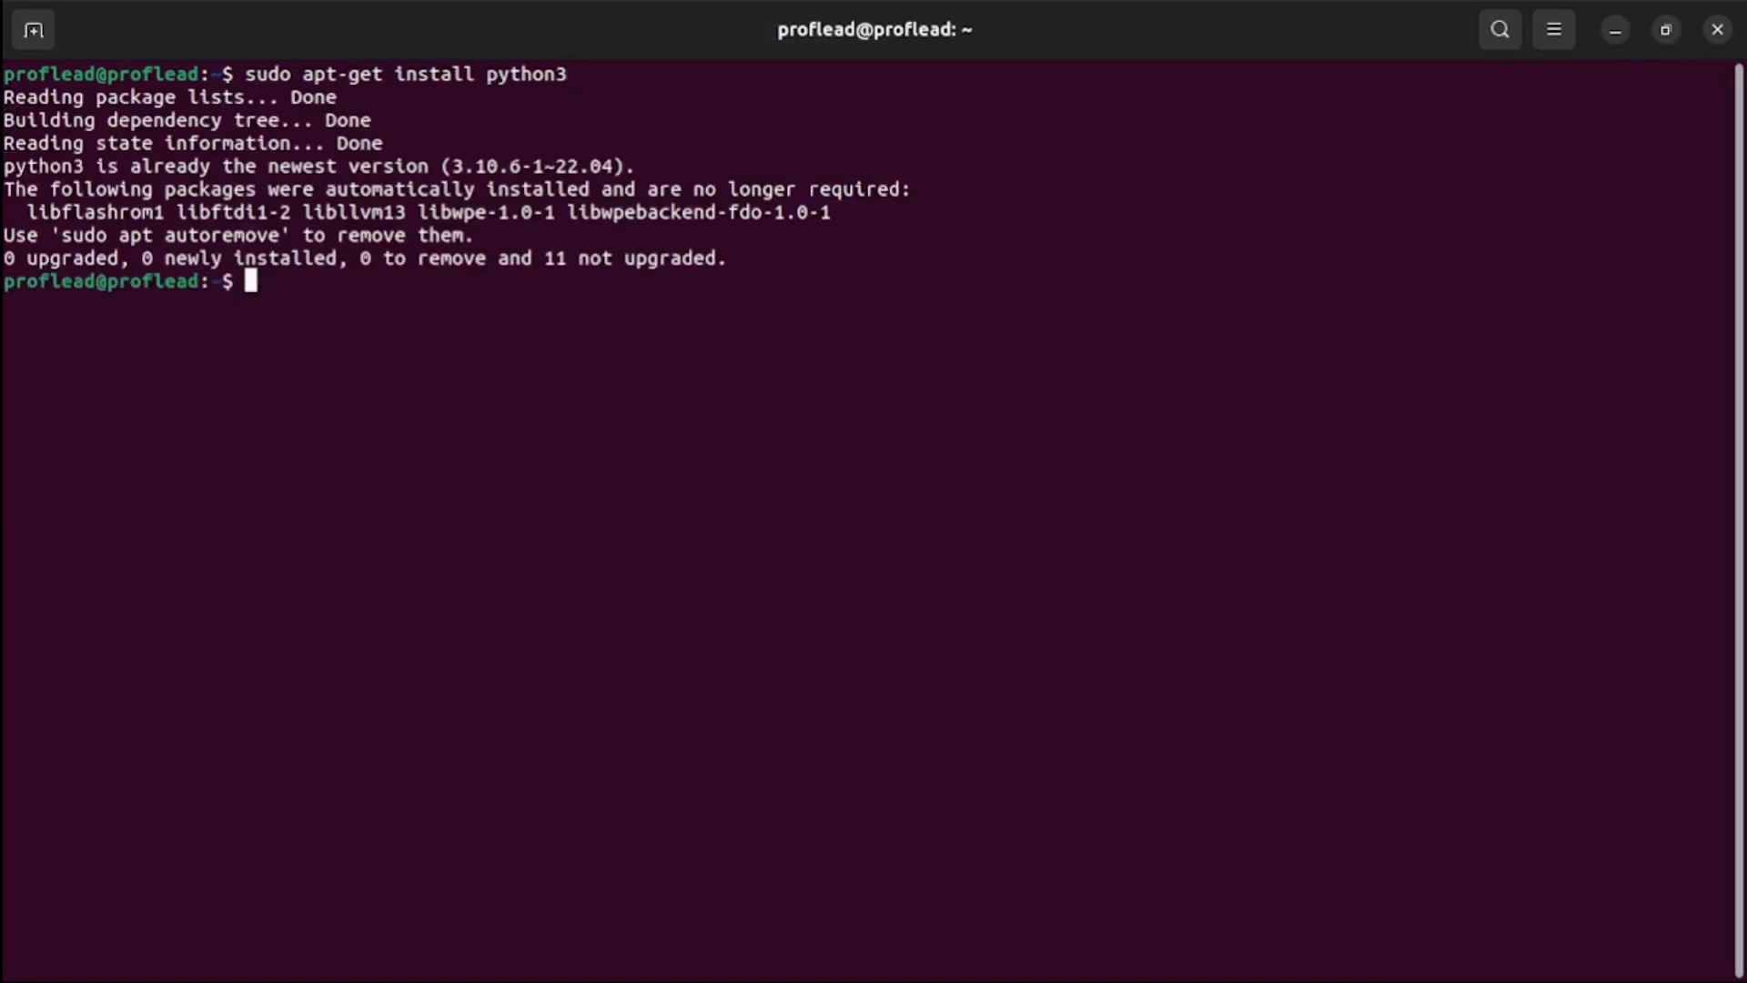
pyautogui.write('python3 --version')
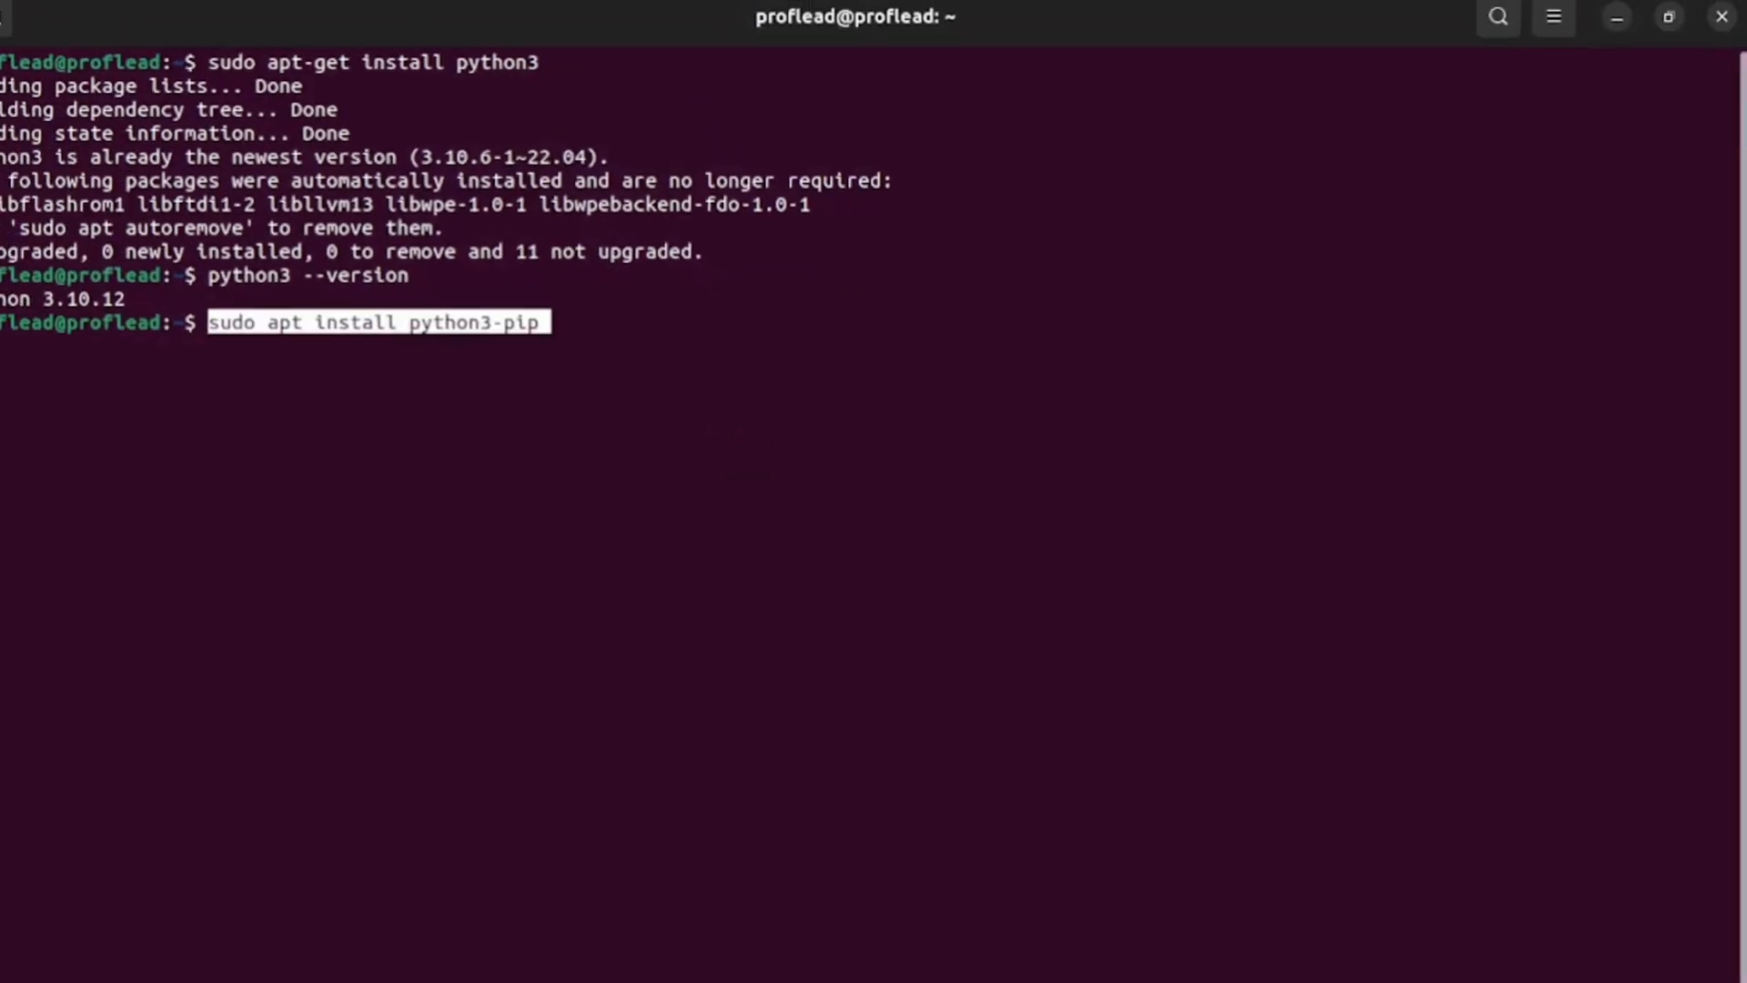
# Install pip and venv with sudo, then create and activate the myprojectenv virtual environment.
pyautogui.press('enter')
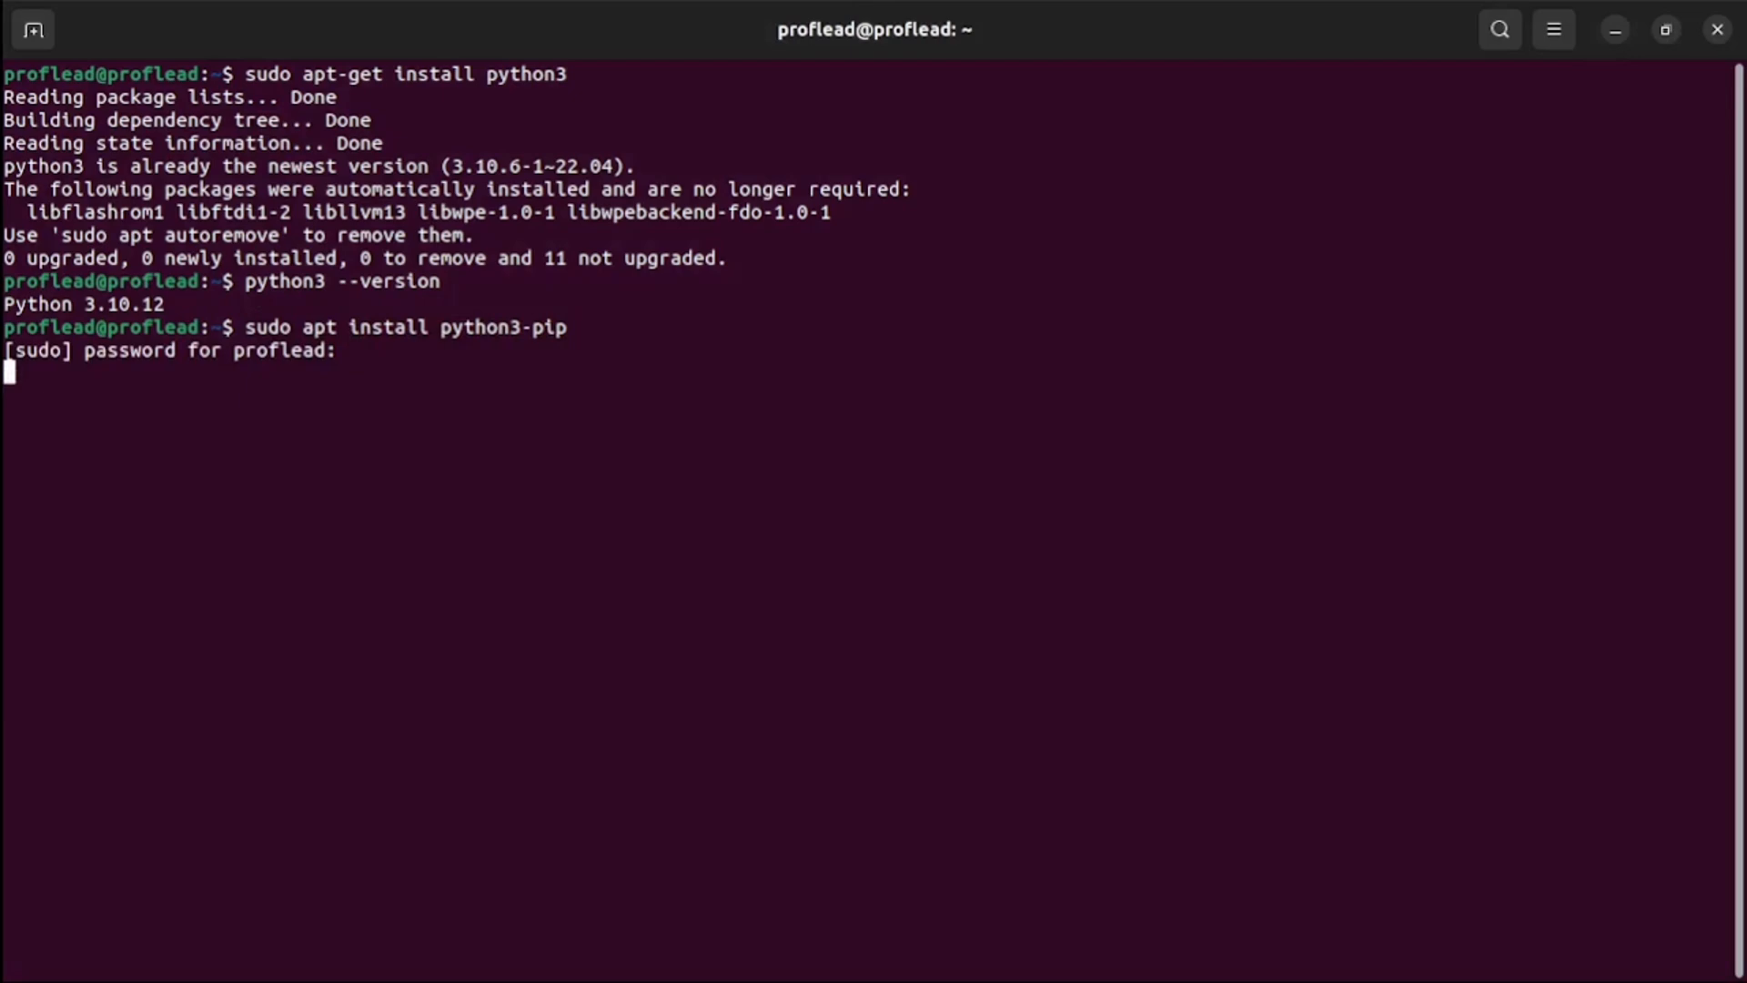
pyautogui.press('Return')
pyautogui.write('Y')
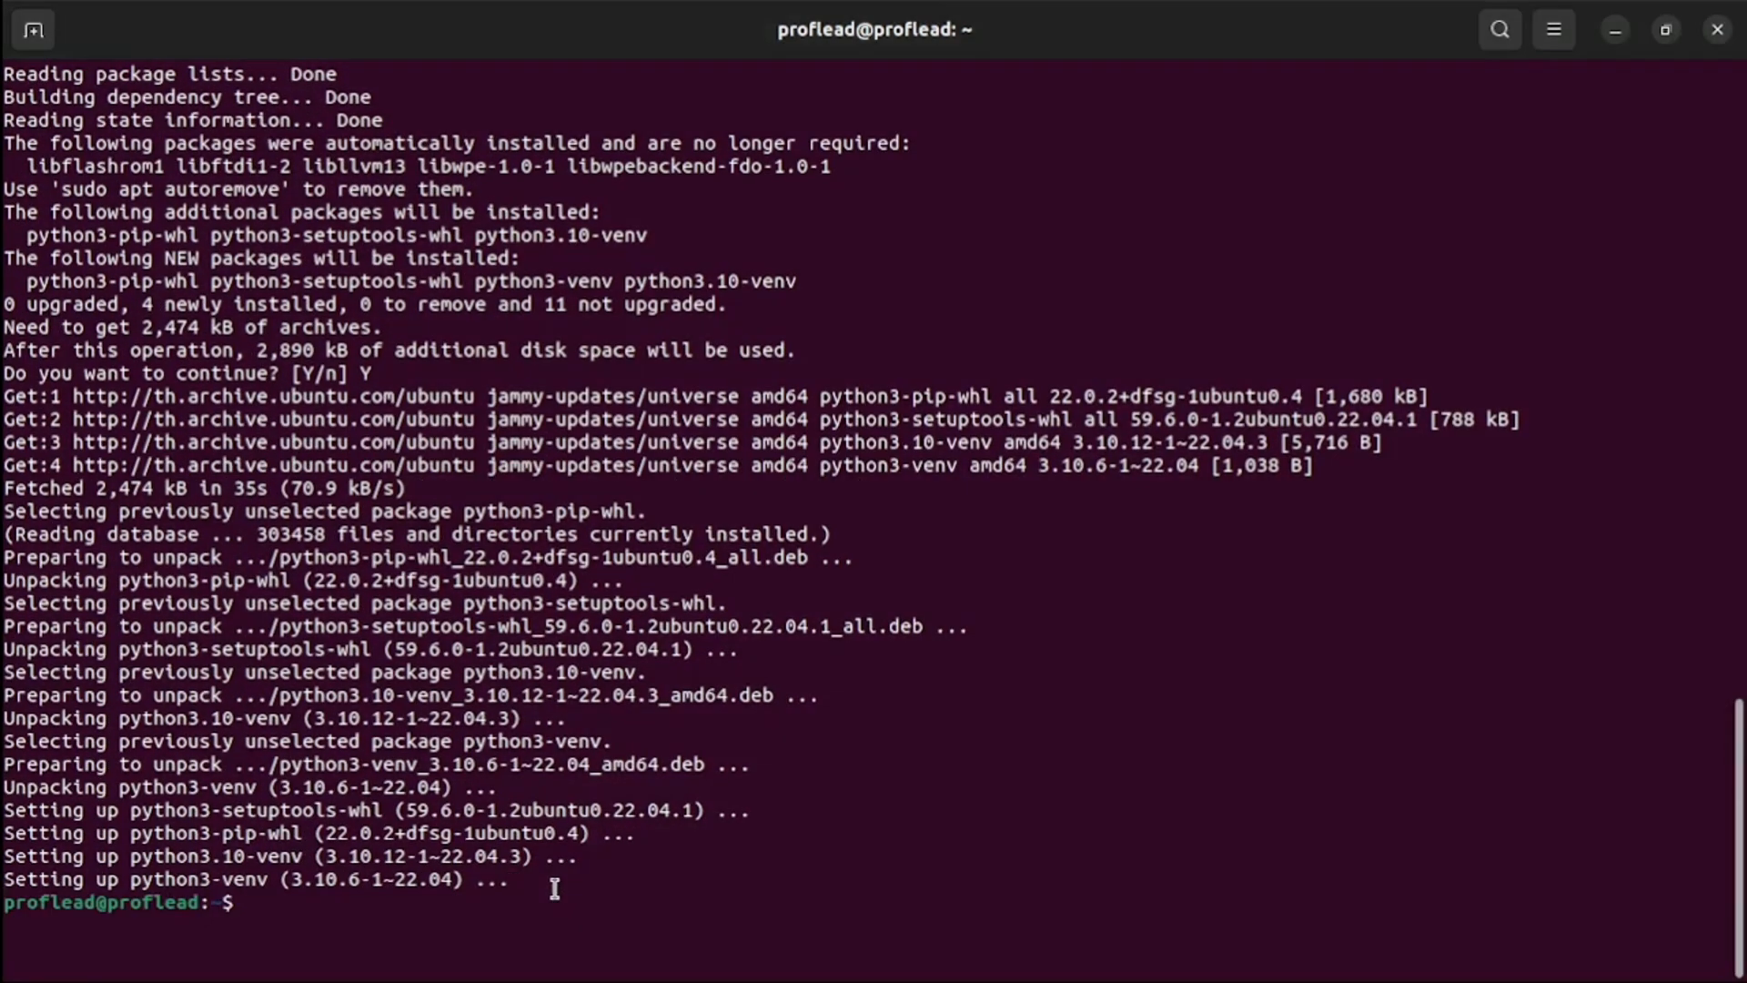
pyautogui.write('python3 -m venv myprojectenv')
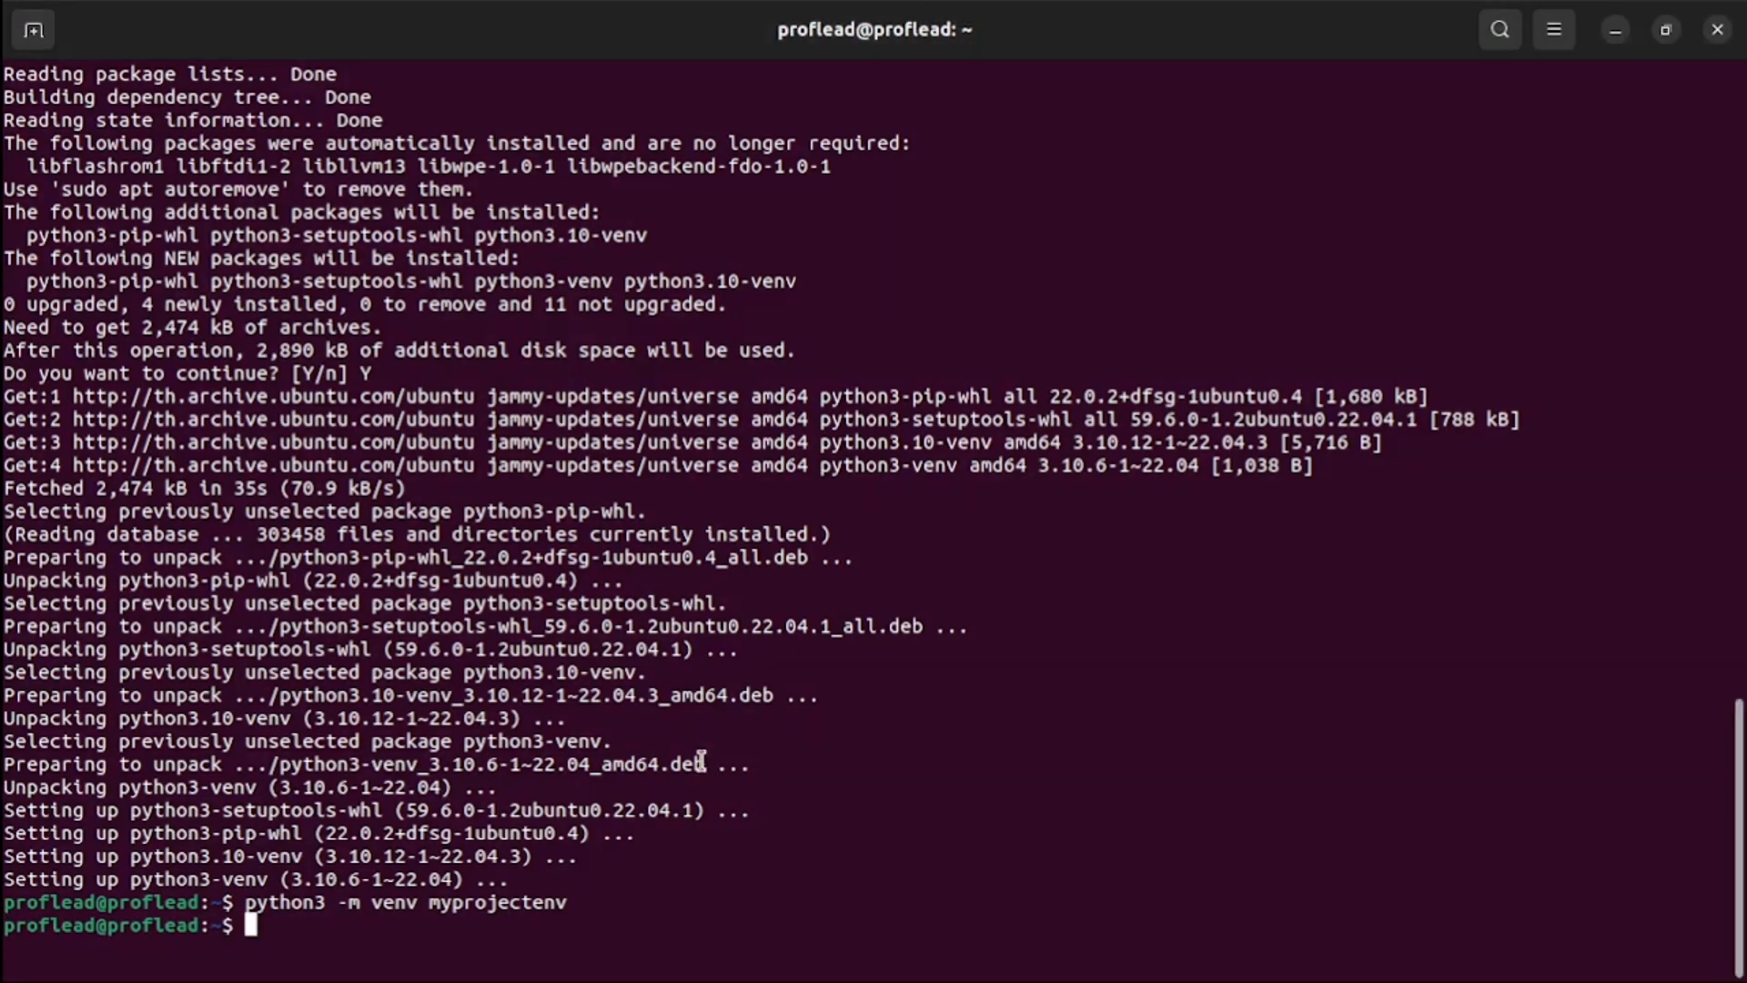
pyautogui.write('source myprojectenv/bin/activate')
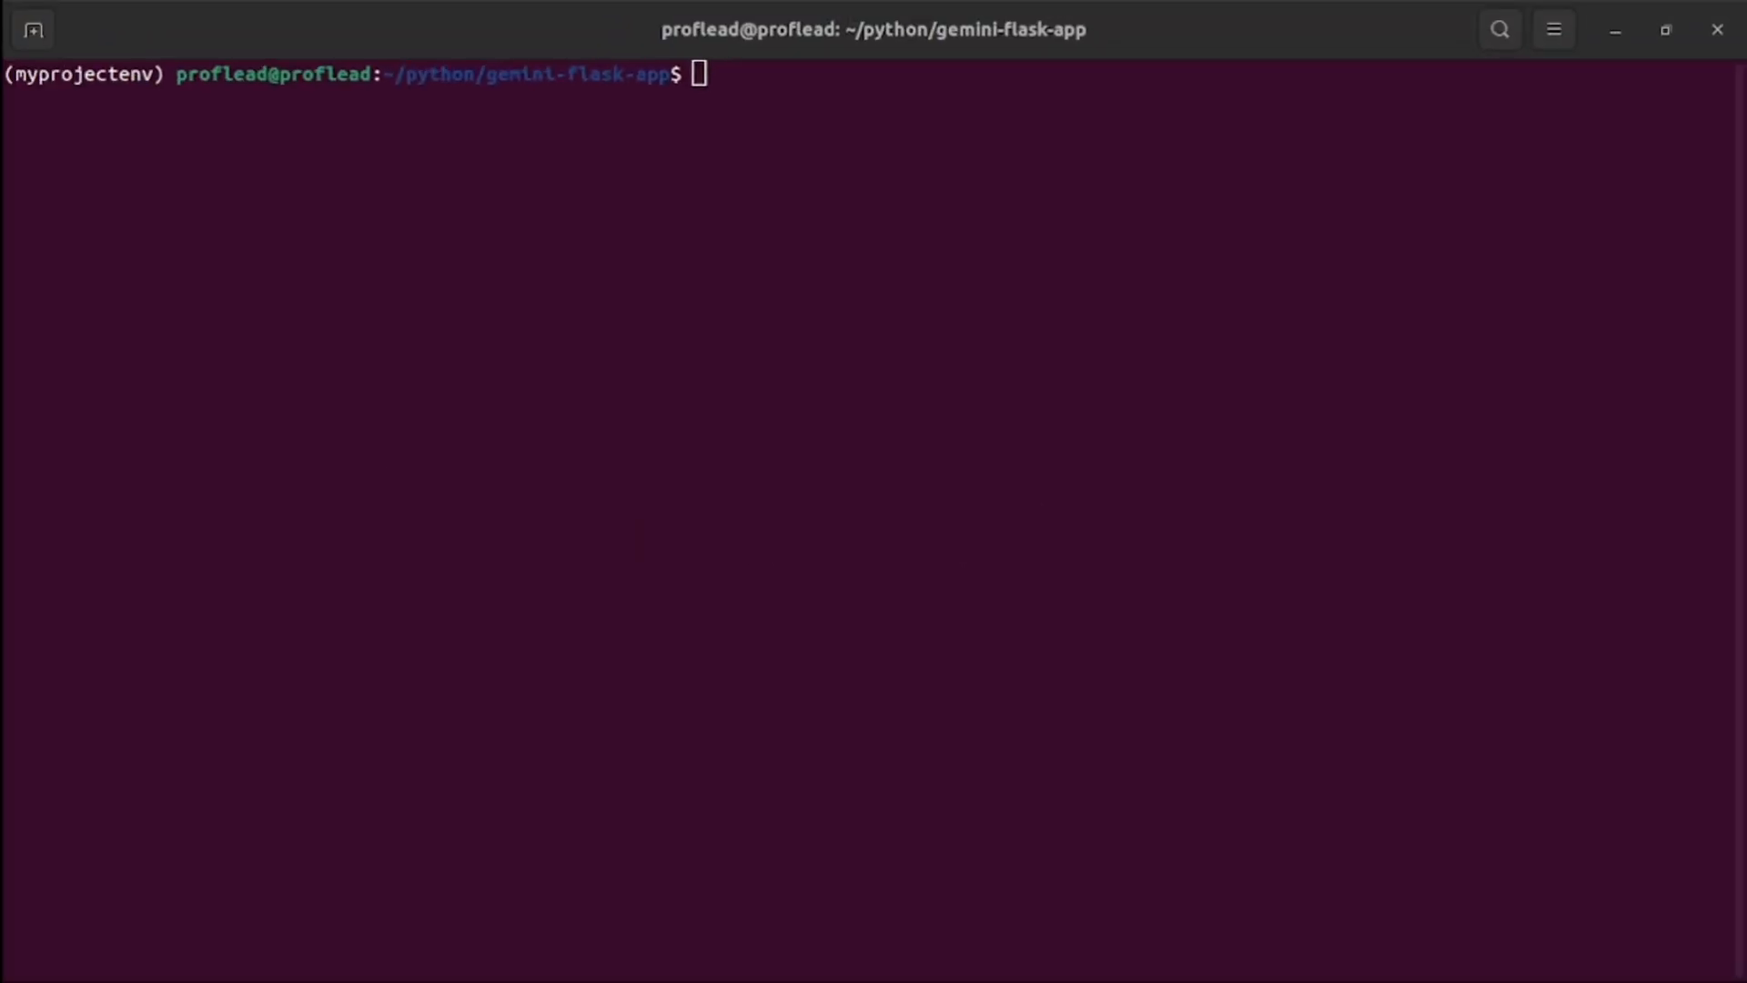
# Pip install langchain-core, then request langchain-google-genai in myprojectenv.
pyautogui.write('pip install langchain-core')
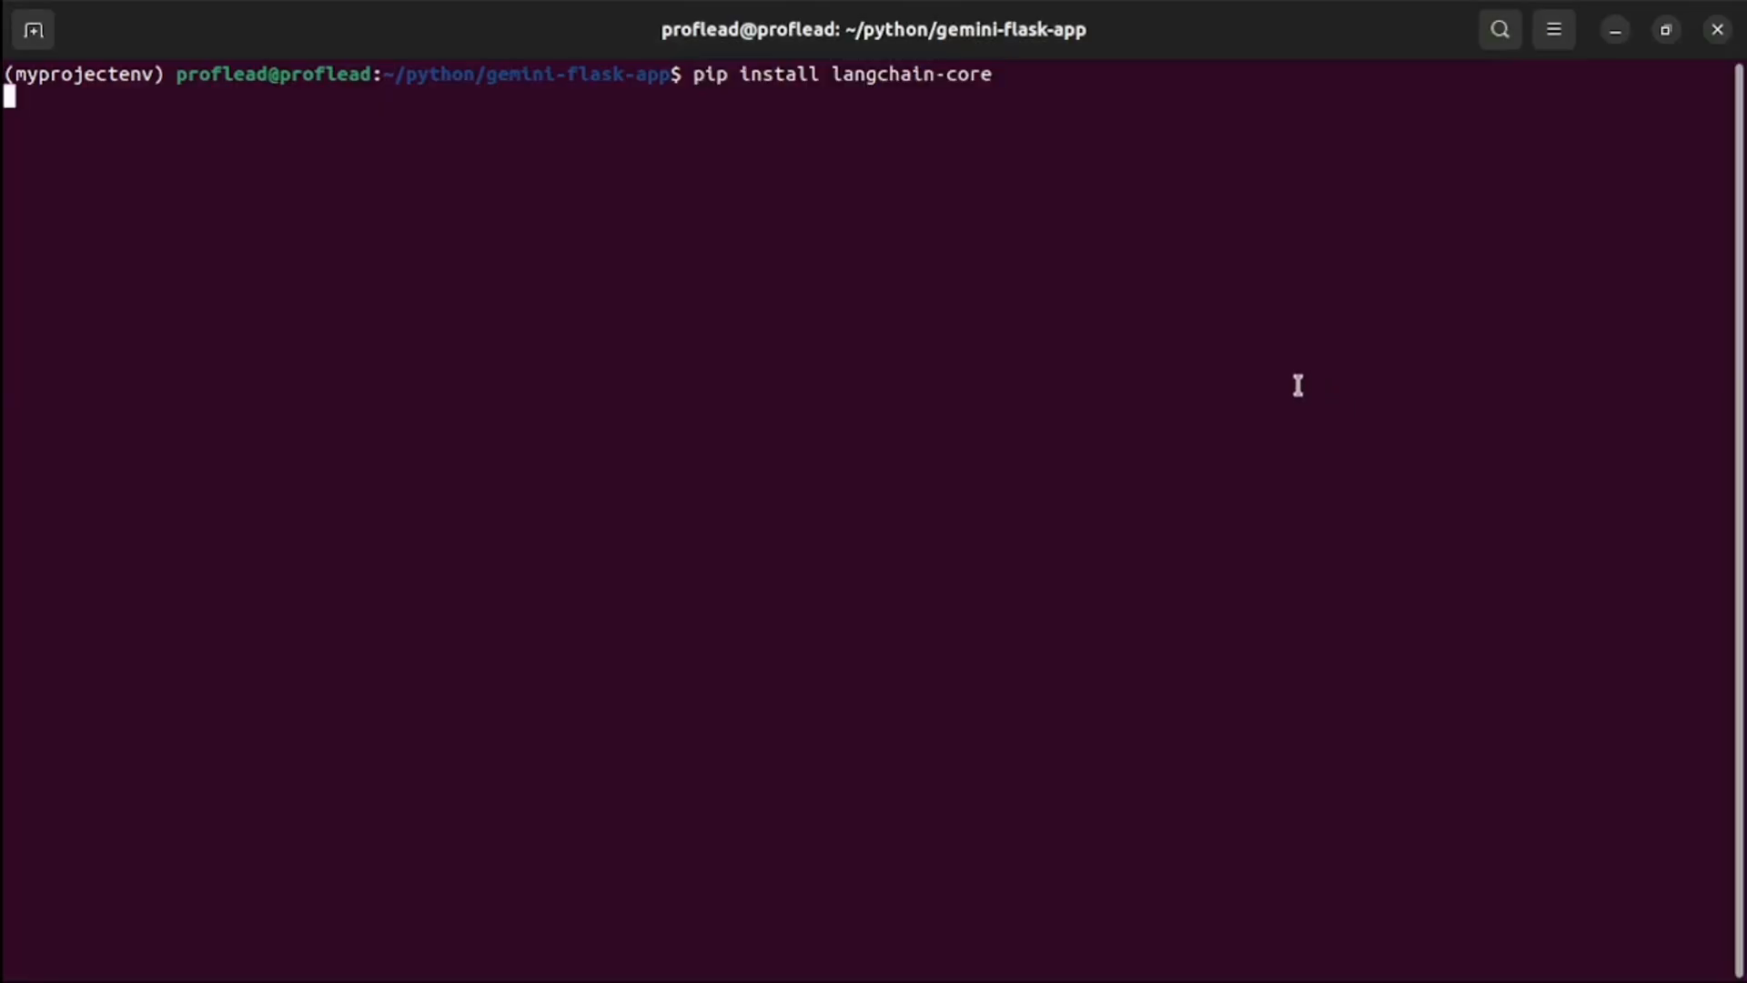
pyautogui.press('Return')
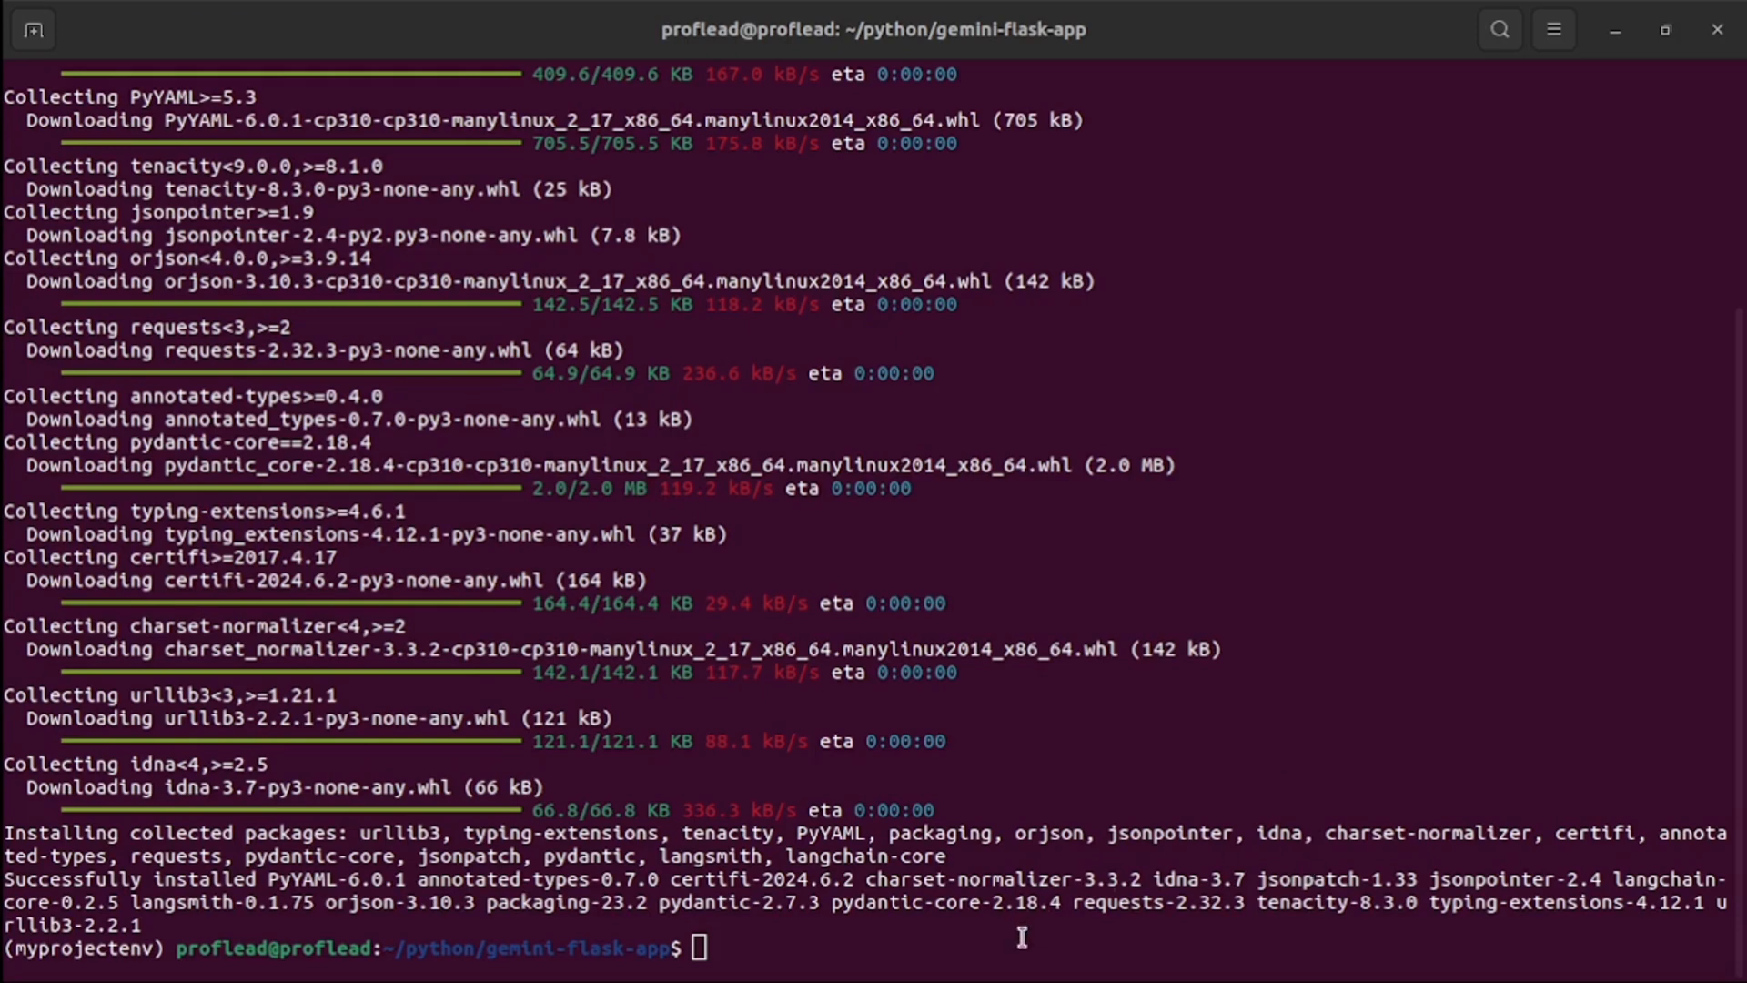
pyautogui.write('pip install langchain-google-genai')
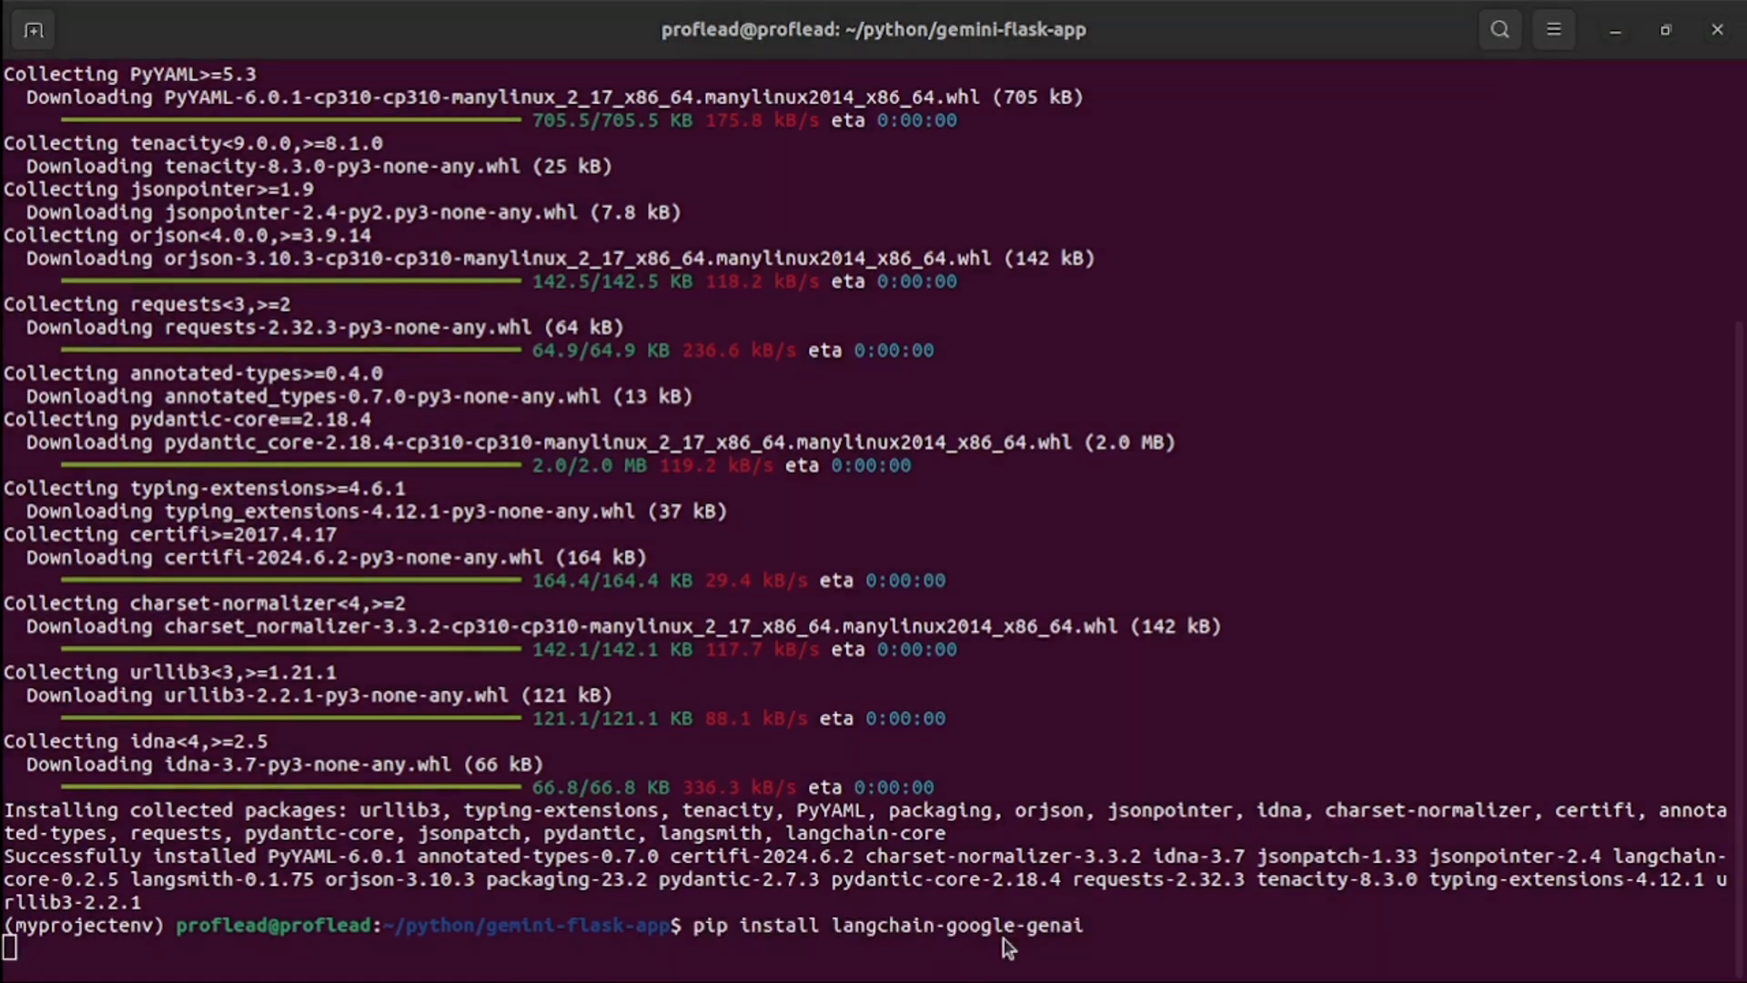
pyautogui.moveTo(1114, 728)
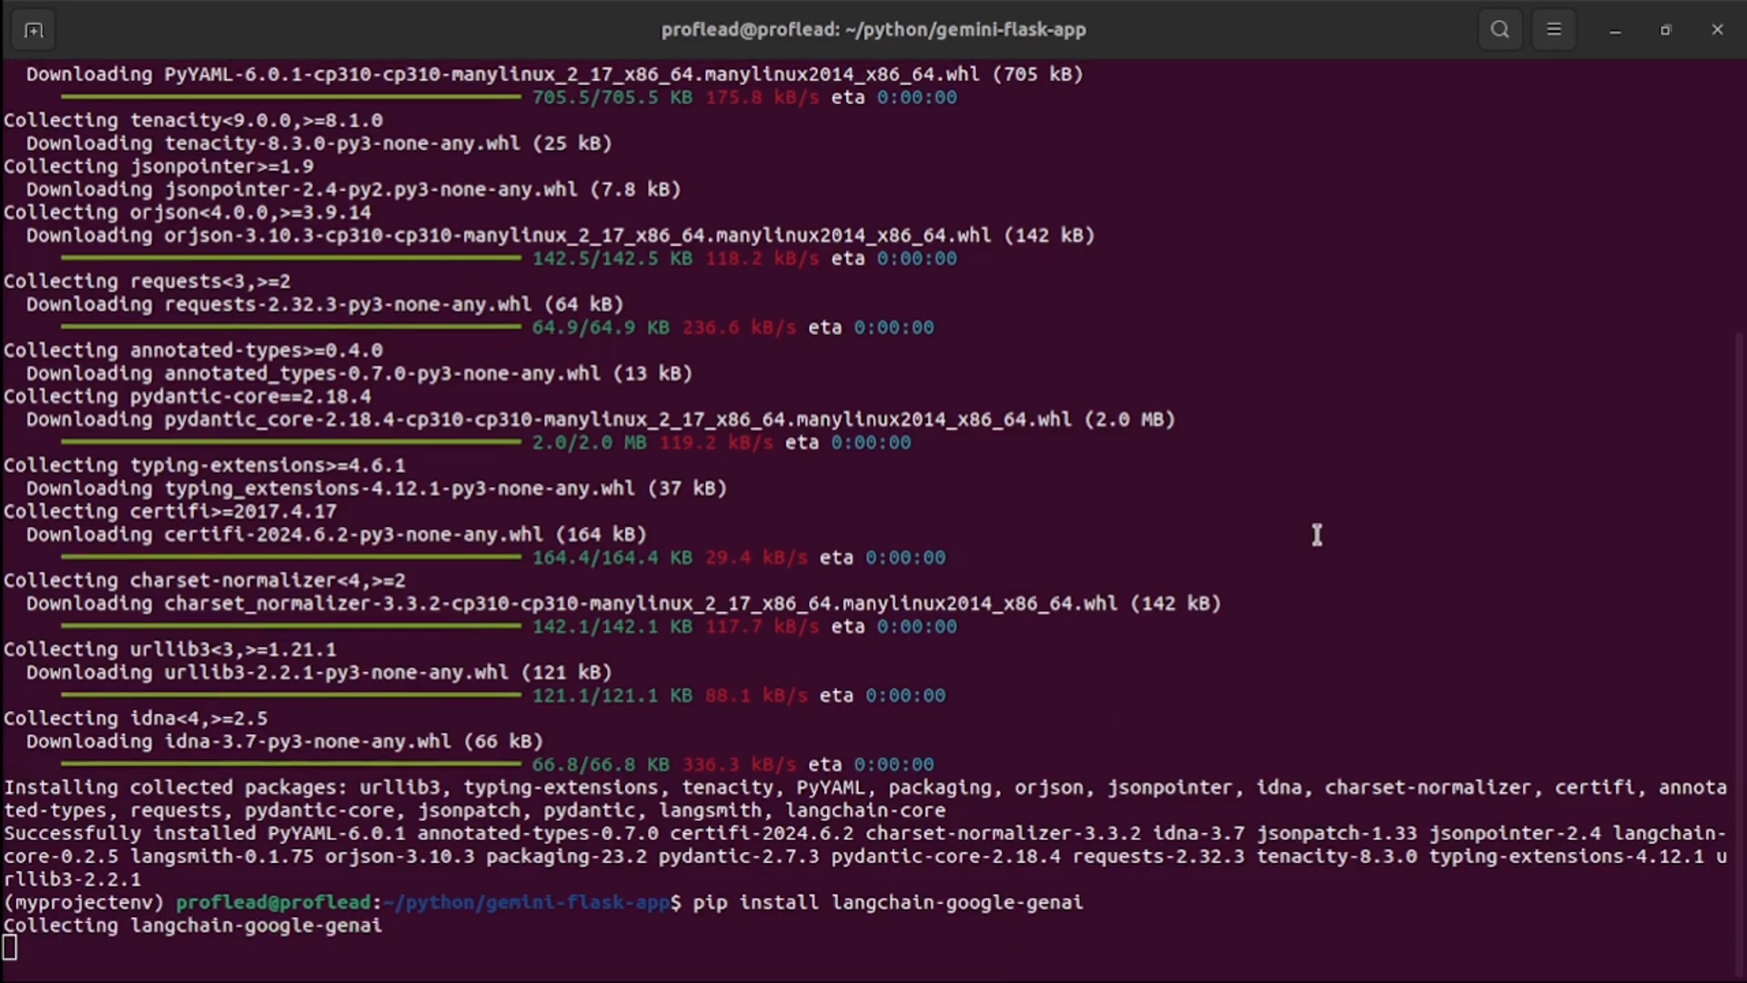
pyautogui.scroll(-3)
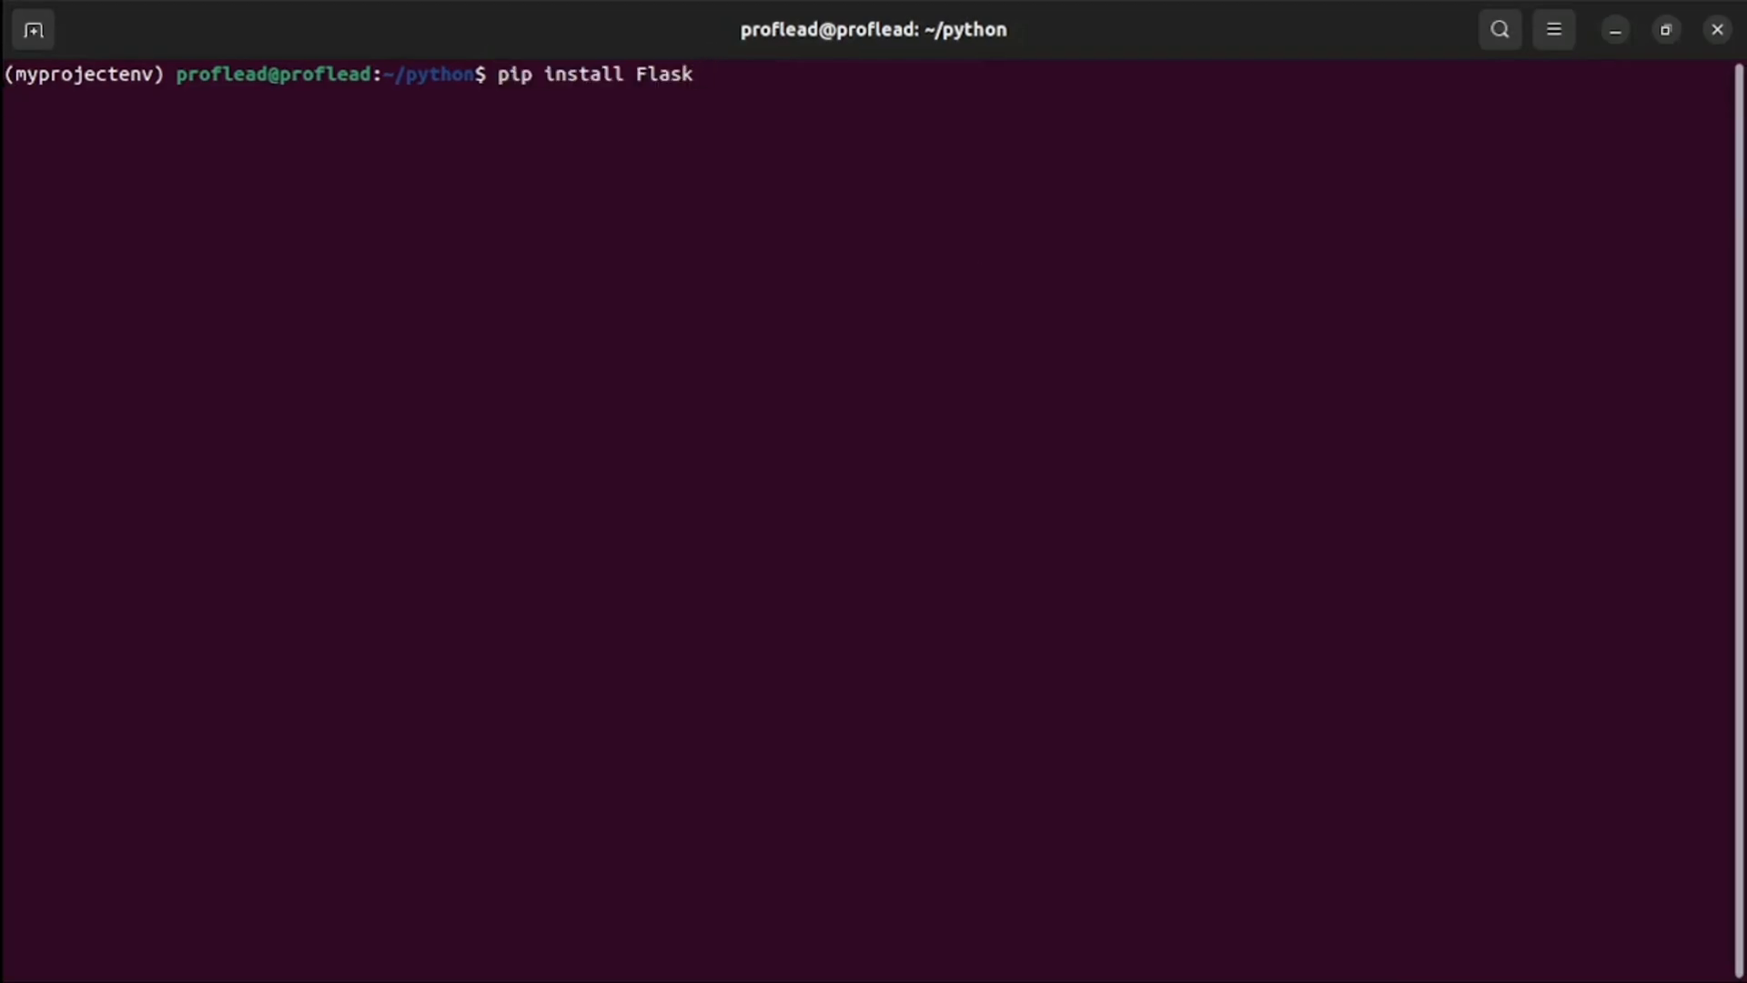
# Install Flask 3.0.3, then make the gemini-flask-app folder and cd into it.
pyautogui.press('Return')
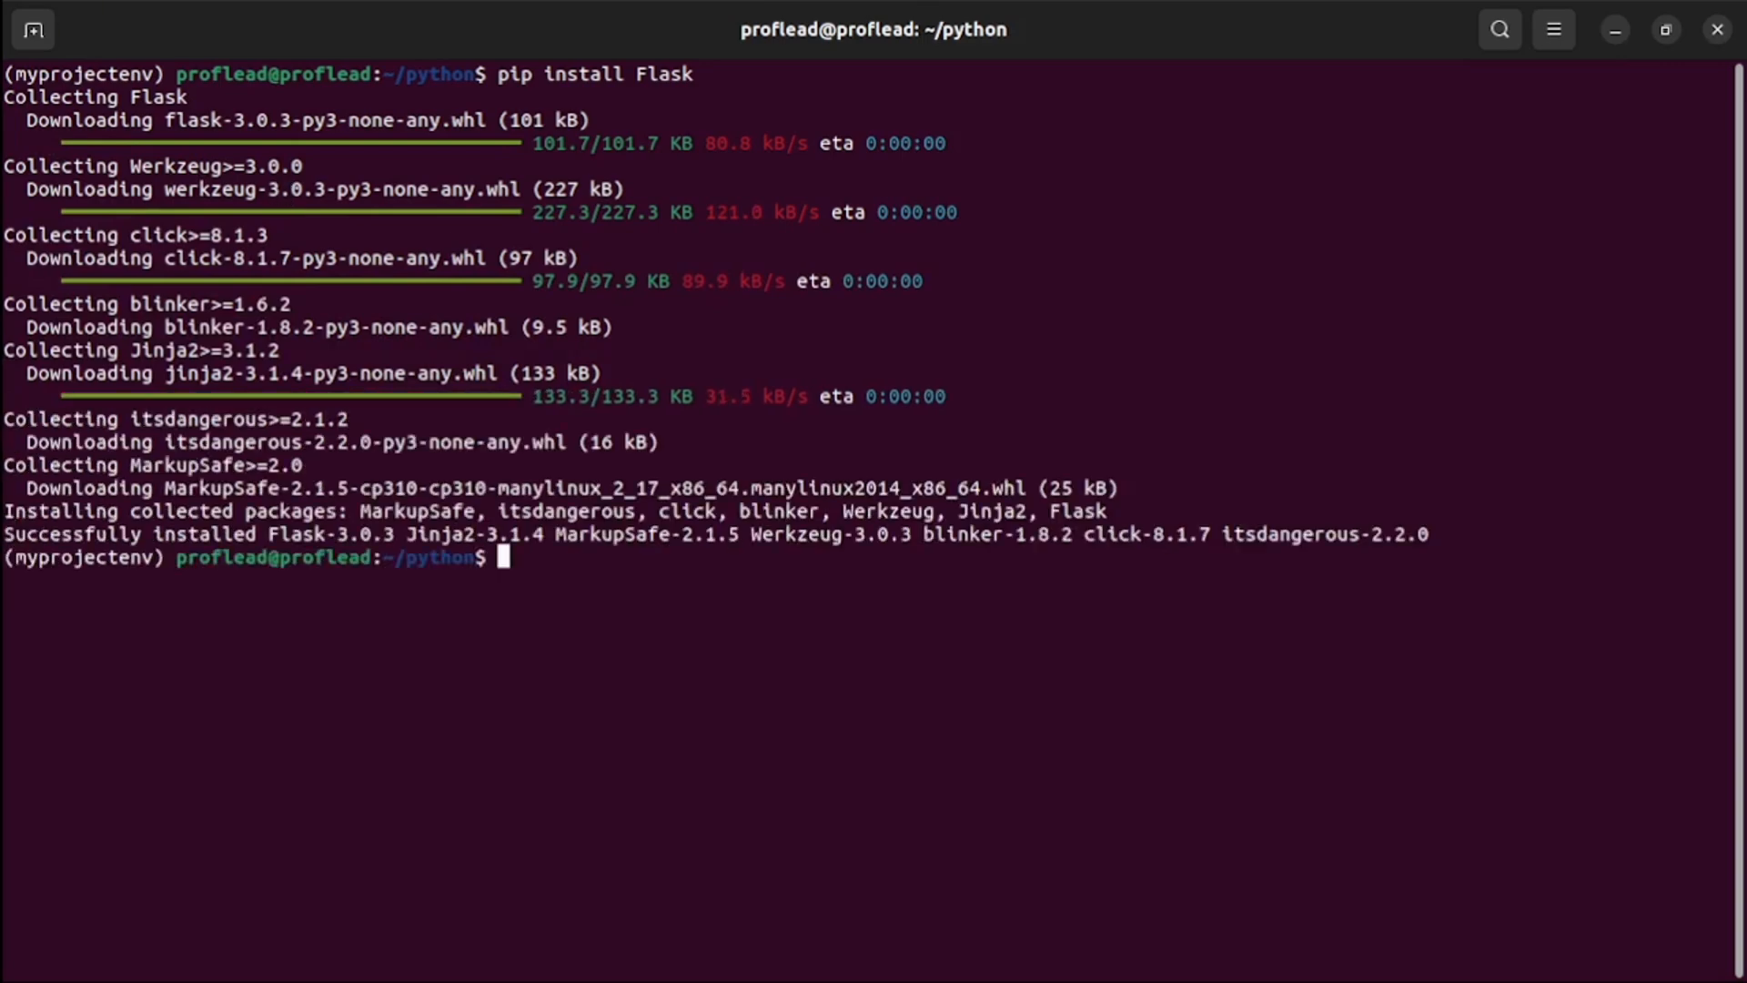
pyautogui.write('mk')
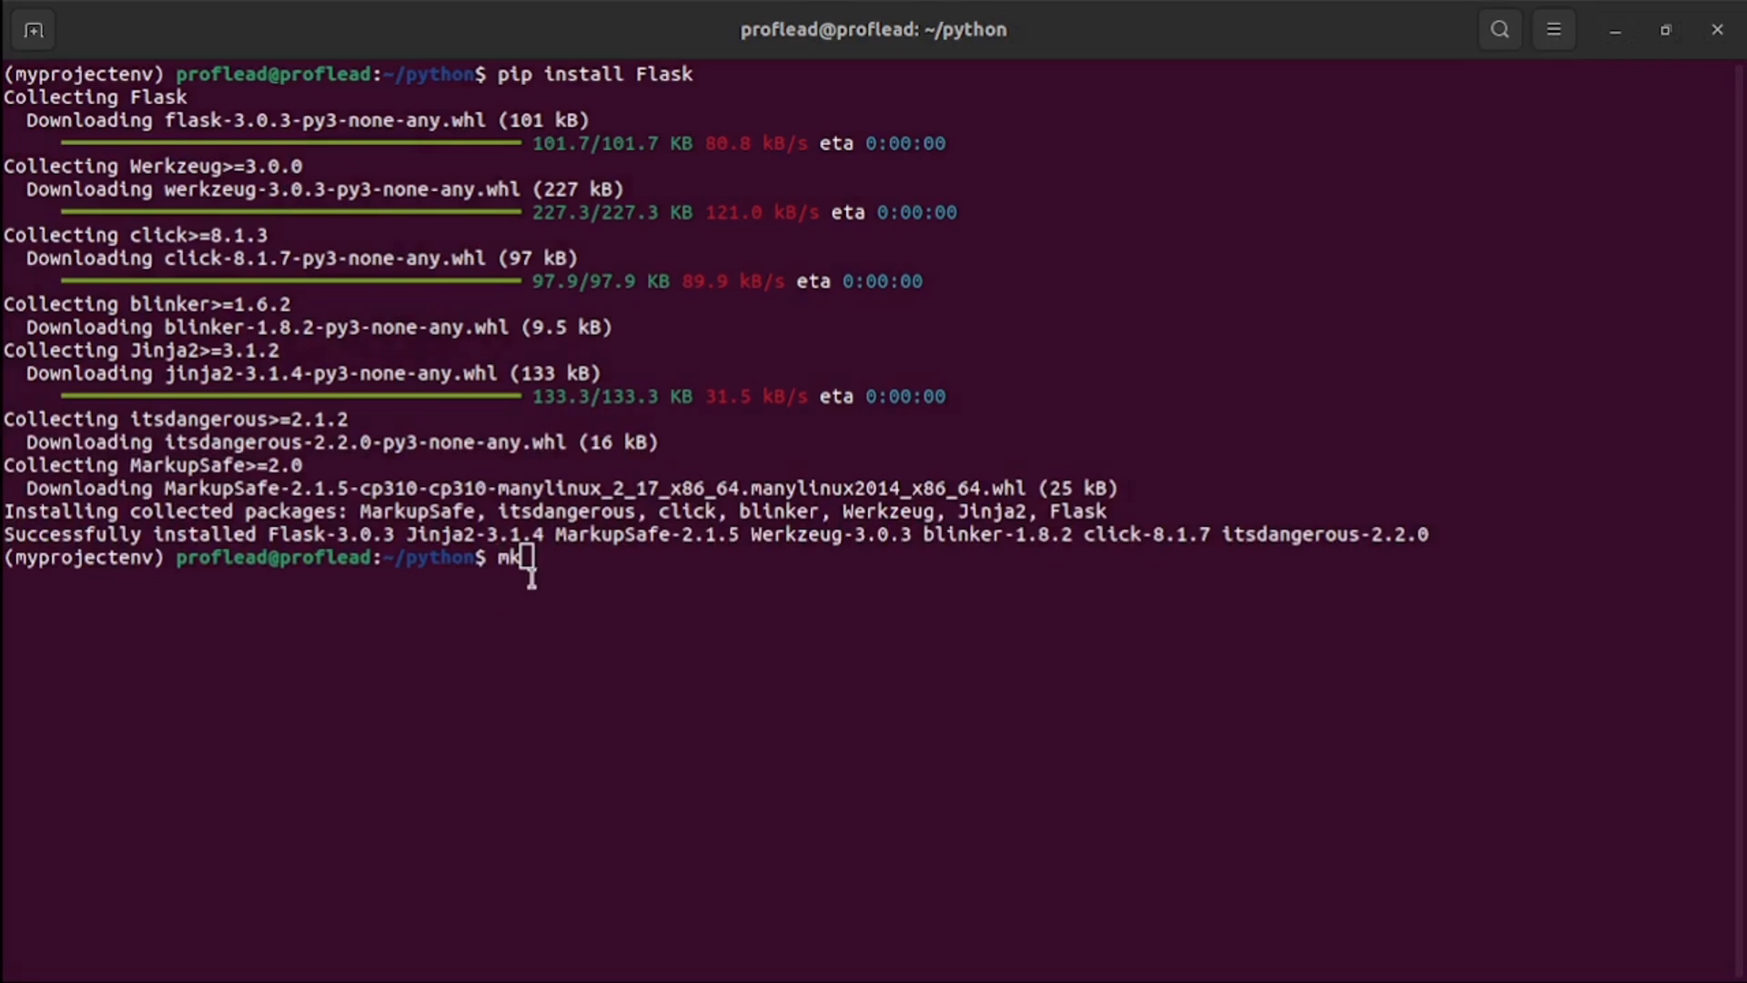
pyautogui.write('d')
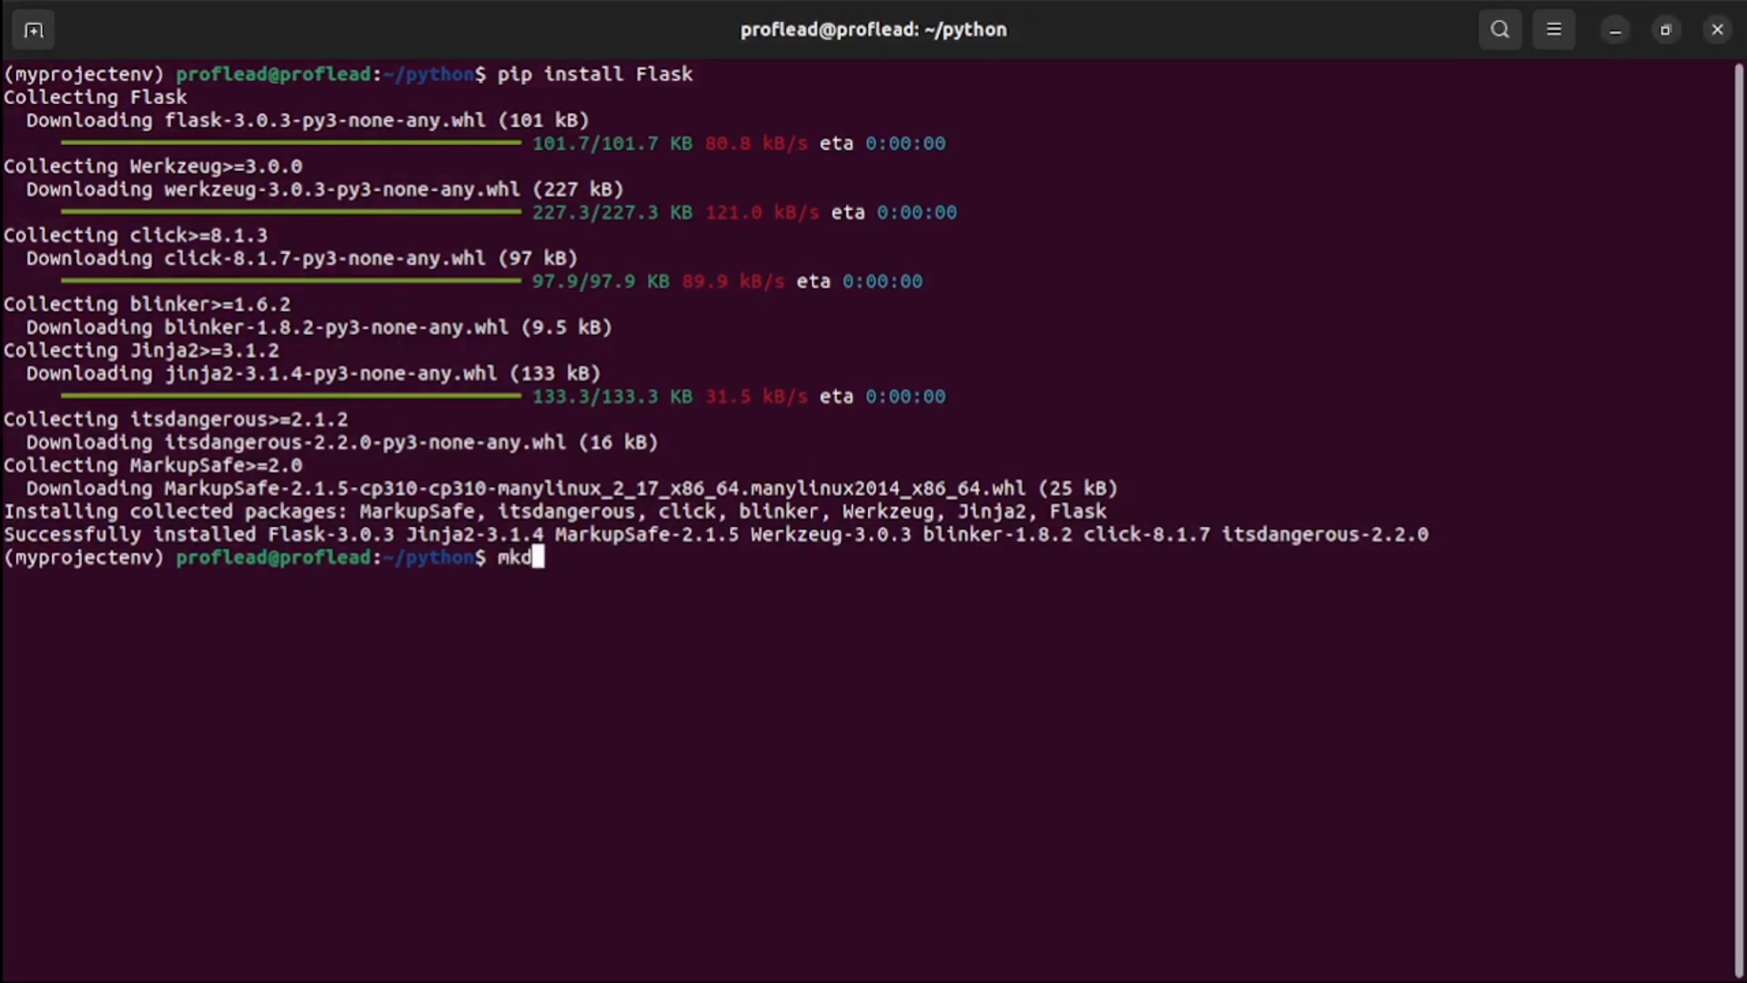
pyautogui.write('ir')
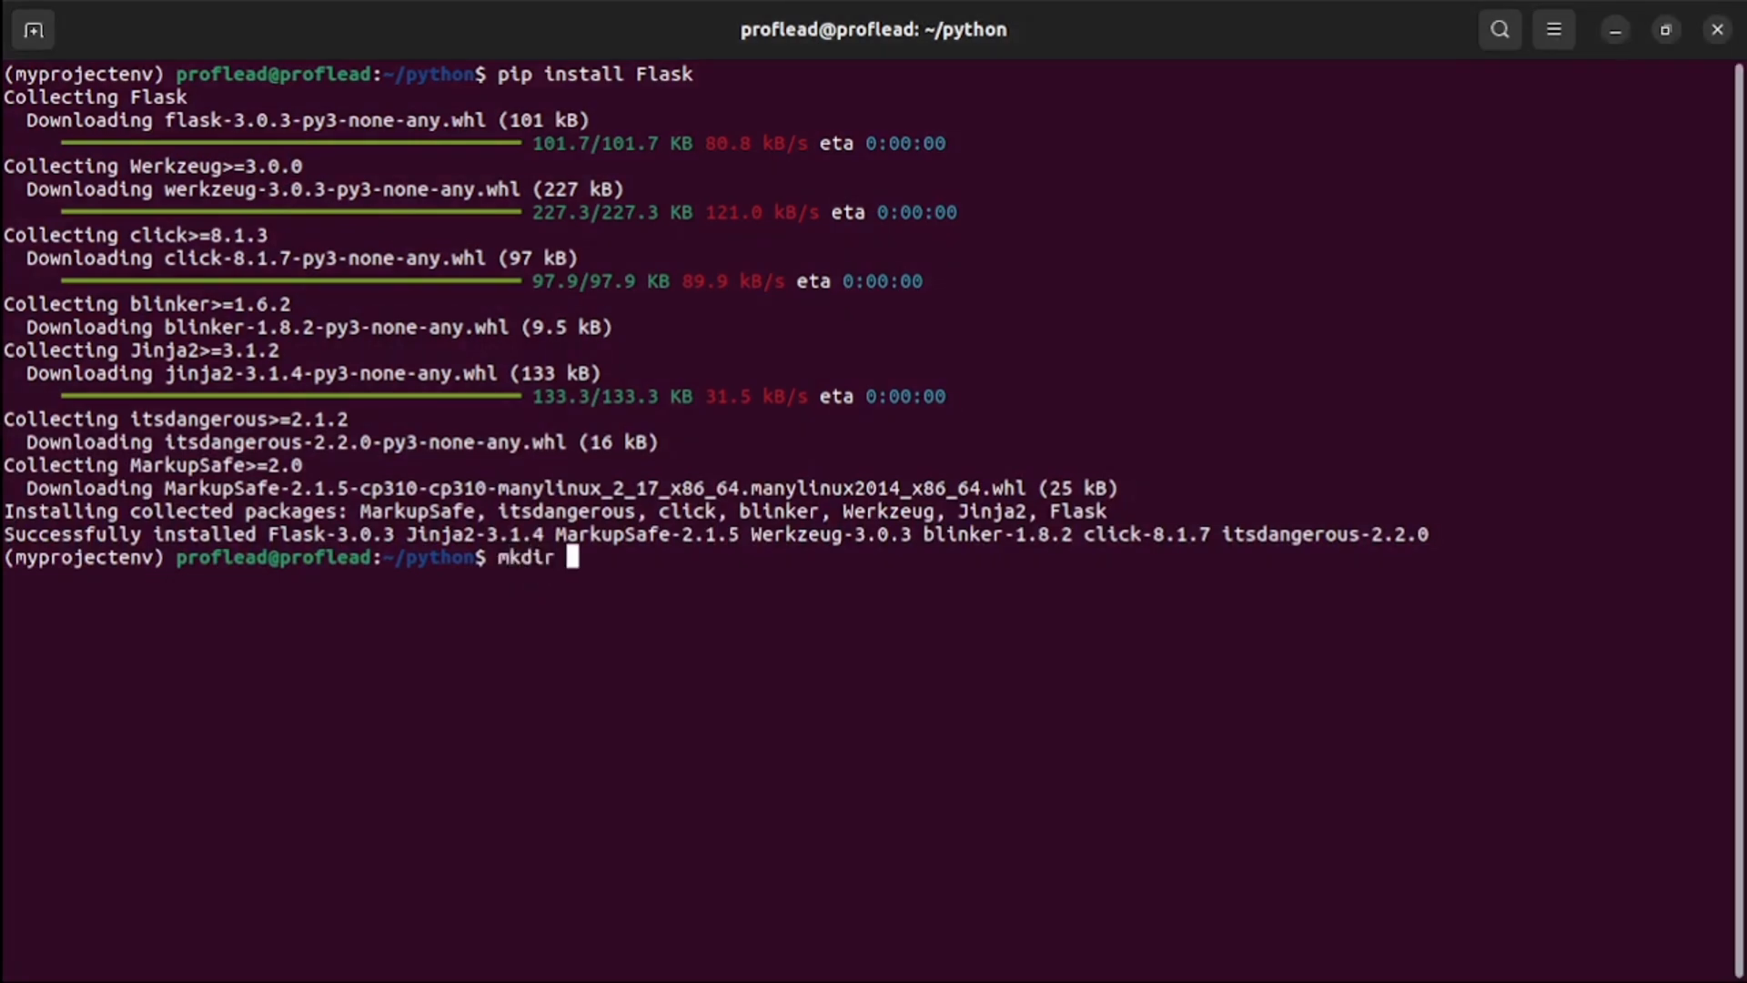
pyautogui.write('gemi')
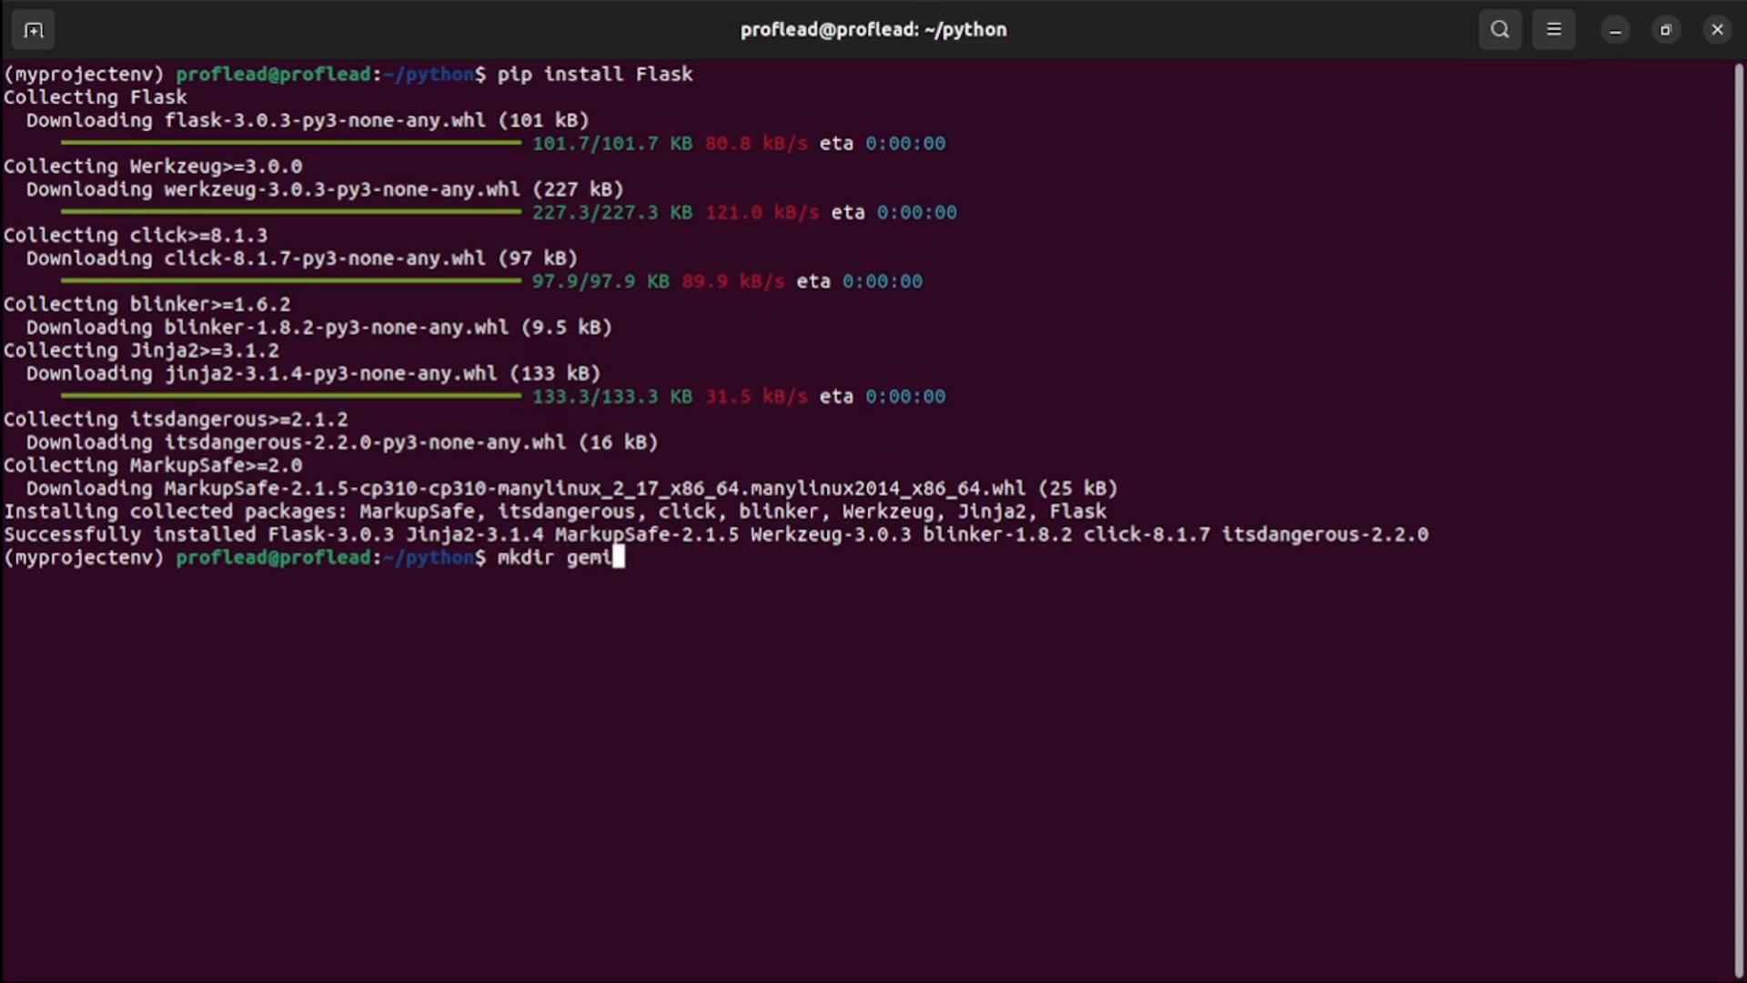
pyautogui.write('ni-flask-app')
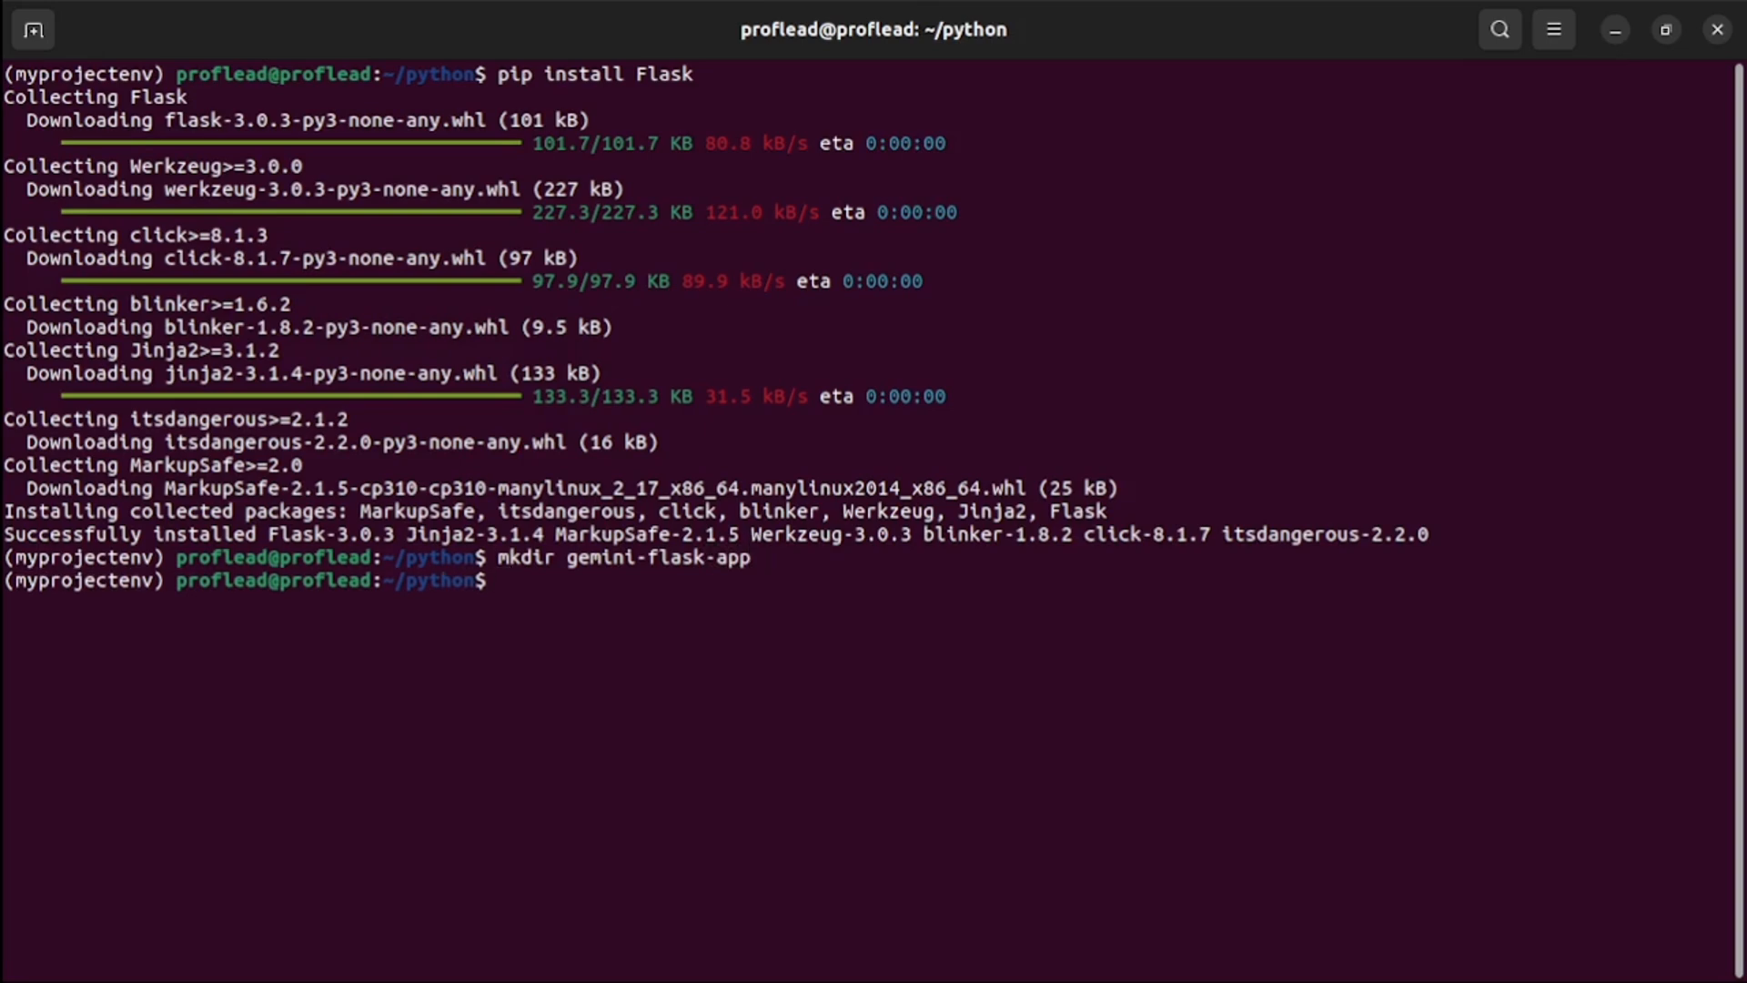
pyautogui.write('cd gemini-flask-app/')
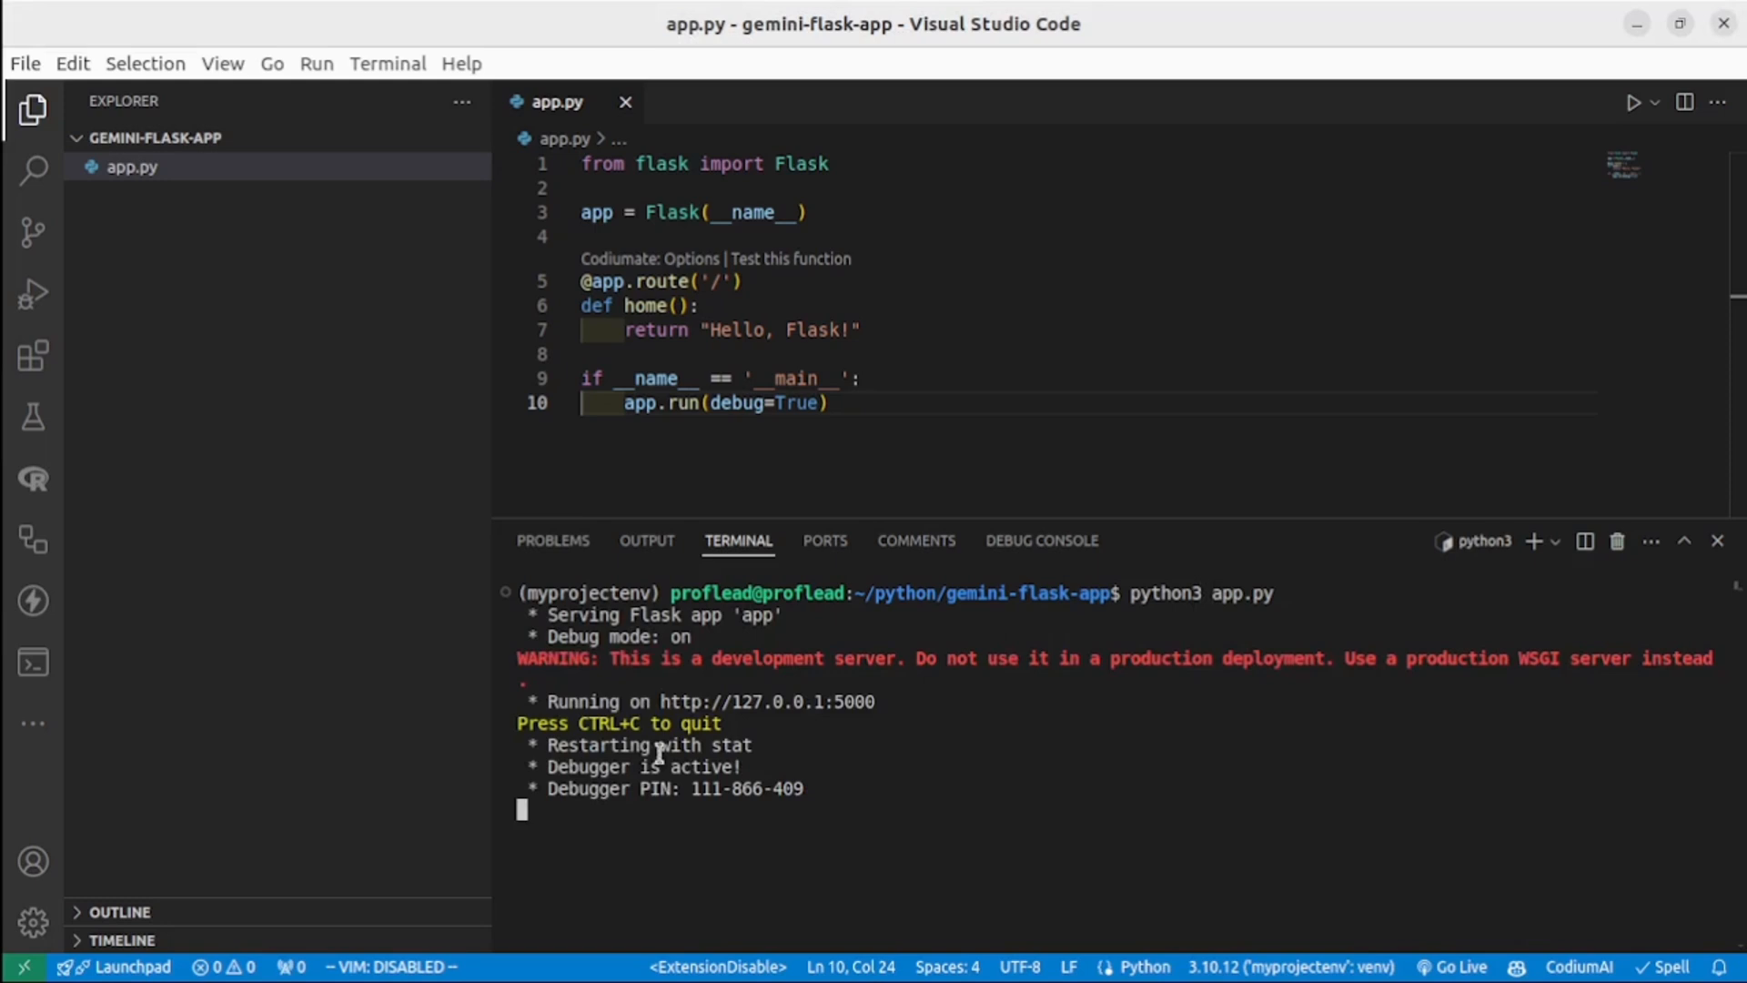
pyautogui.moveTo(640, 724)
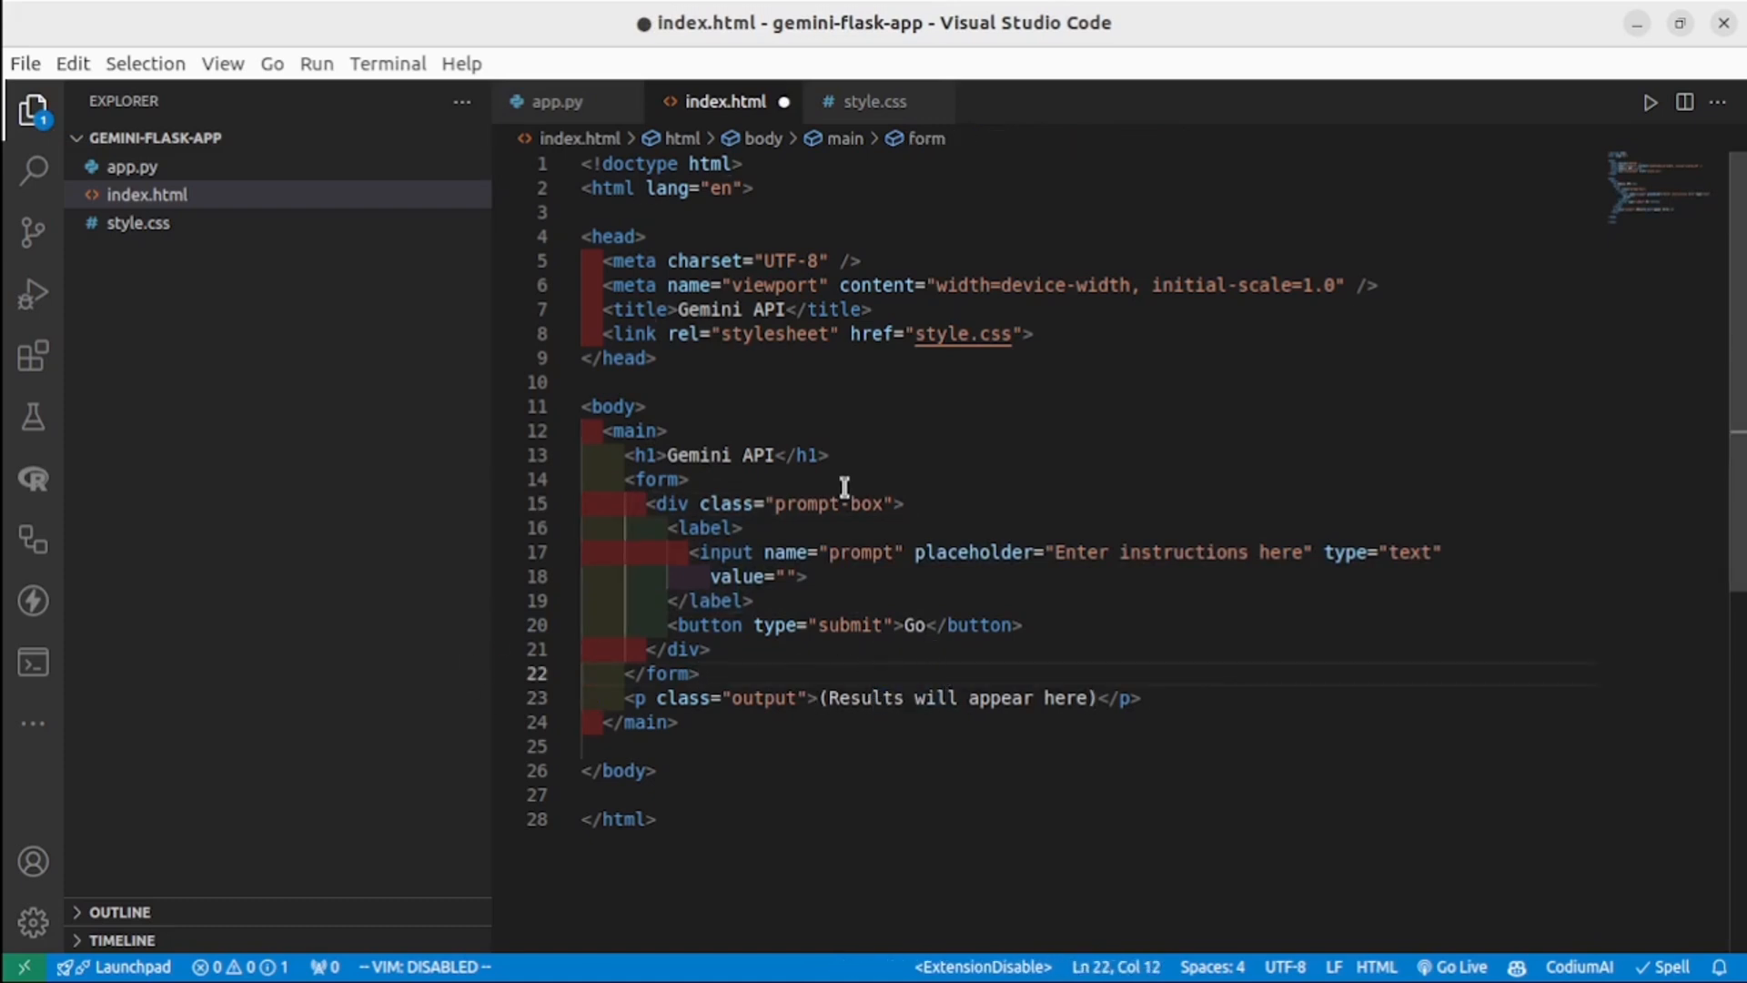
# Save index.html with the Gemini API heading, prompt form, Go button and results paragraph.
pyautogui.press('ctrl+s')
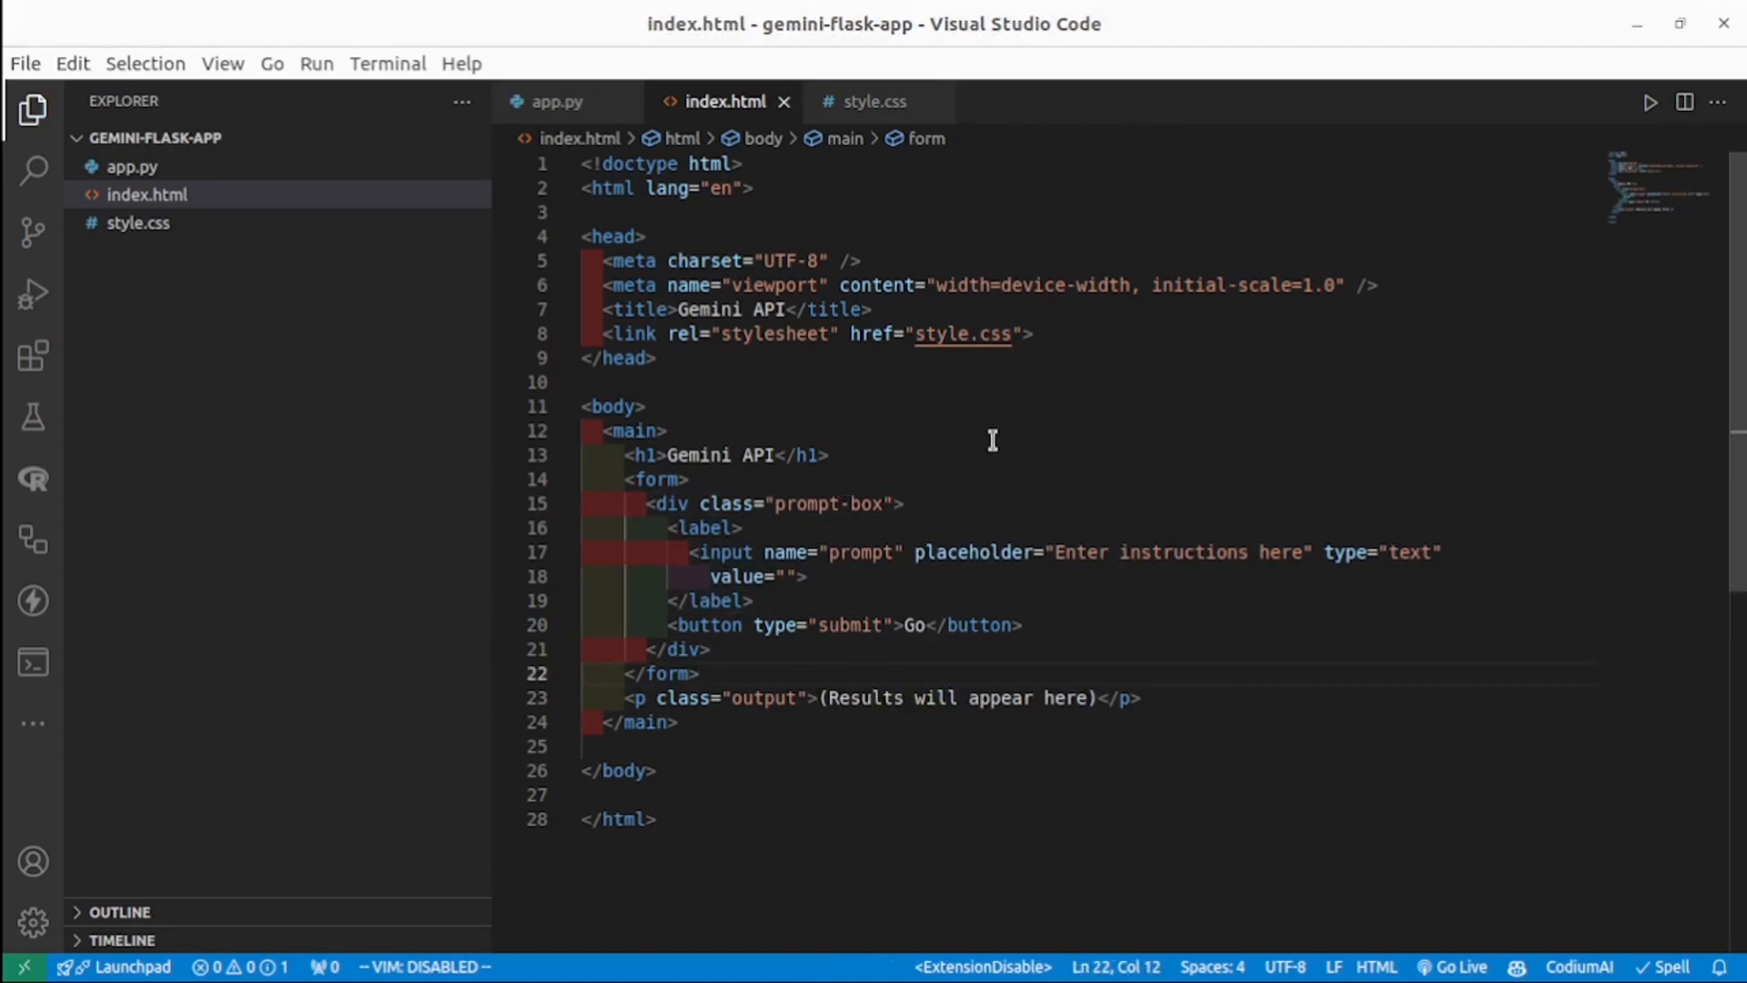
pyautogui.click(635, 431)
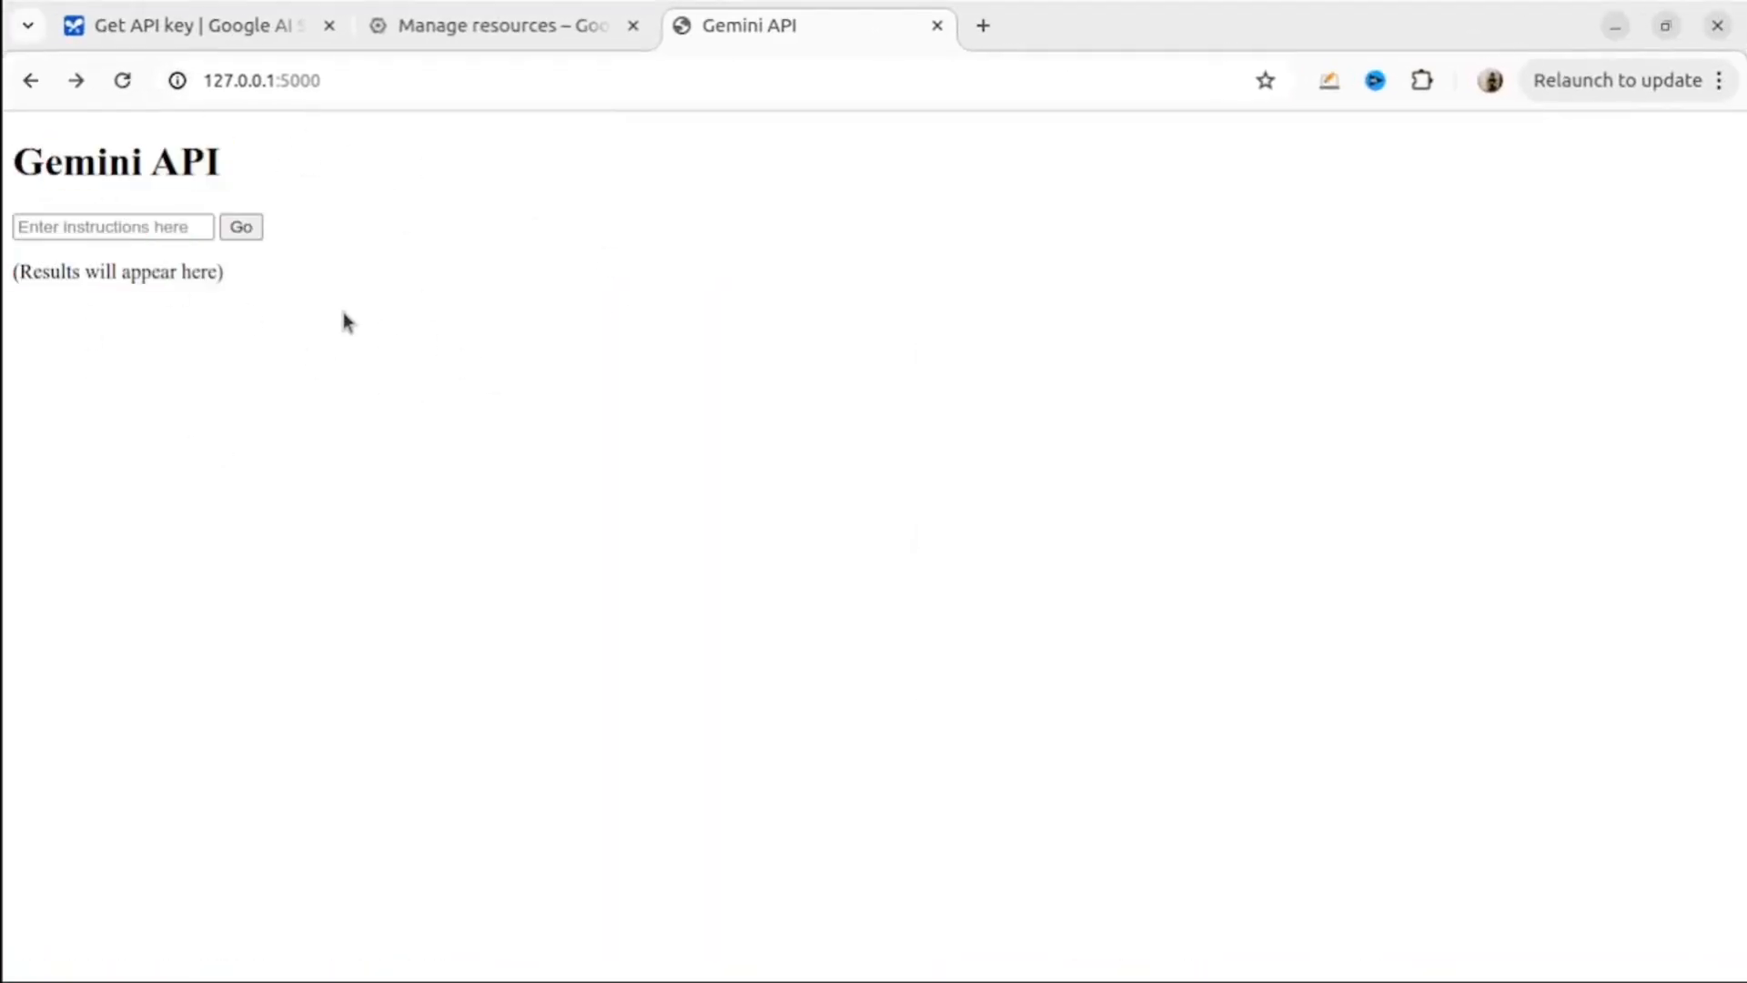
# Show the Gemini API tab at 127.0.0.1:5000 in Chrome.
pyautogui.click(240, 227)
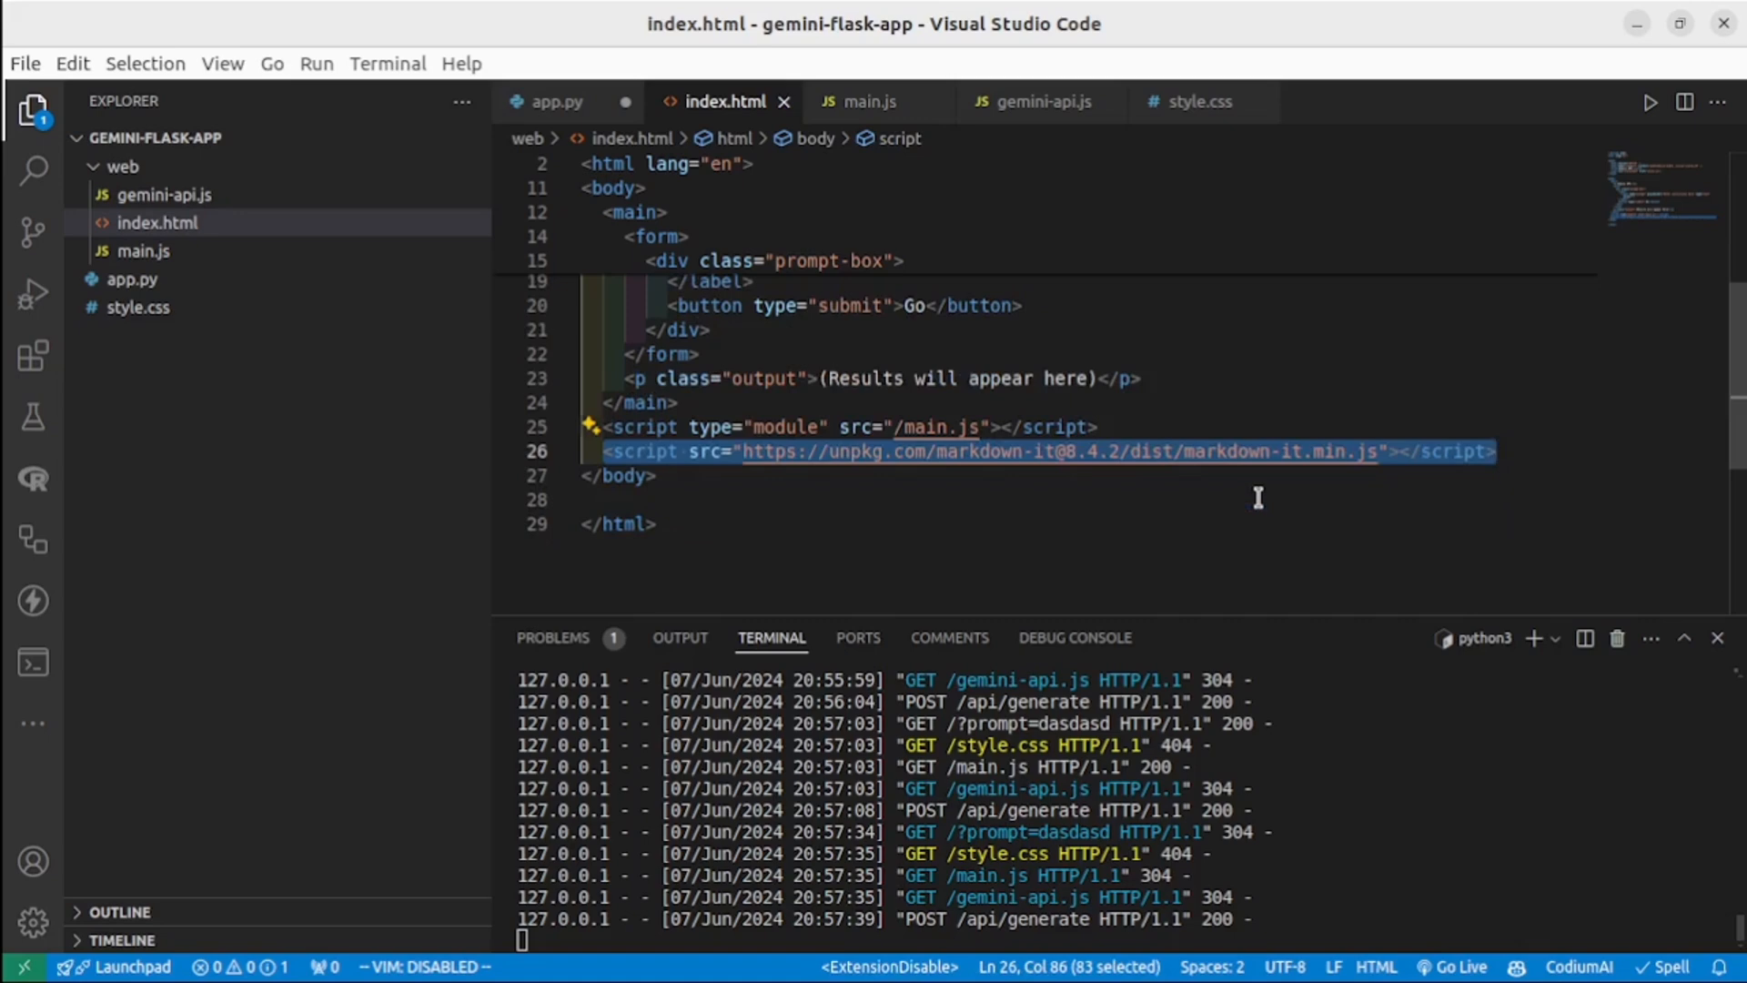
# Scroll through the streaming helper in gemini-api.js.
pyautogui.click(157, 222)
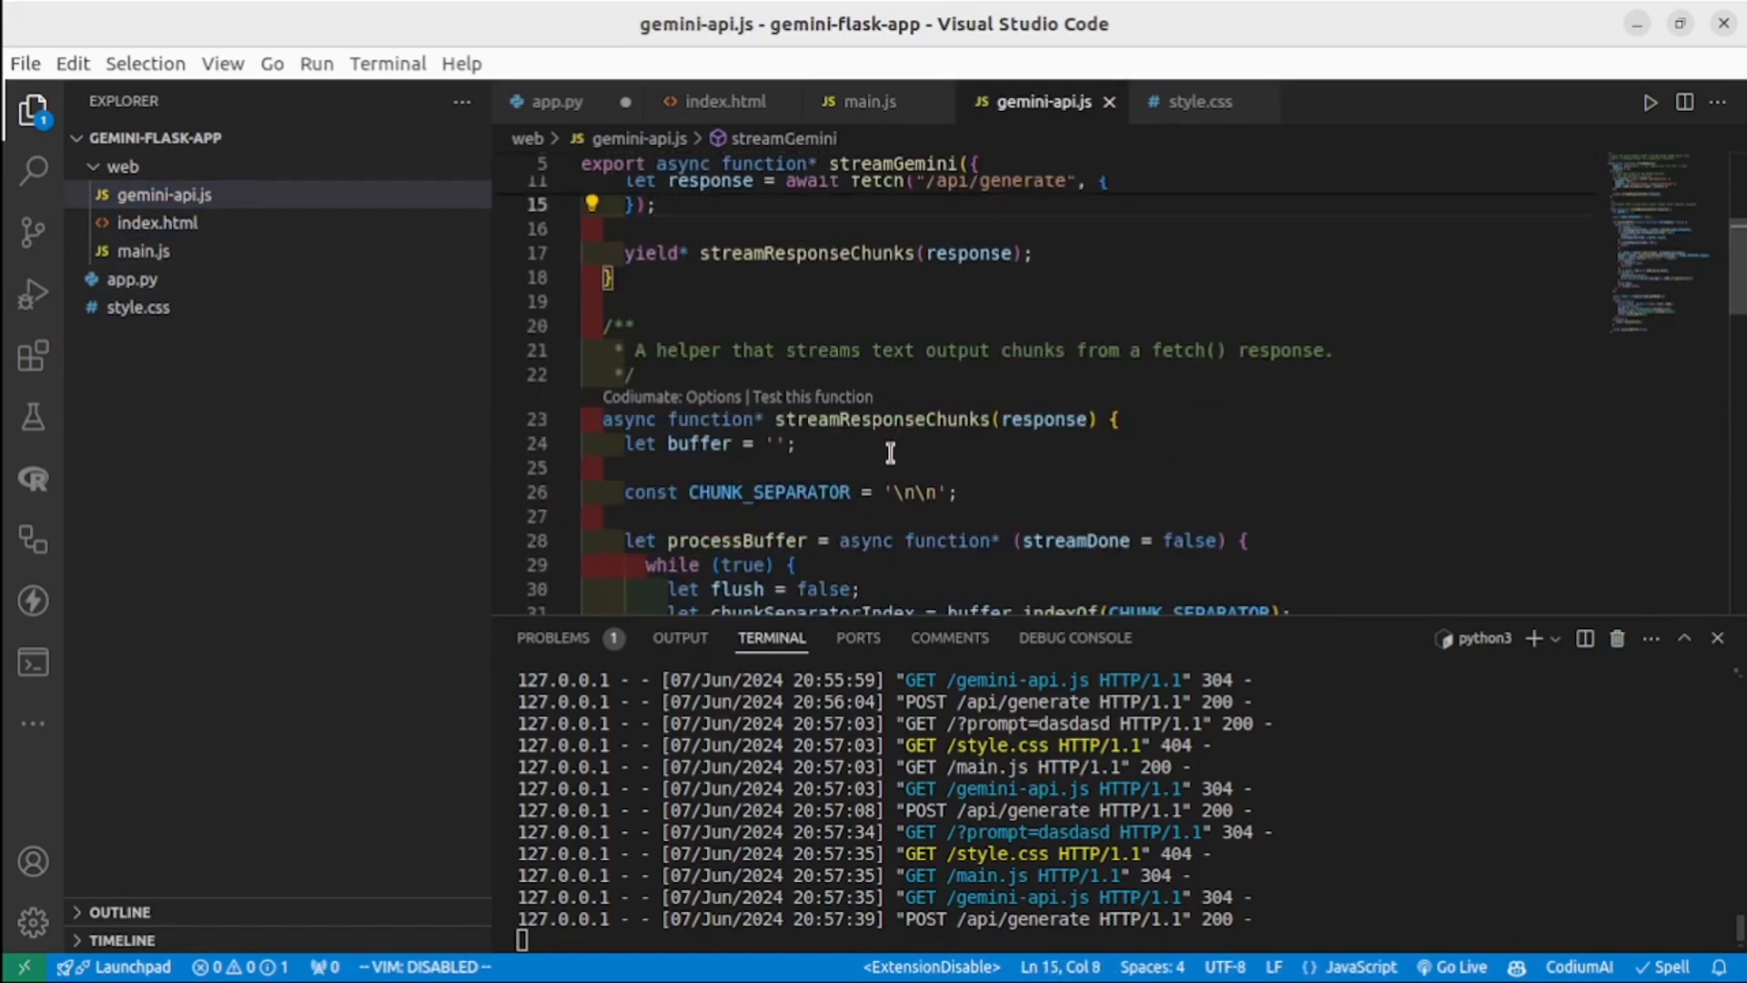
pyautogui.scroll(-3)
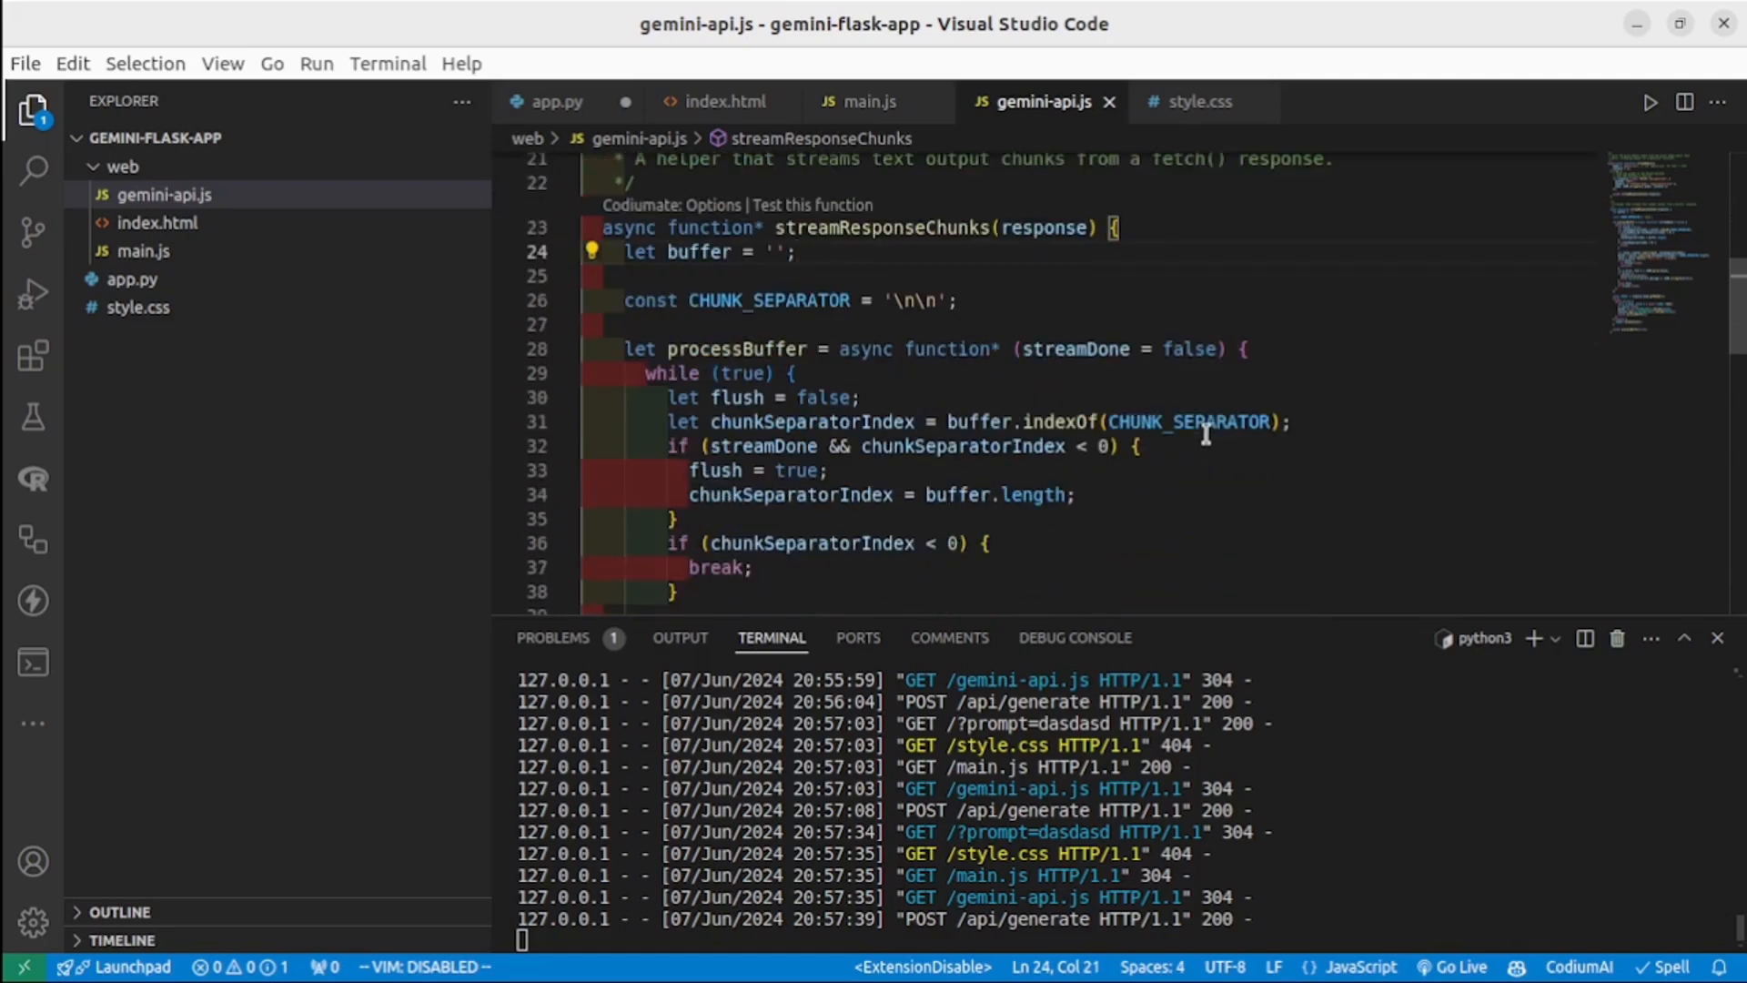
pyautogui.scroll(-3)
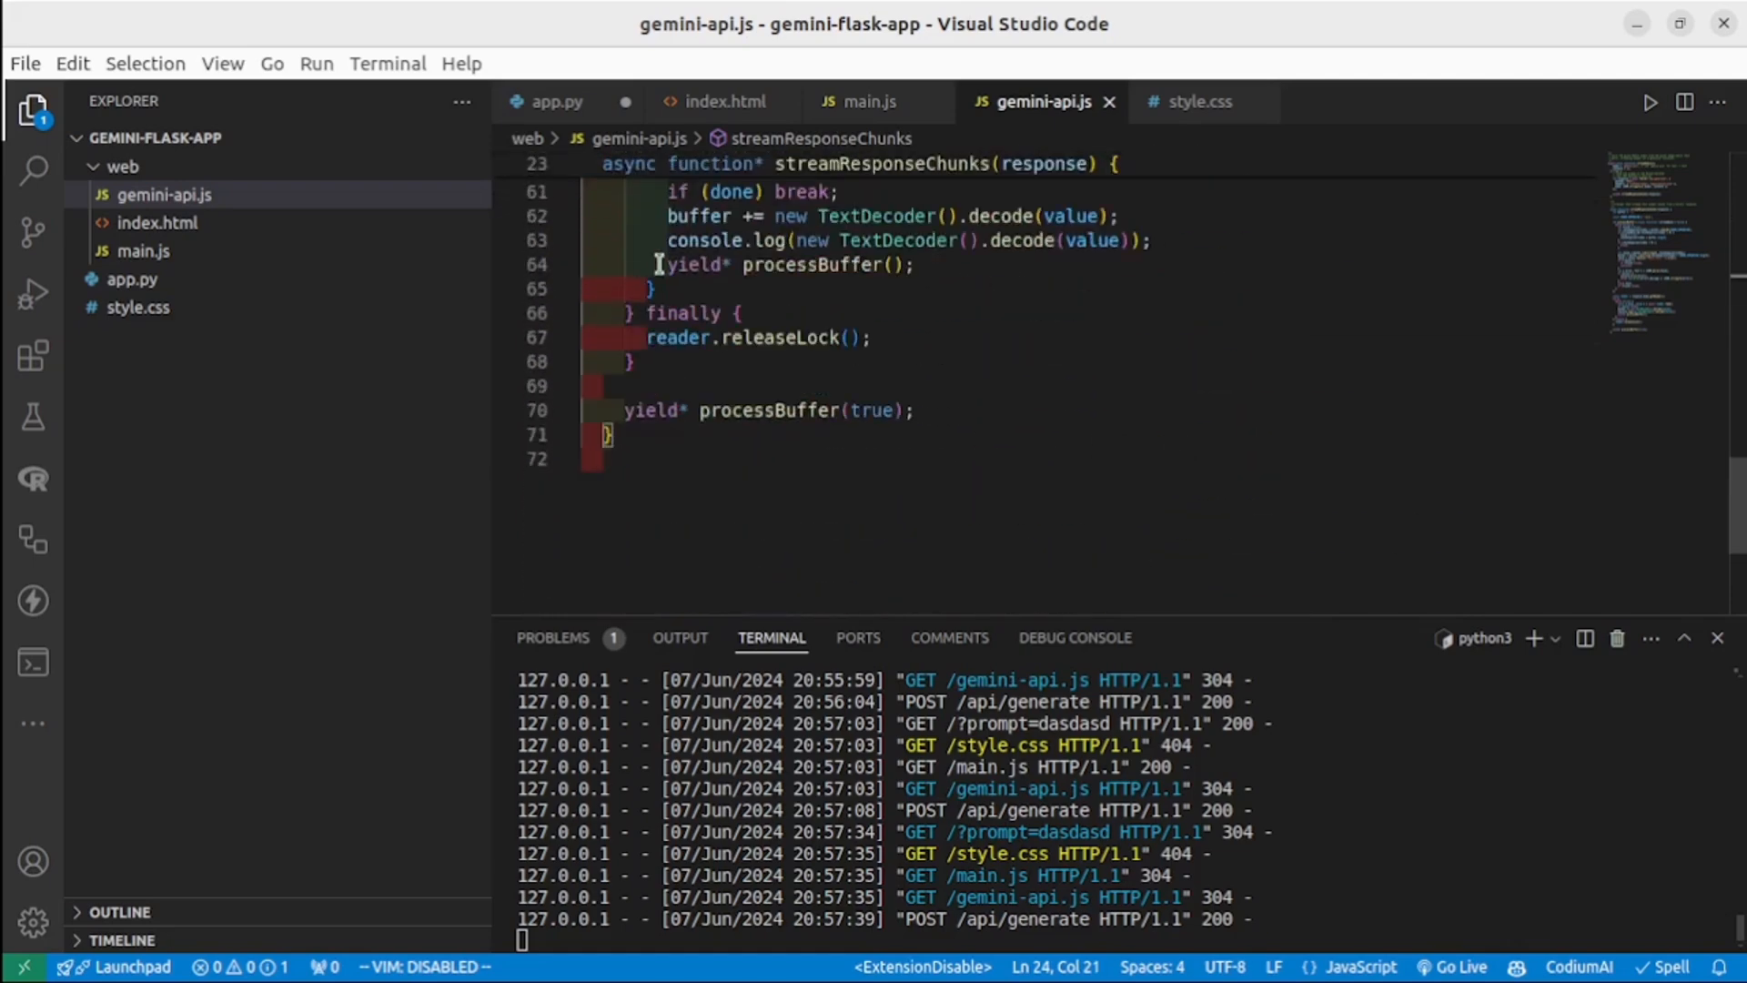
pyautogui.moveTo(182, 292)
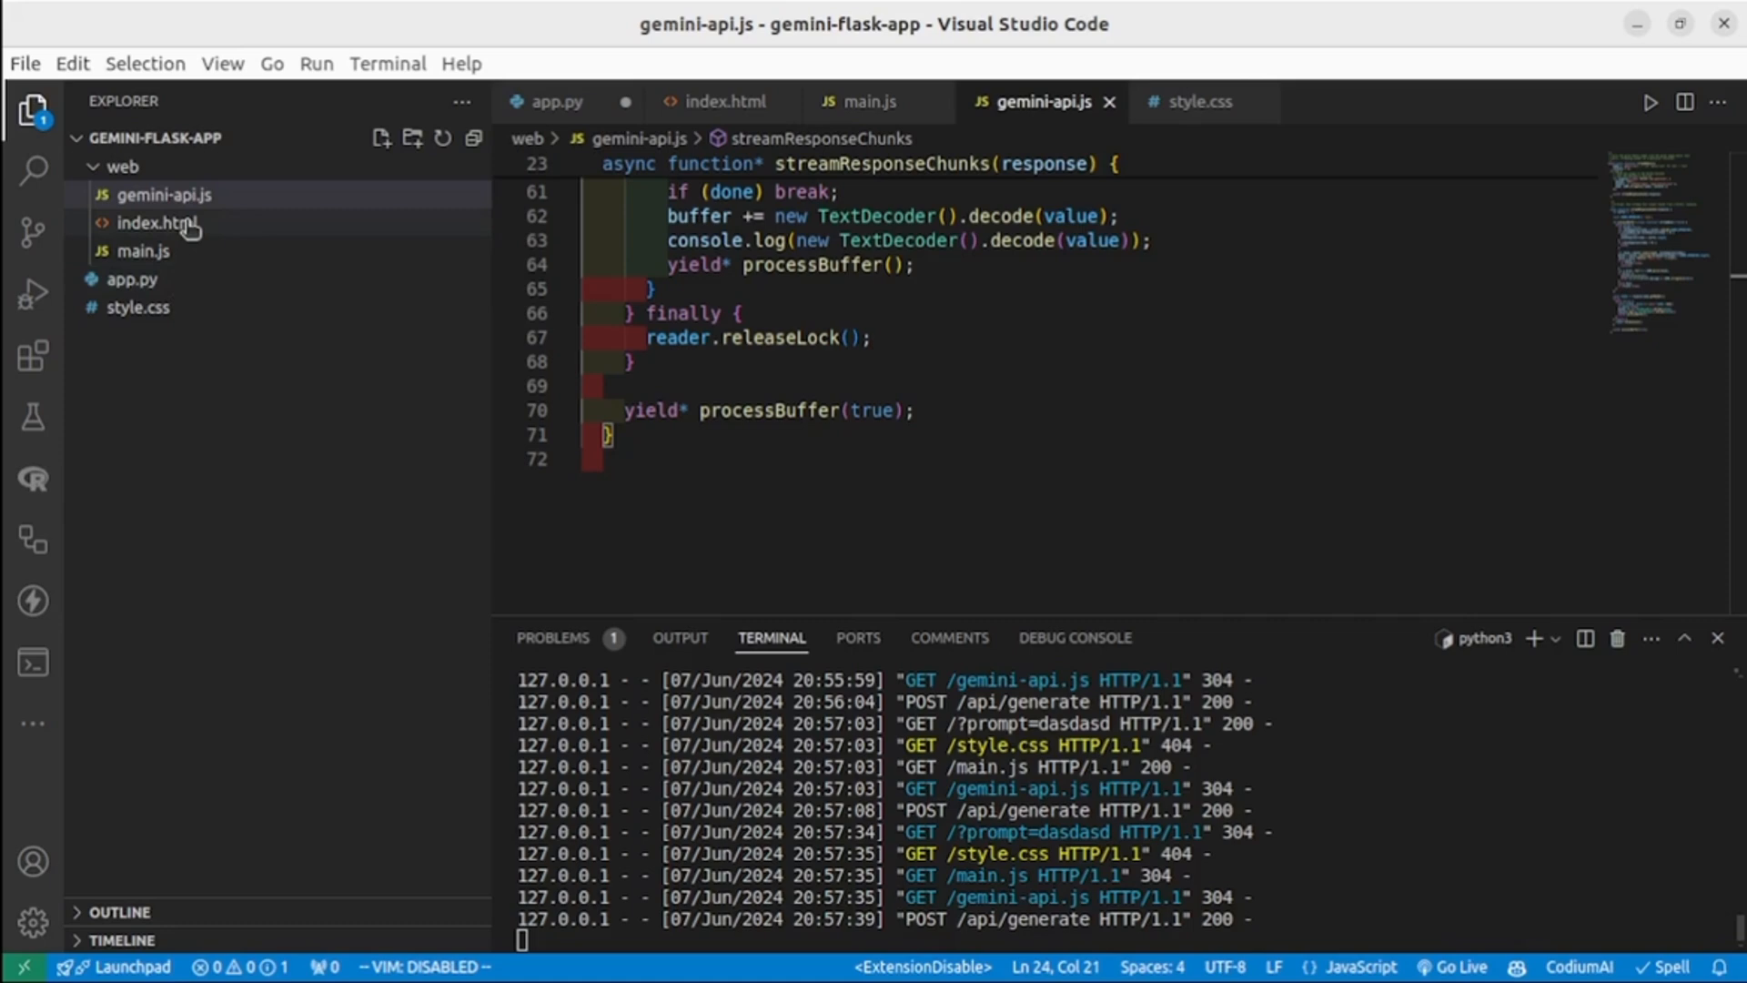
# Review main.js's form submit handler, then return to gemini-api.js and clear app.py.
pyautogui.click(143, 251)
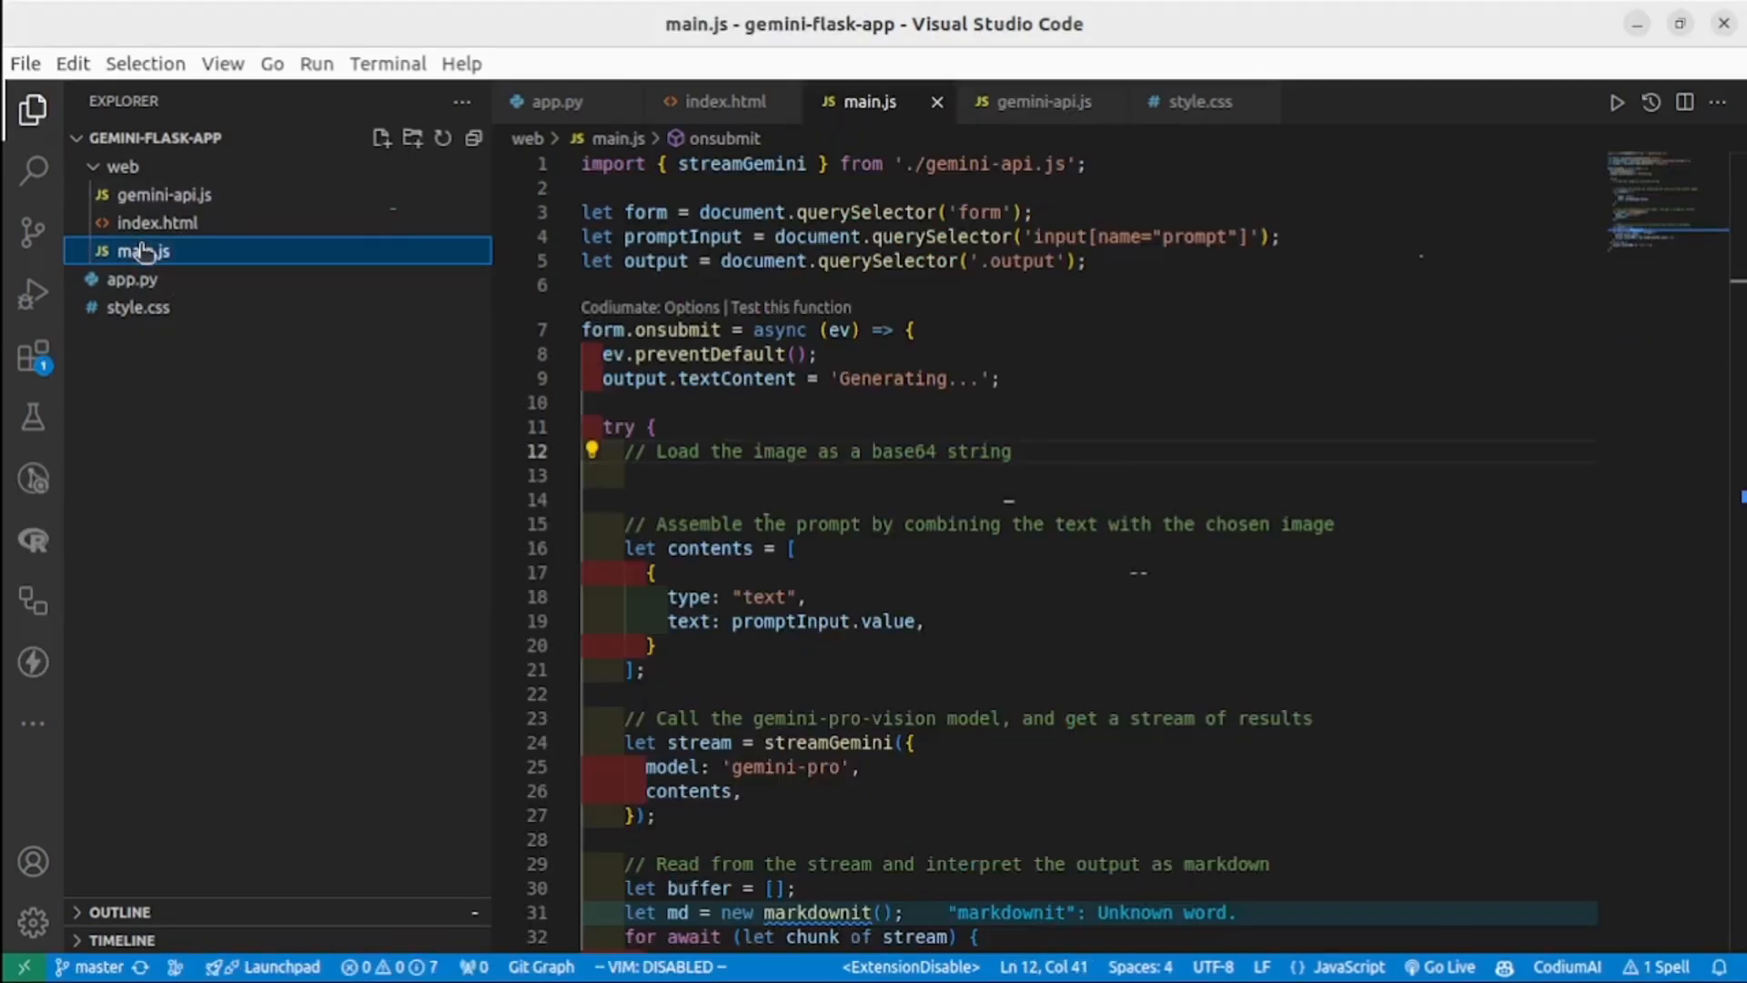
pyautogui.moveTo(1161, 298)
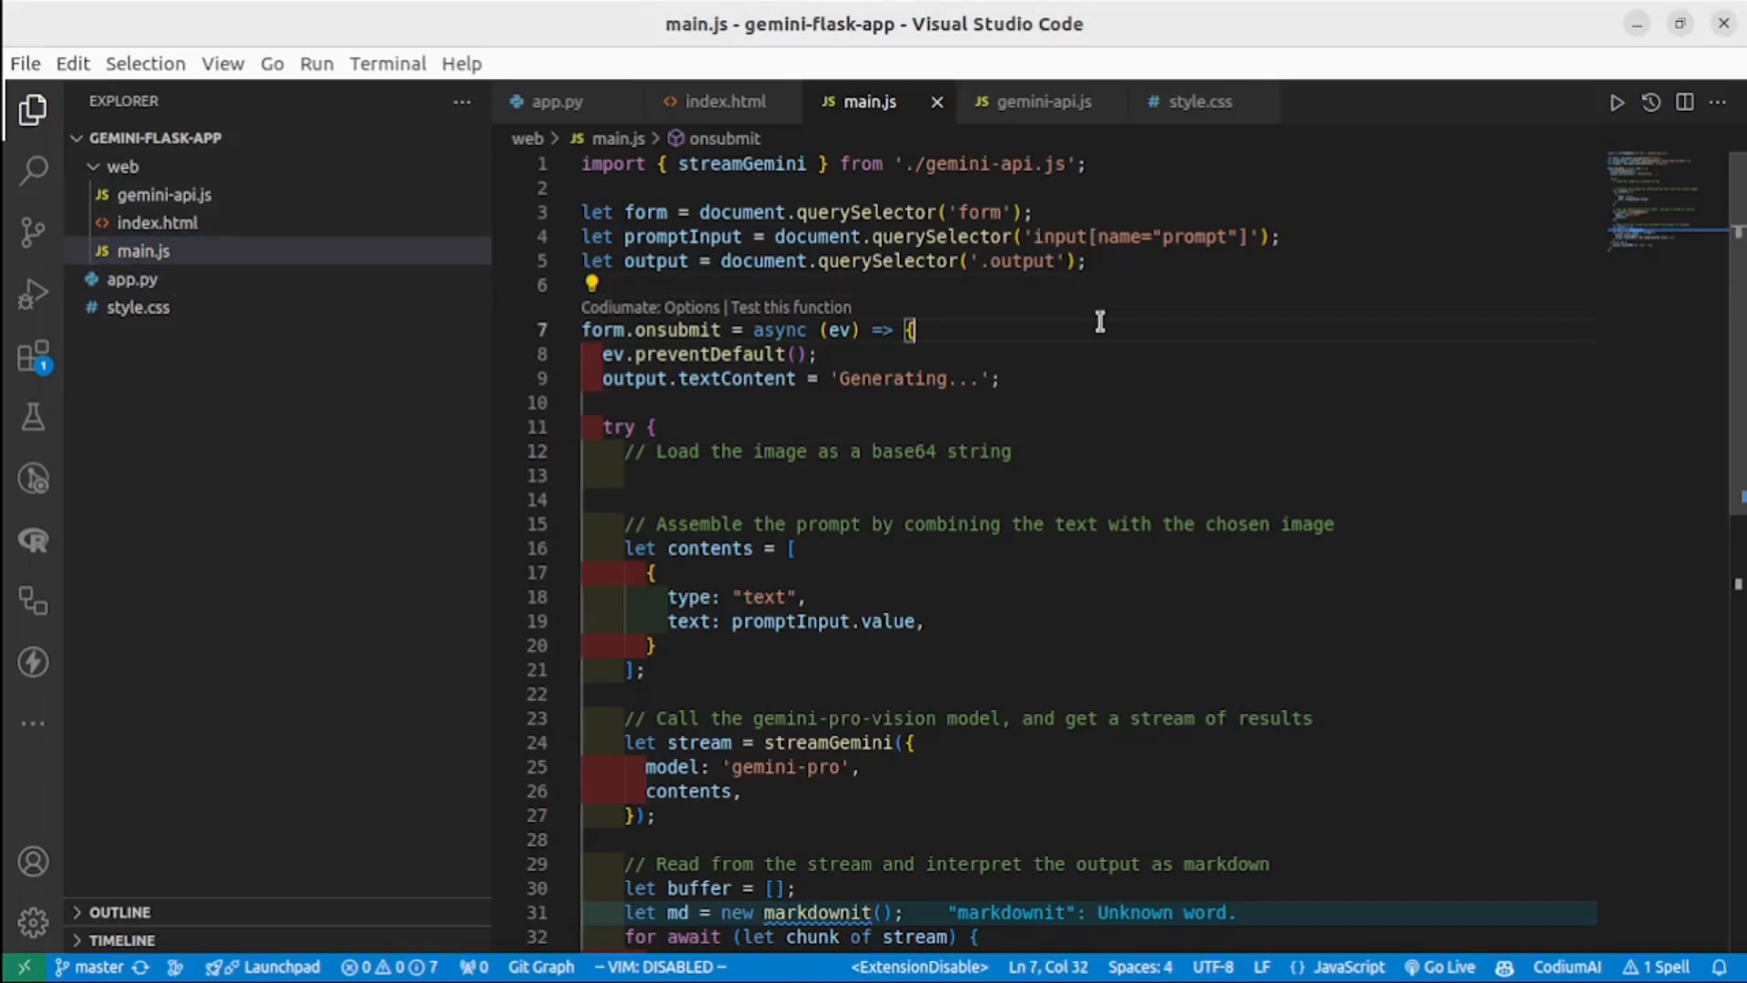
pyautogui.scroll(-3)
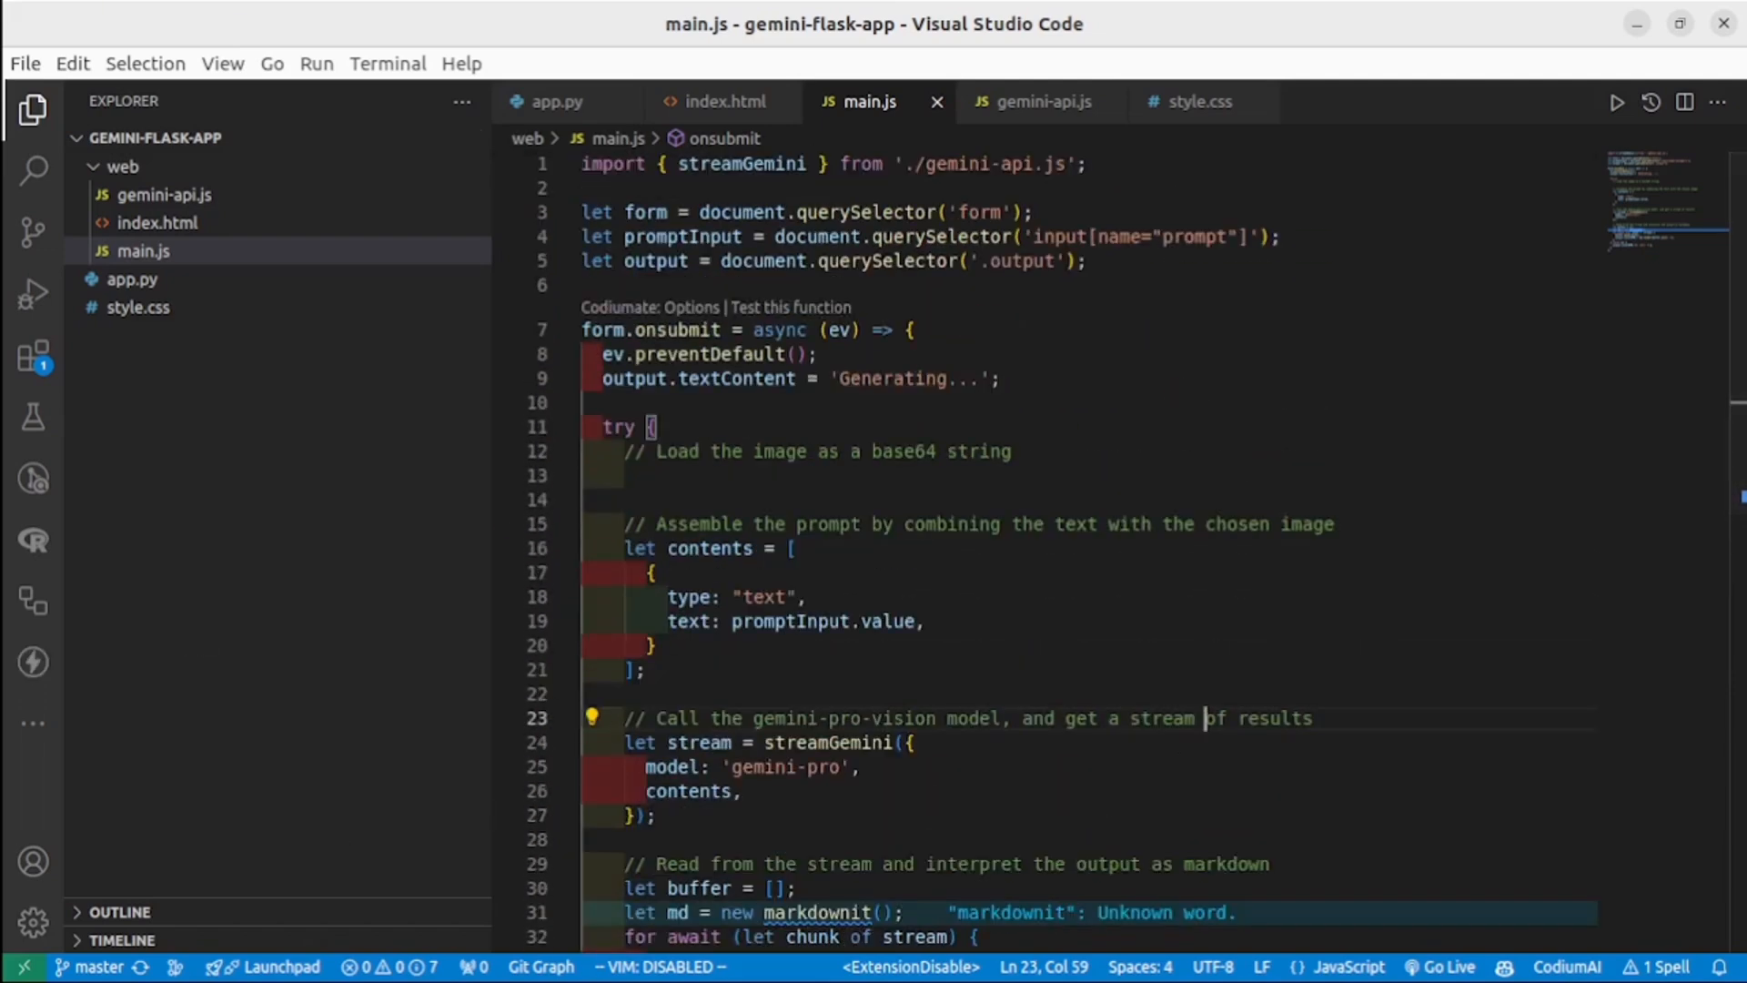
pyautogui.click(1037, 101)
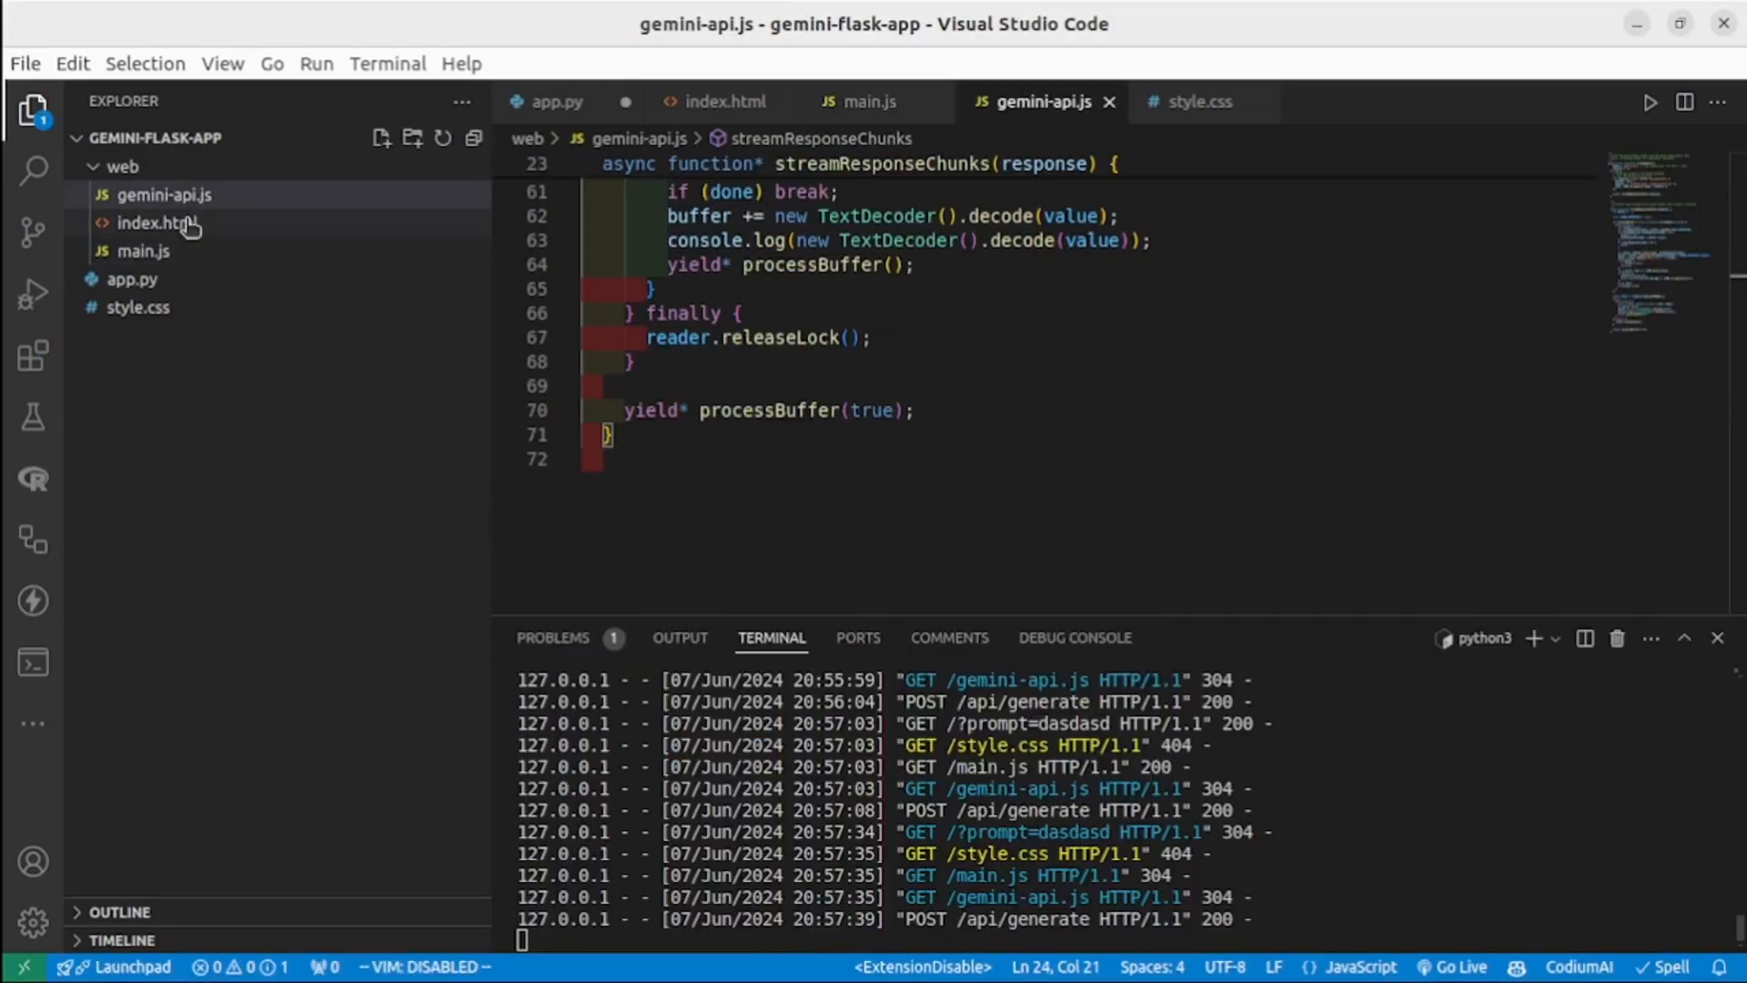
pyautogui.click(131, 278)
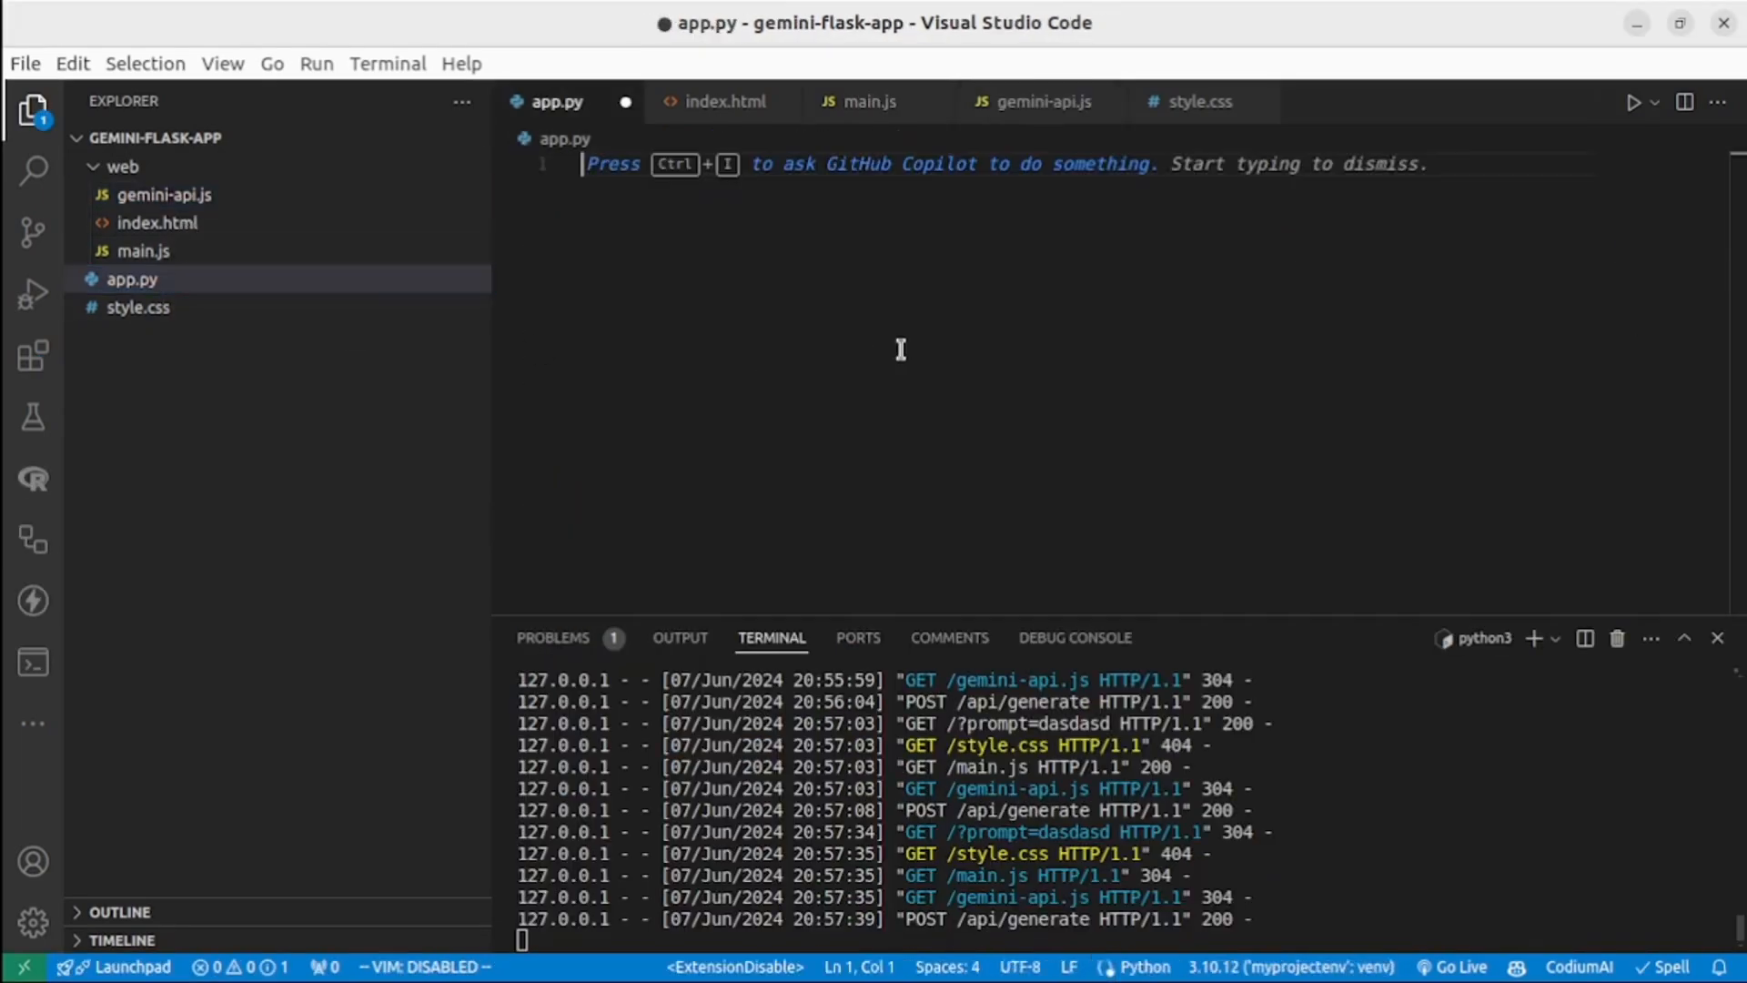
pyautogui.moveTo(666, 442)
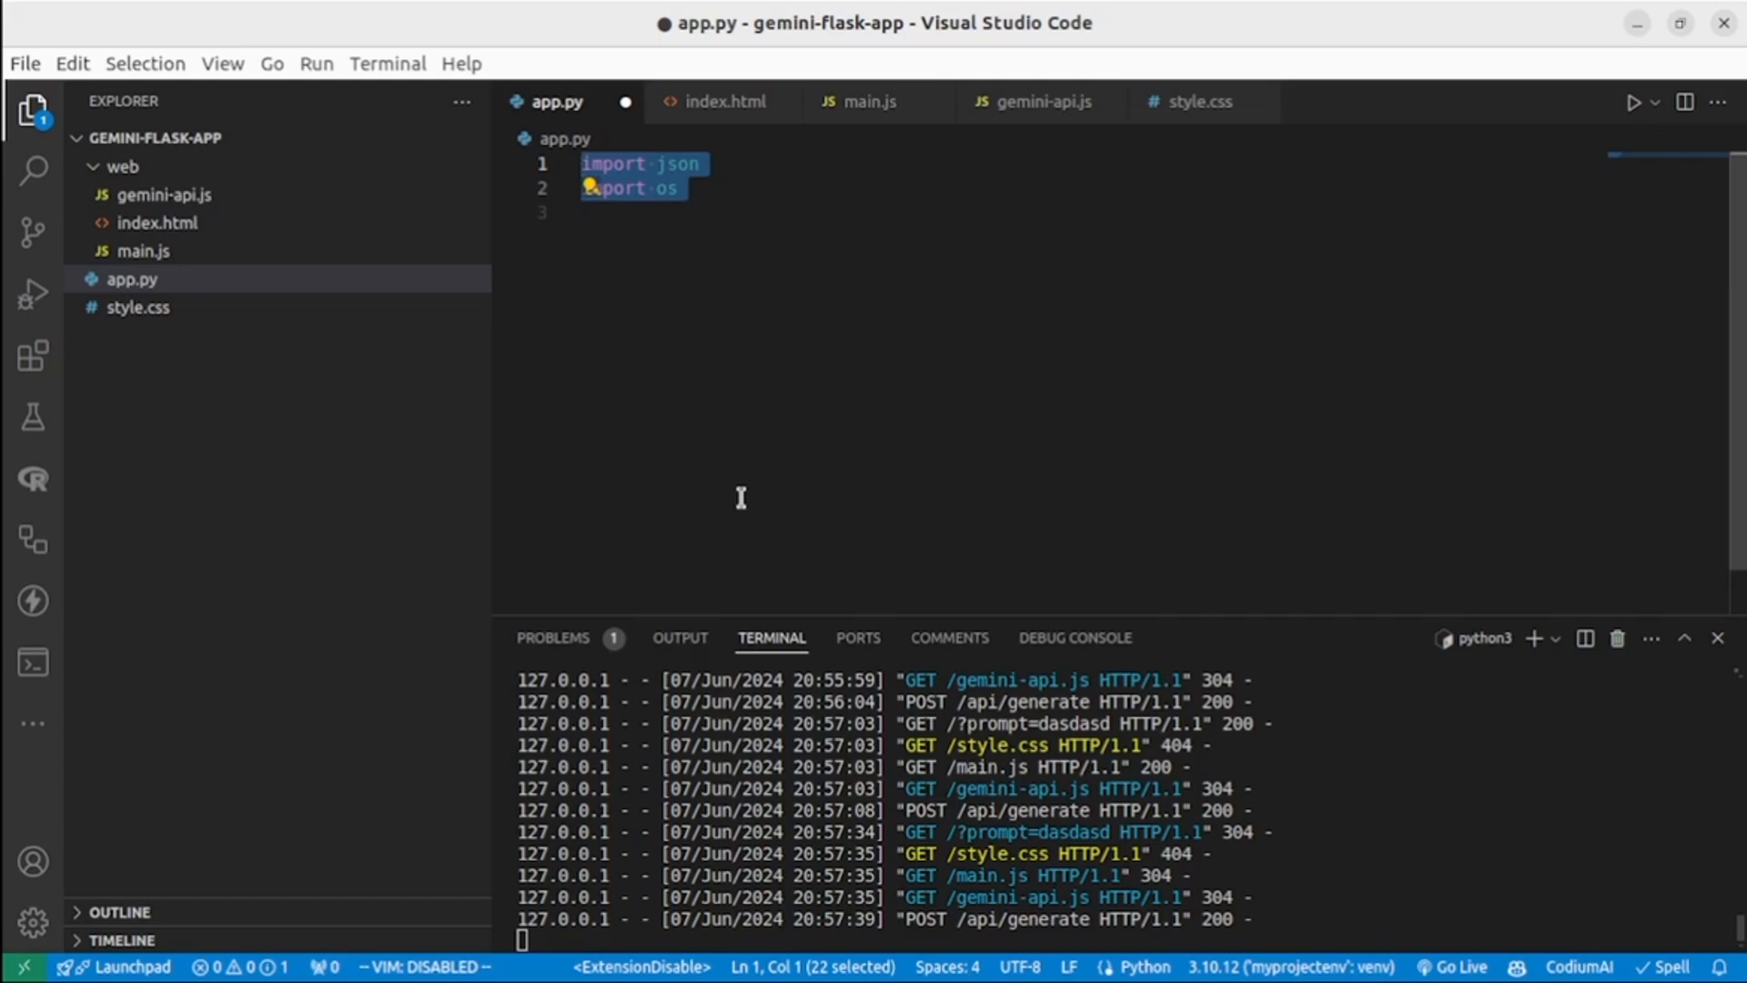
# Add the Flask imports (jsonify, request, send_file, send_from_directory) and HumanMessage import to app.py.
pyautogui.write('from flask import Flask, jsonify, request, send_file, send_from_directory')
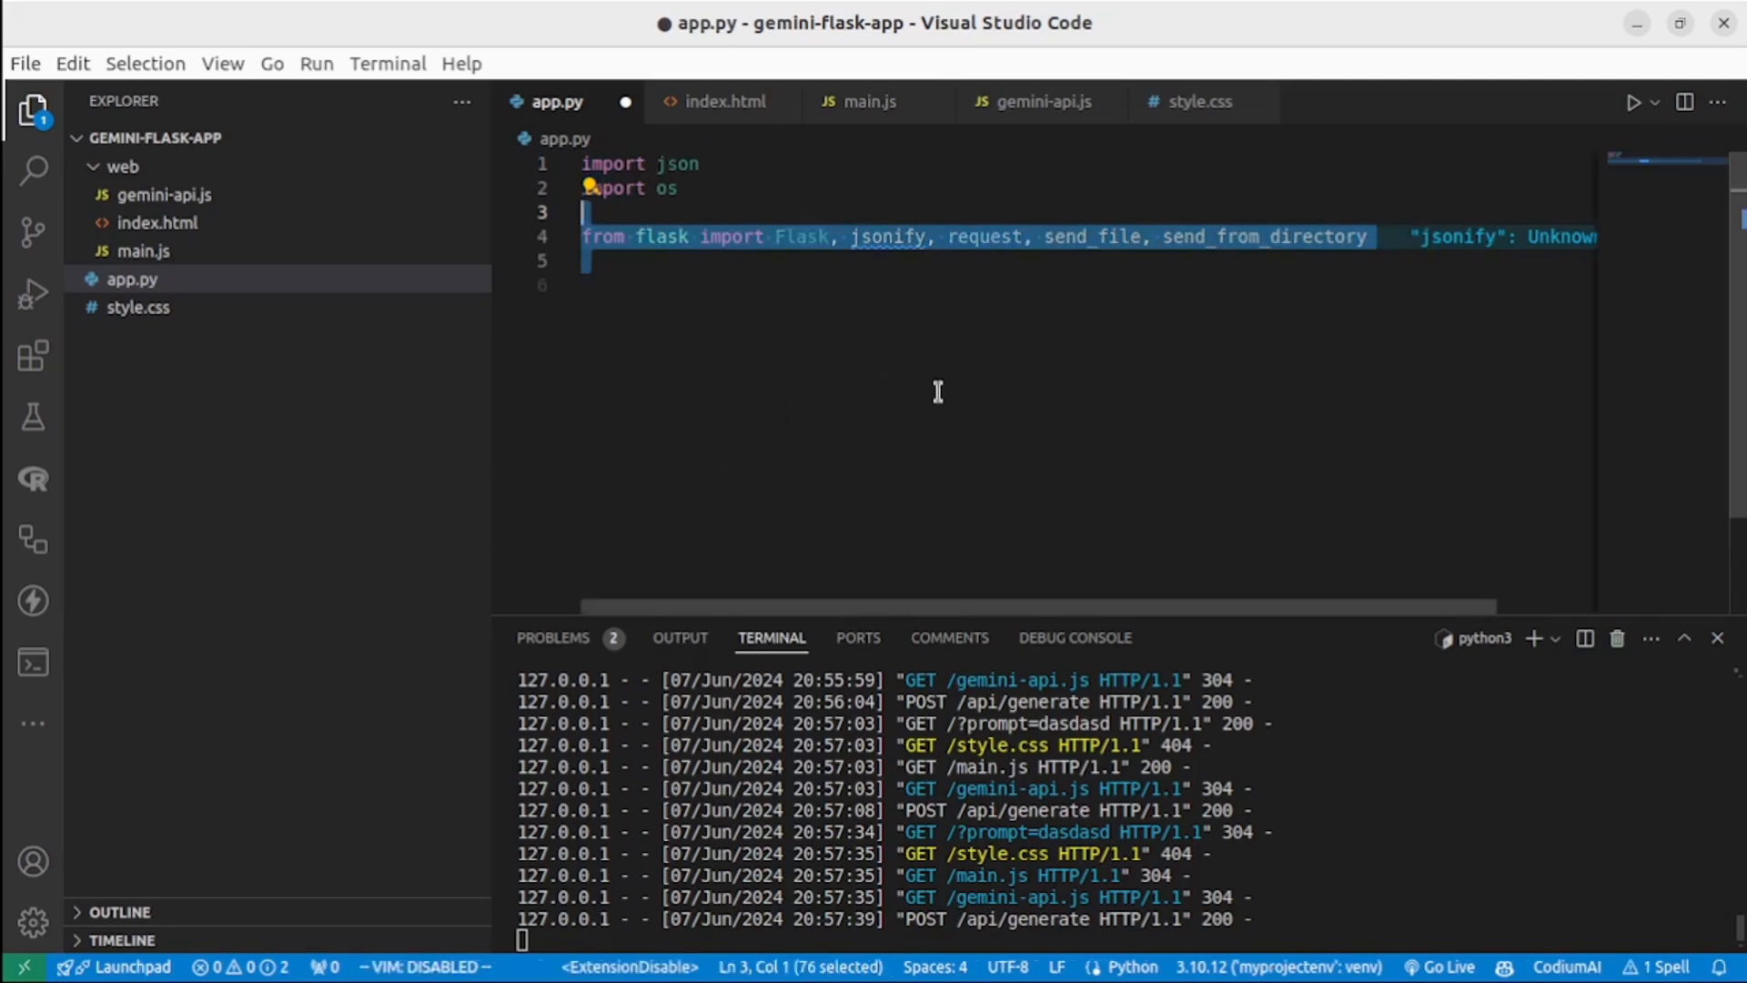
pyautogui.write('from langchain_core.messages import HumanMessage')
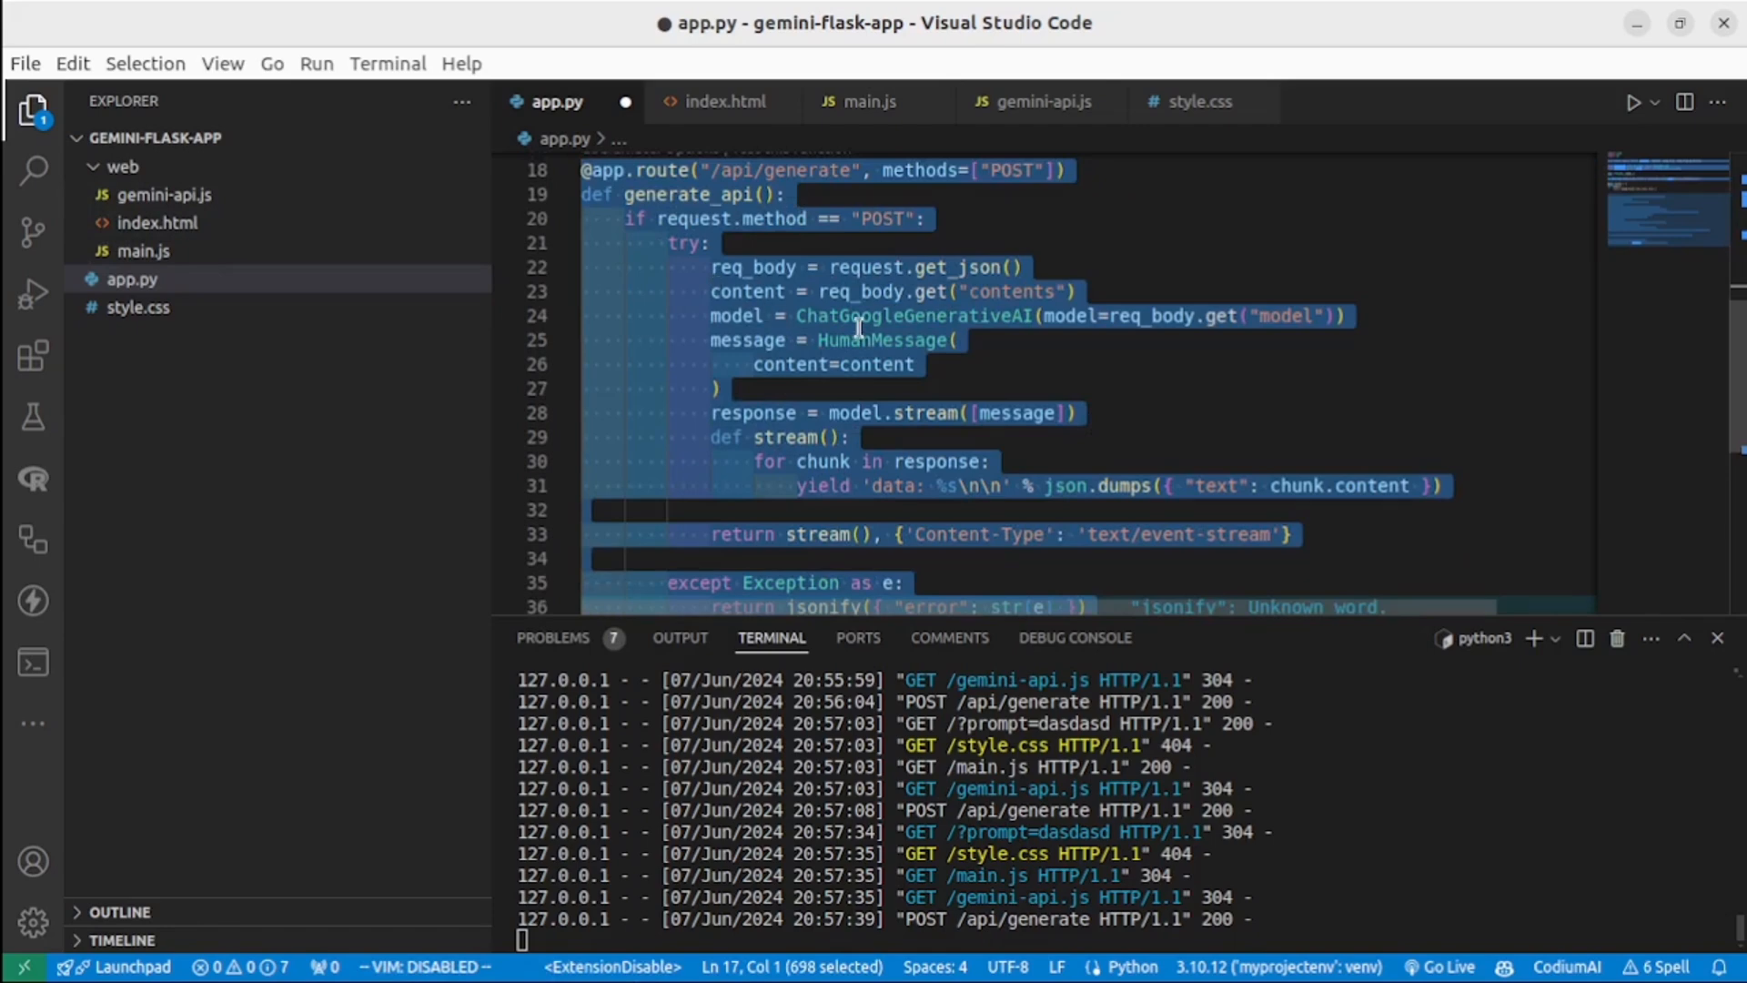
pyautogui.scroll(-3)
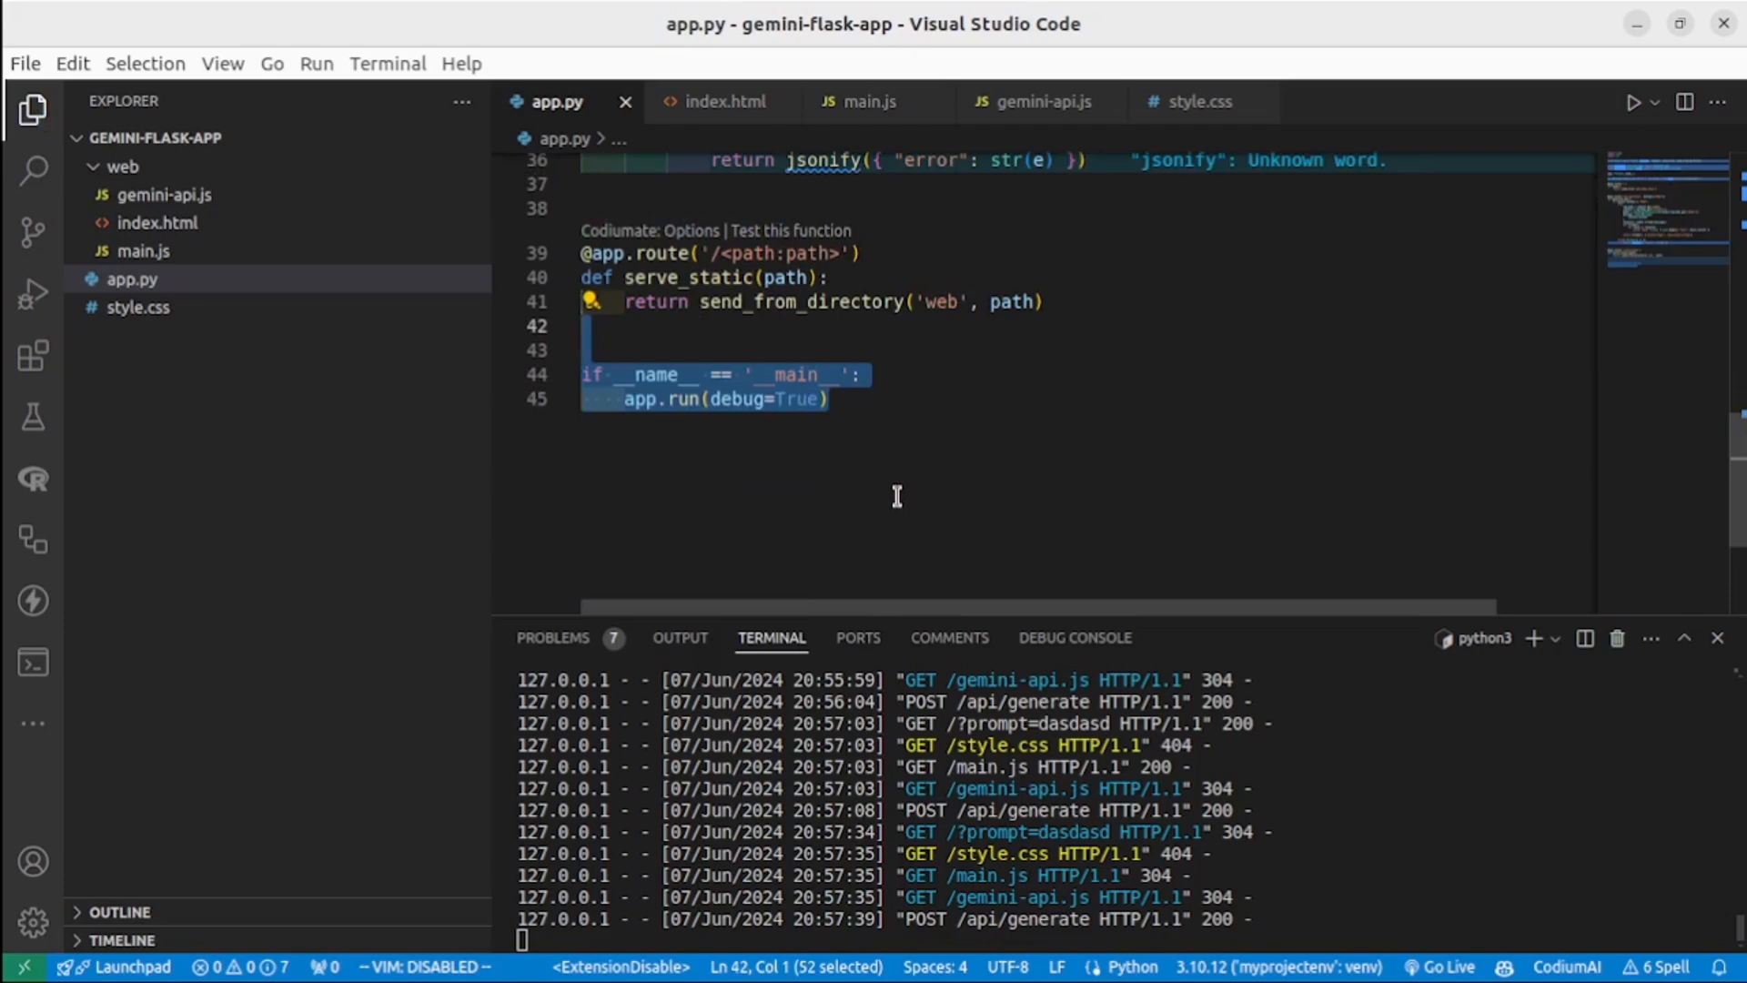
pyautogui.moveTo(880, 458)
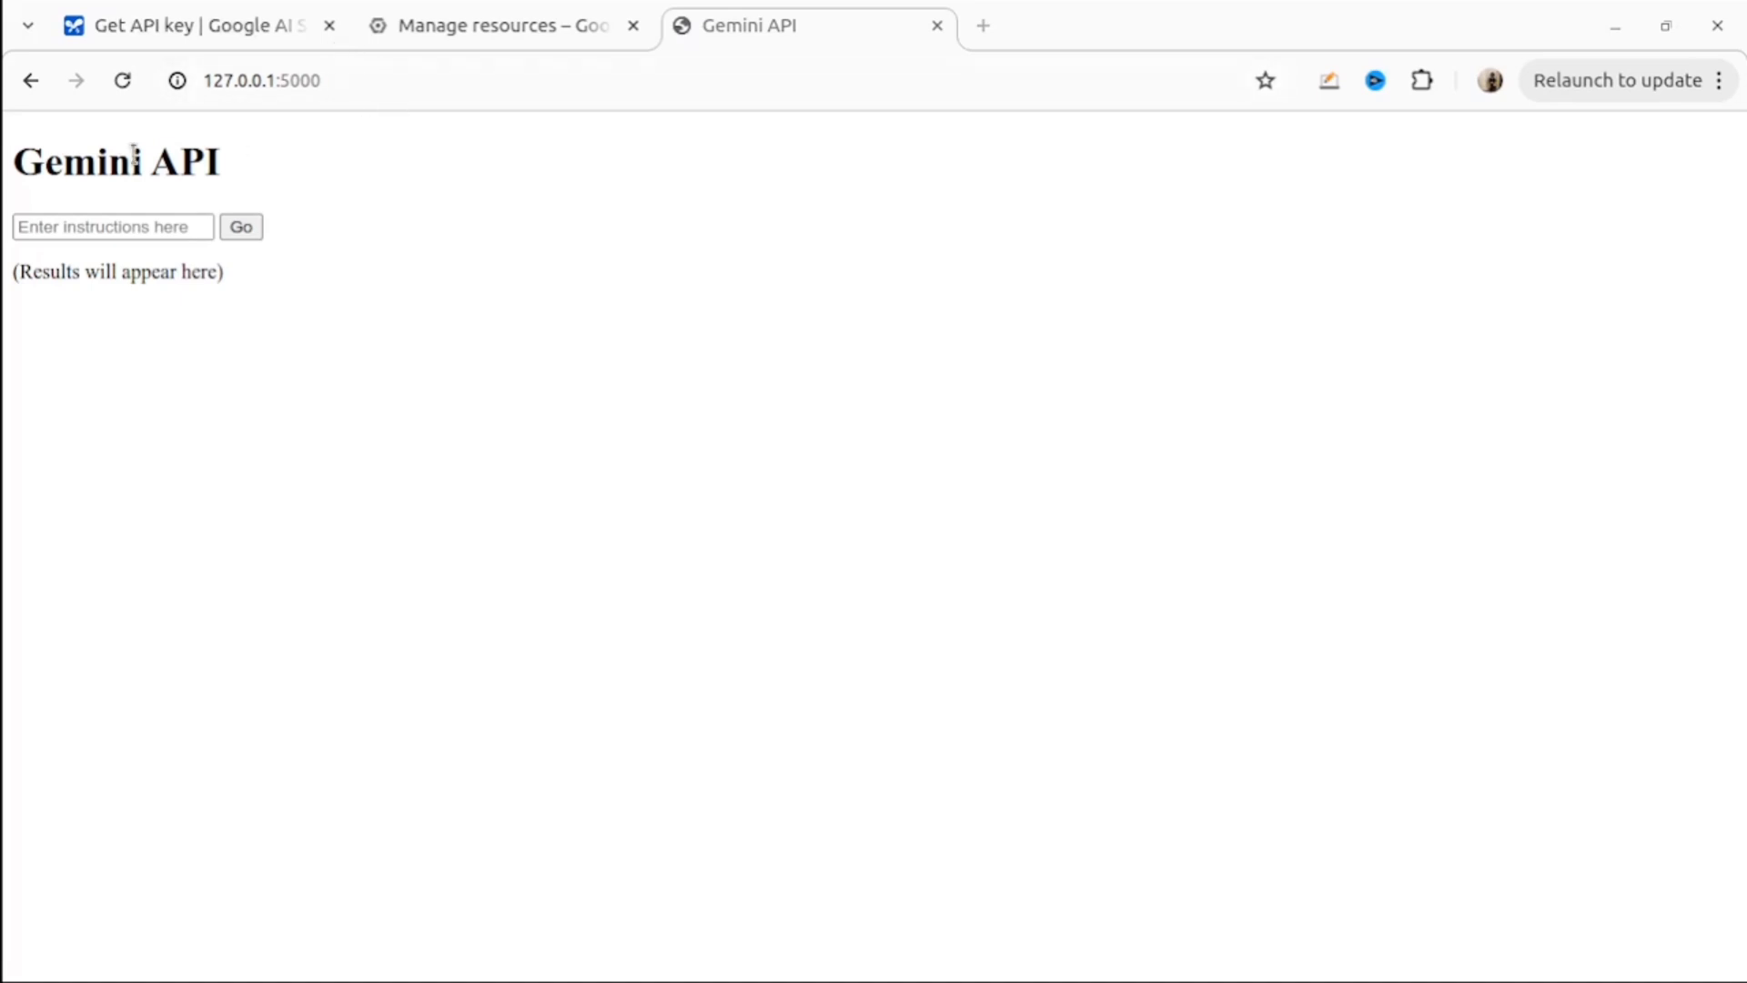
# Submit 'What is Gemini?' on the Gemini API page, then resubmit 'What is Gemini AI?'.
pyautogui.click(111, 226)
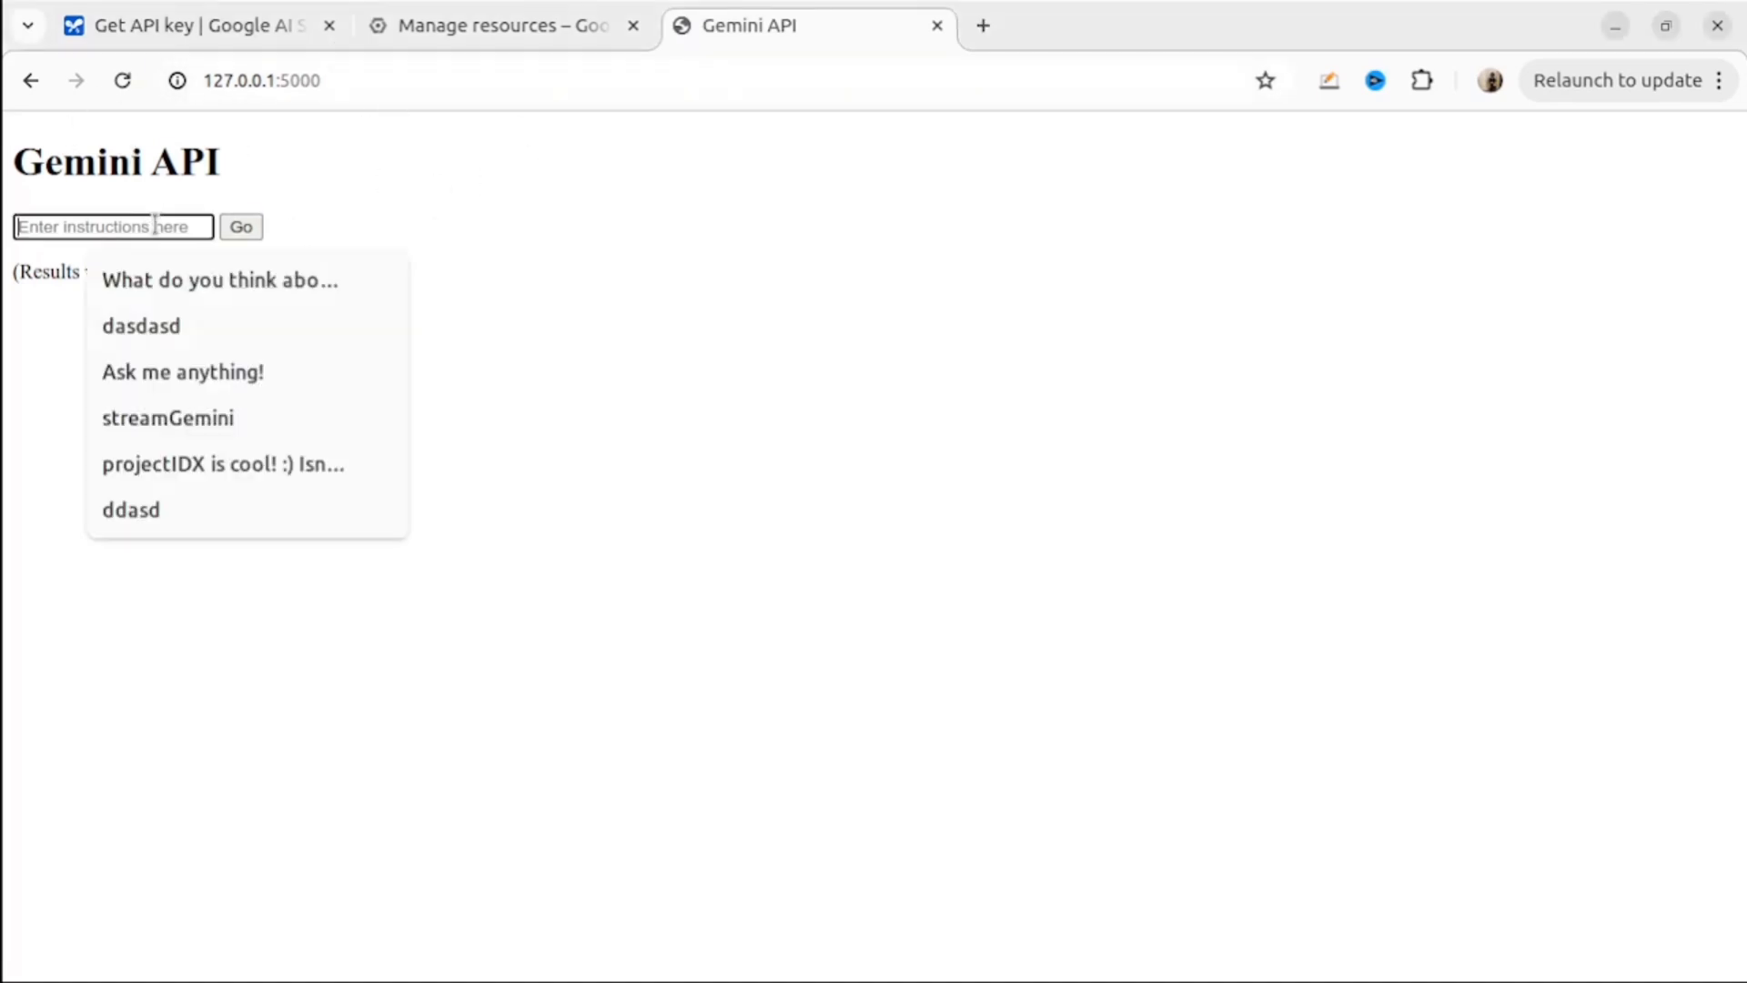
pyautogui.write('W')
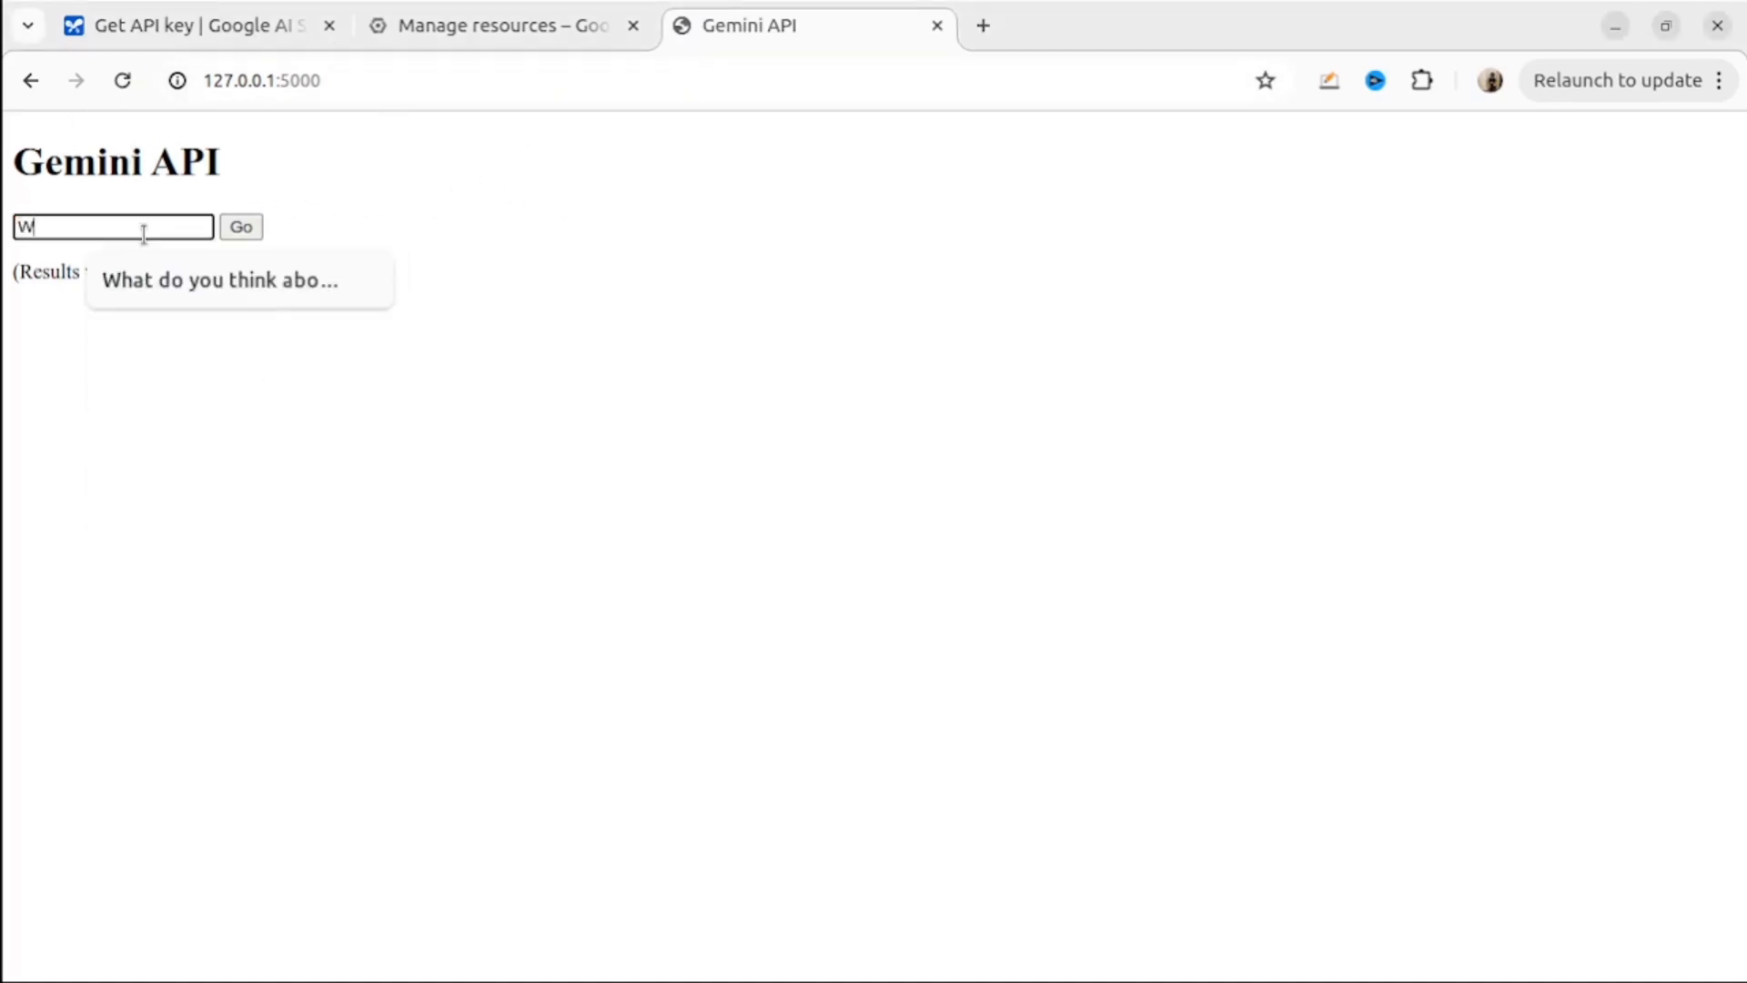
pyautogui.write('hat')
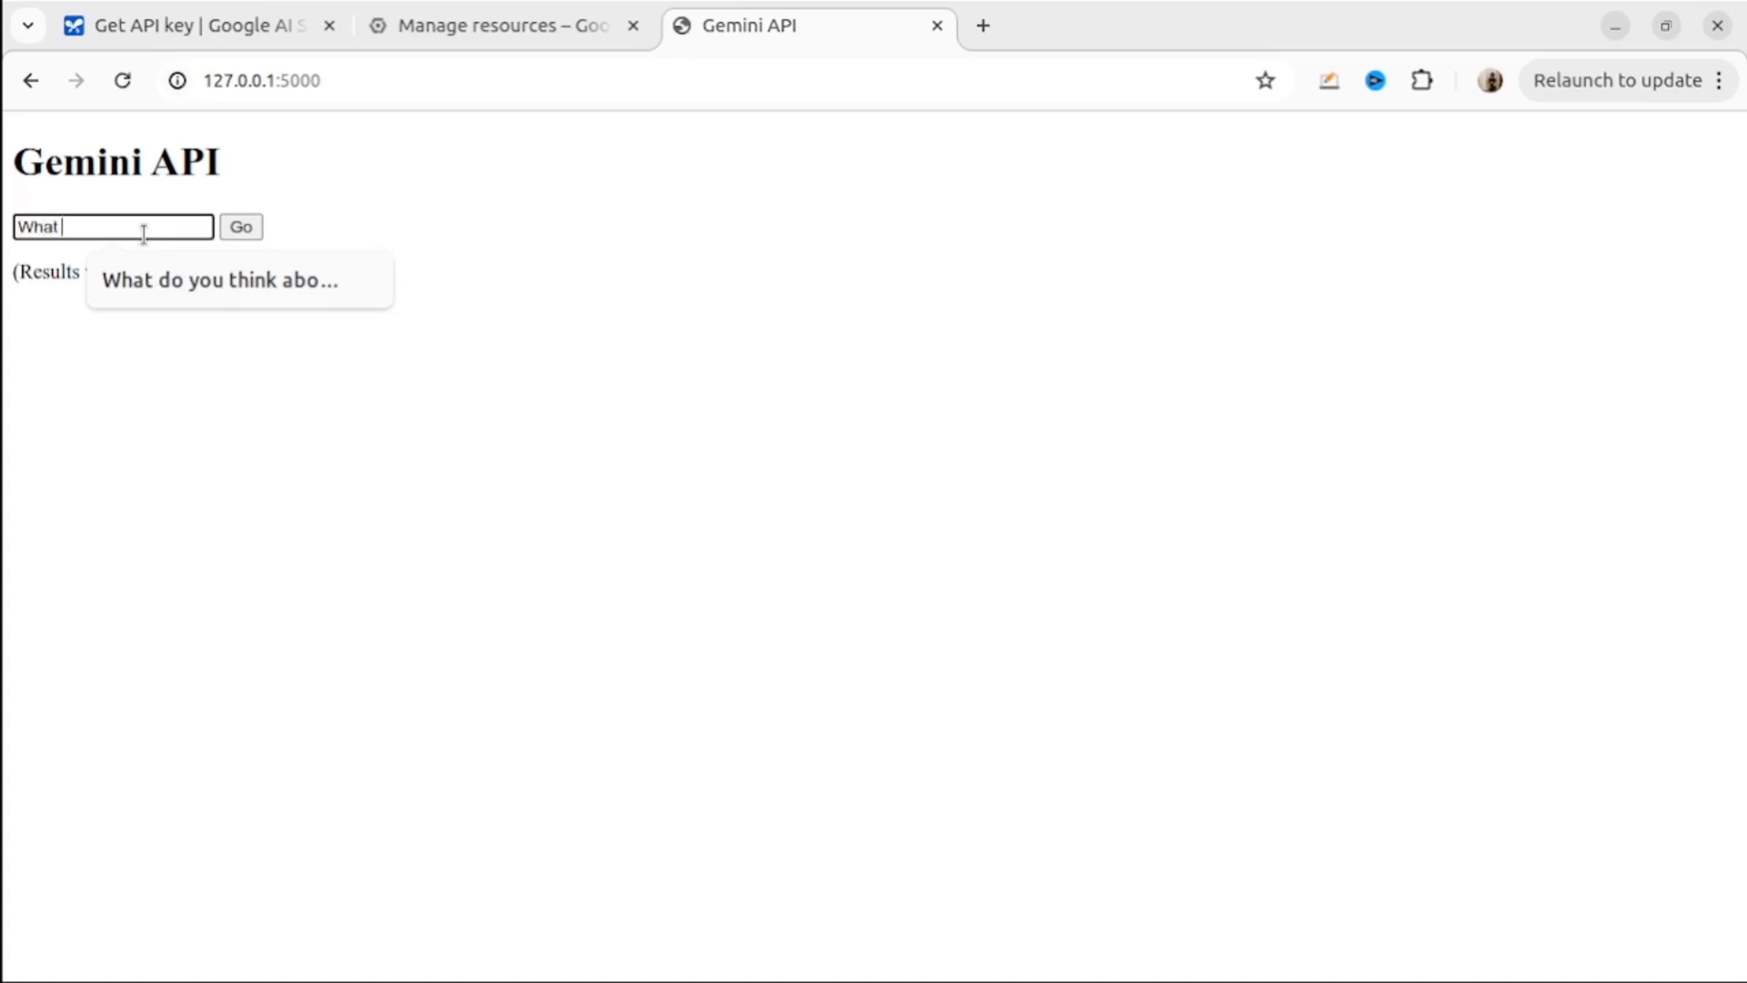
pyautogui.write('is Gem')
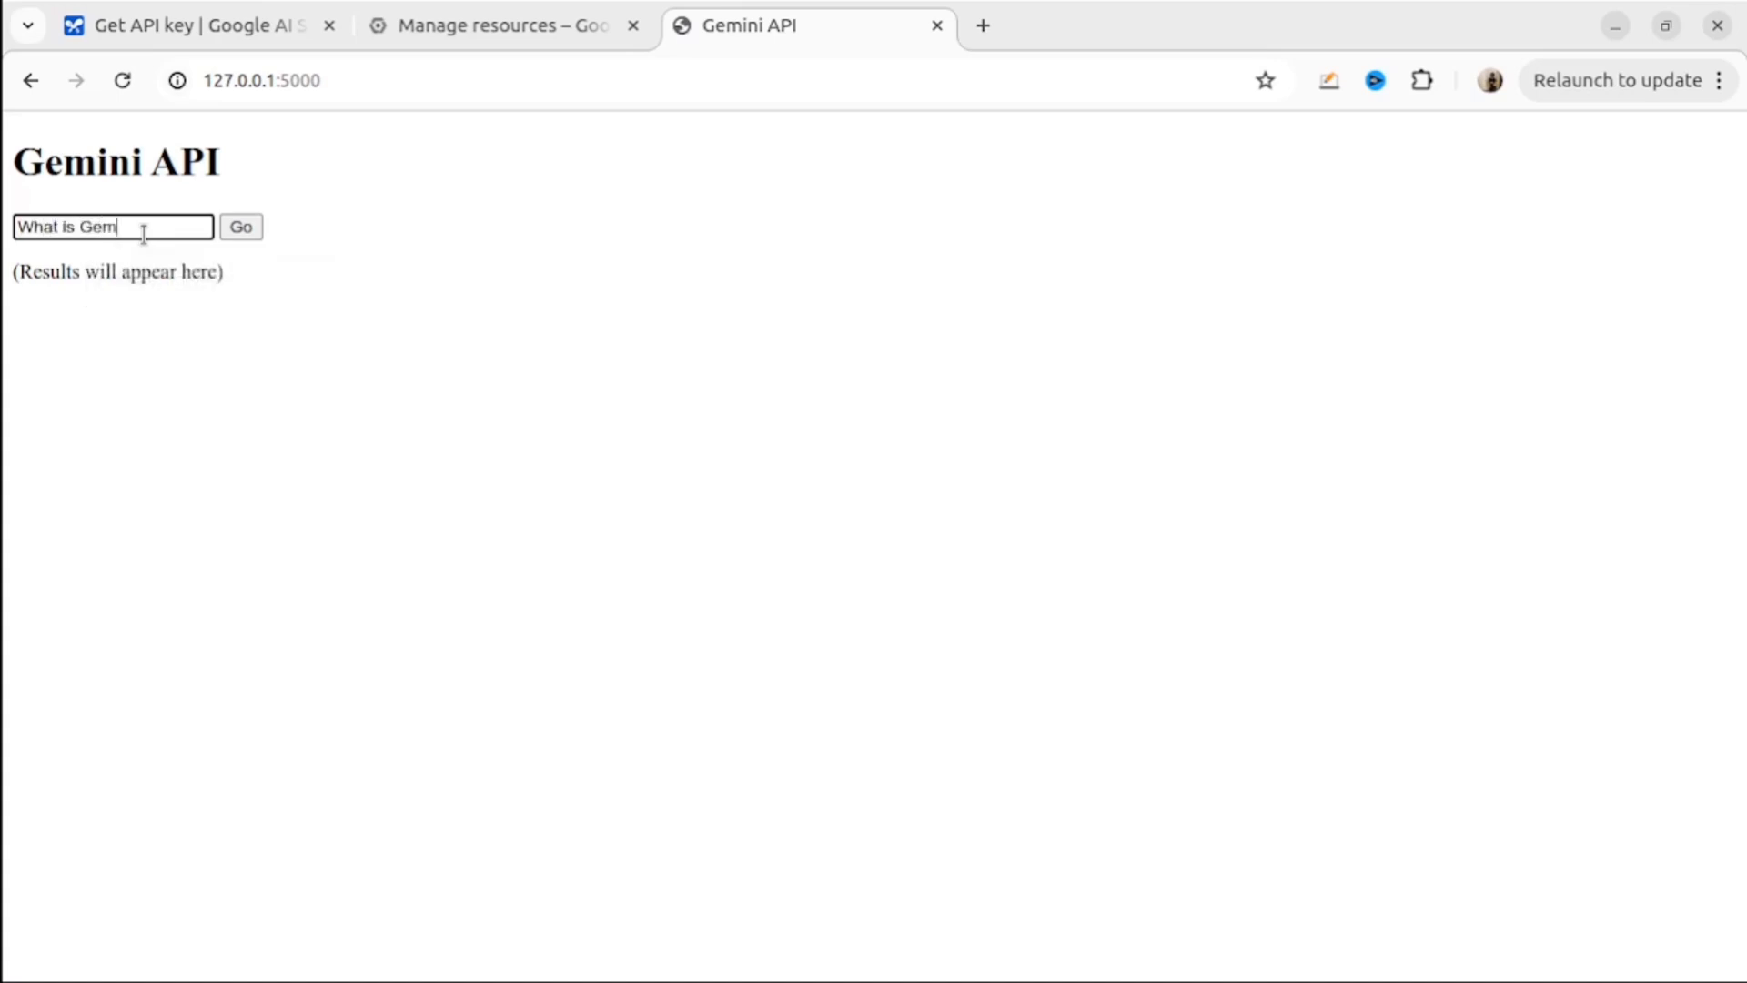
pyautogui.click(240, 226)
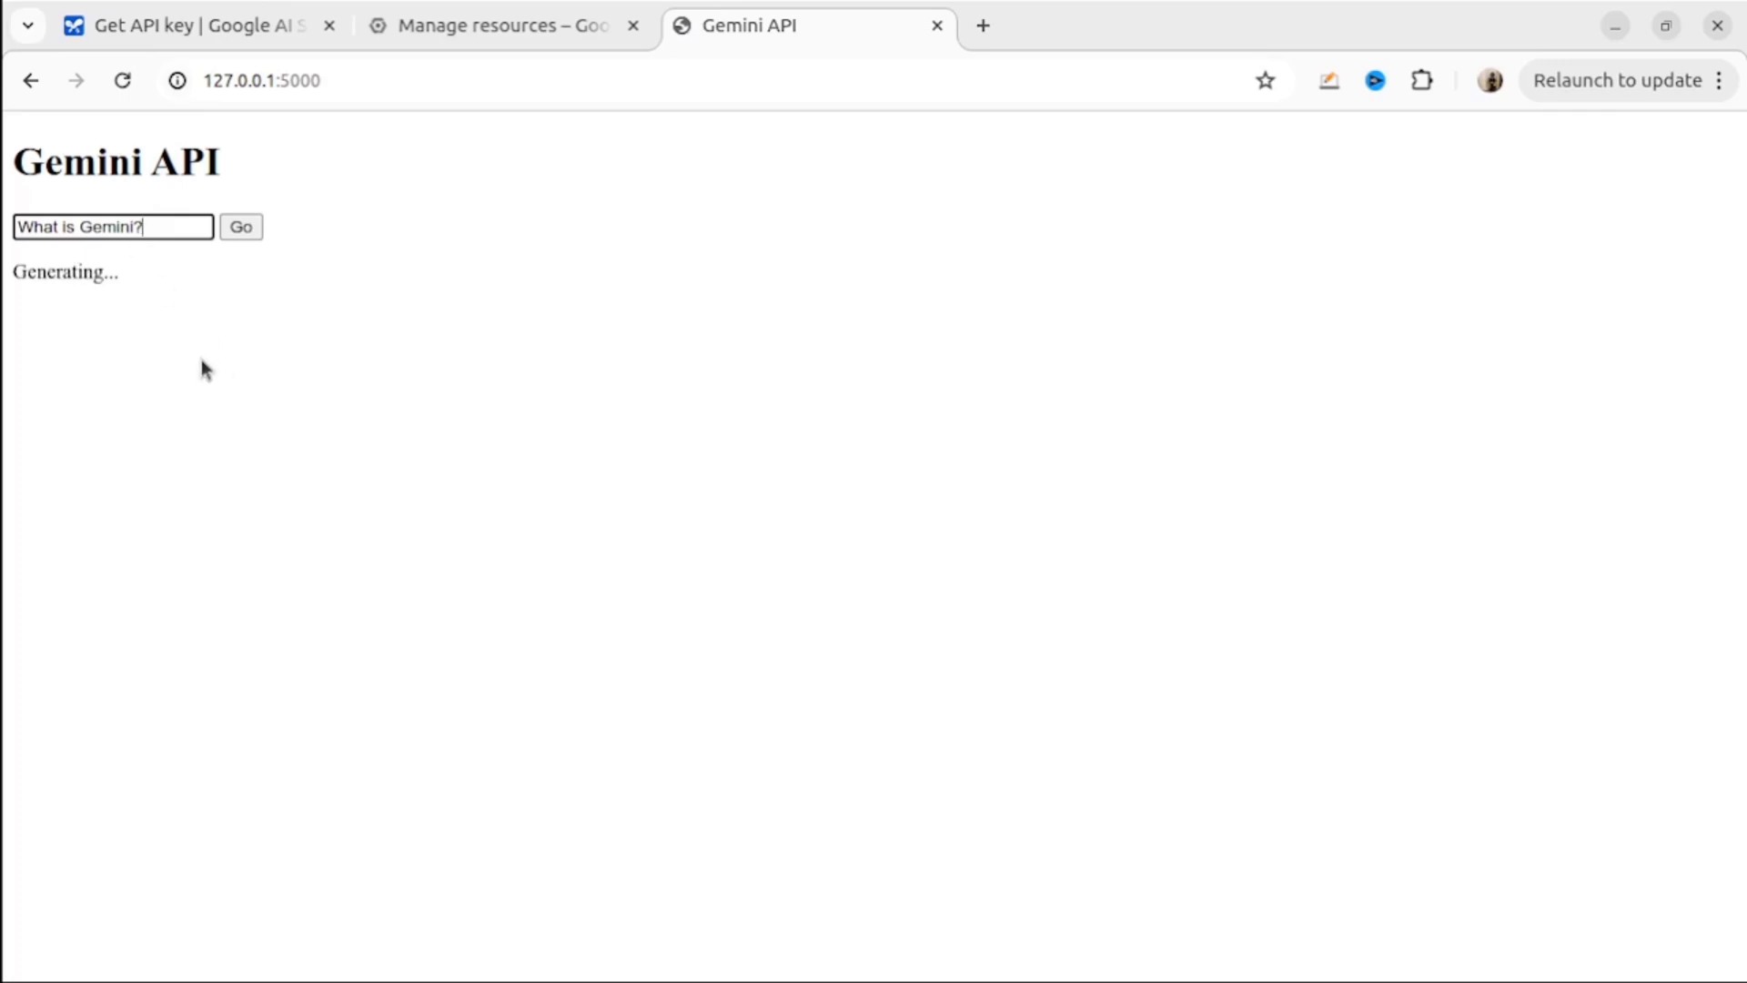
pyautogui.moveTo(222, 393)
pyautogui.write(' A')
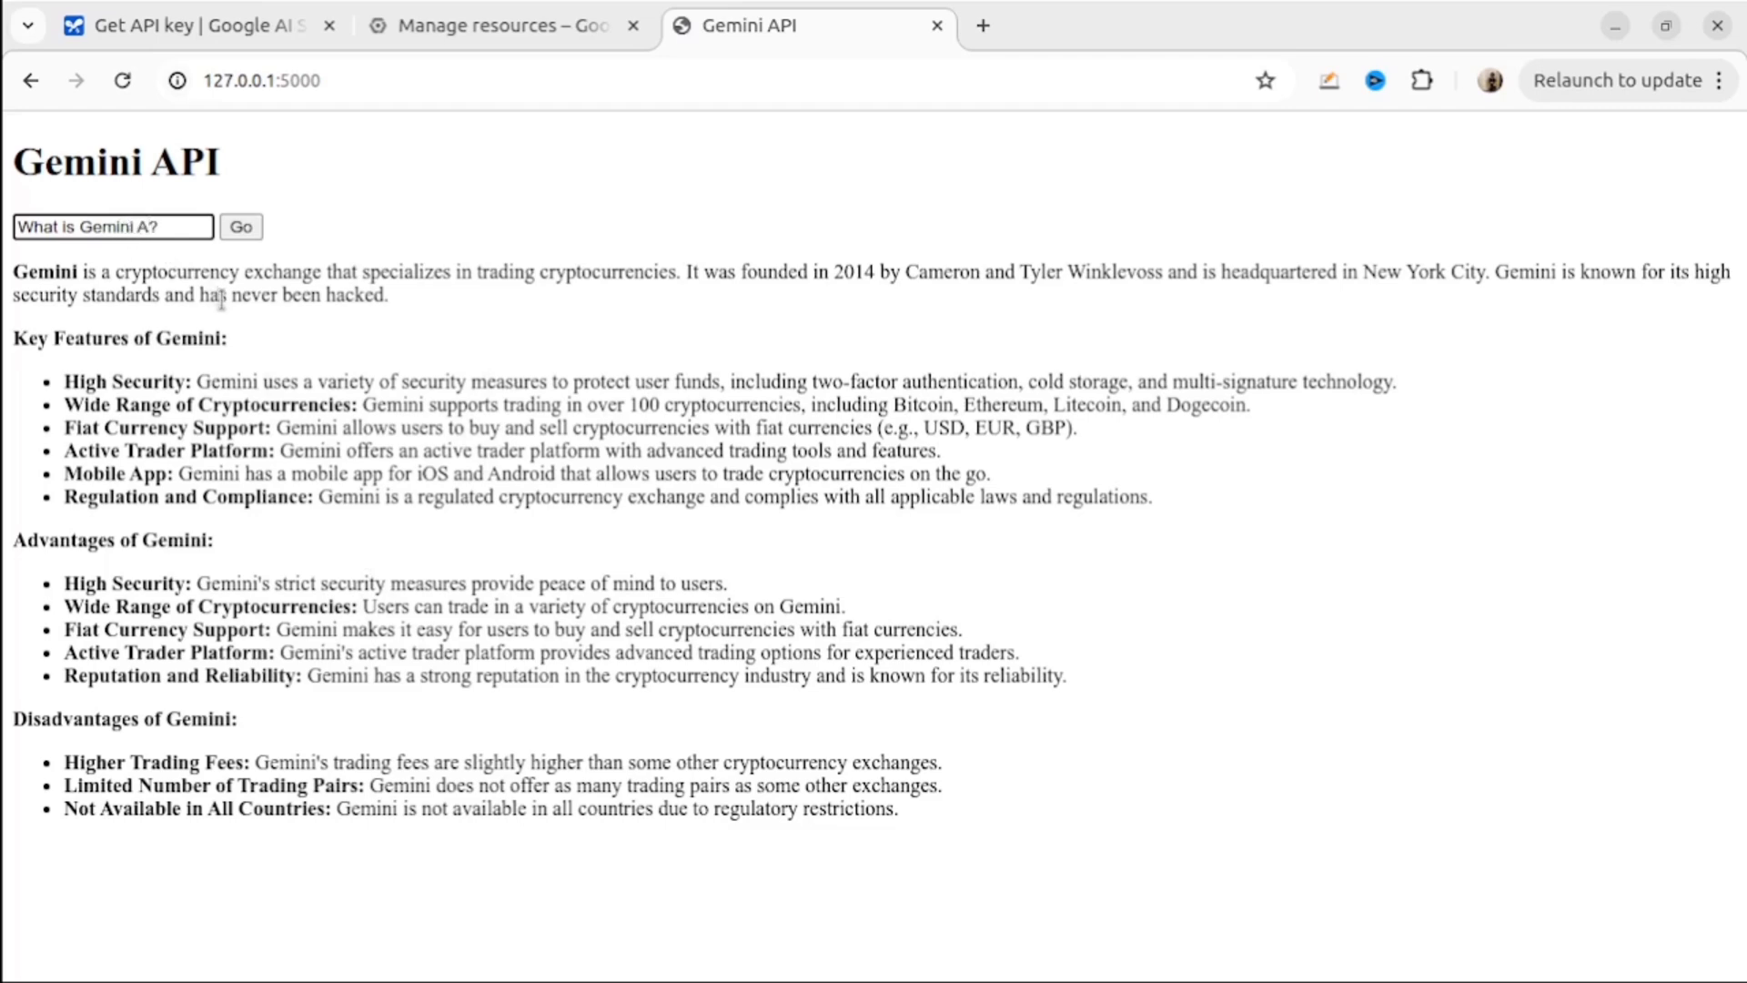
pyautogui.click(239, 227)
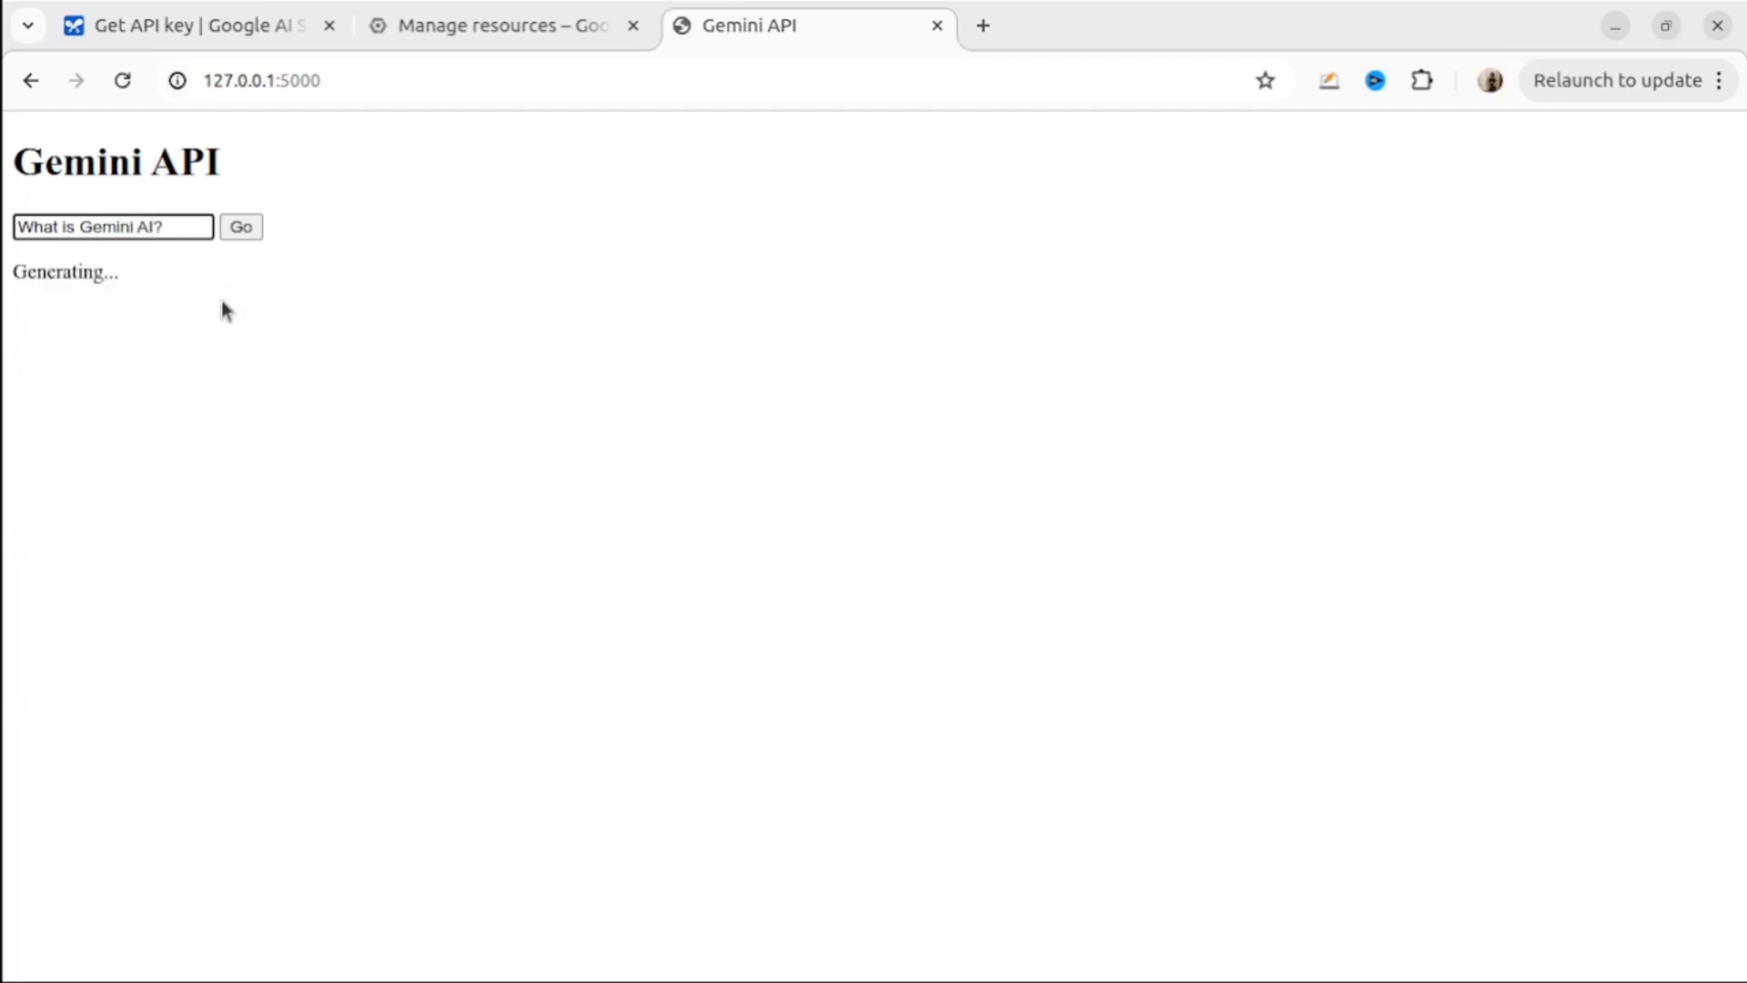